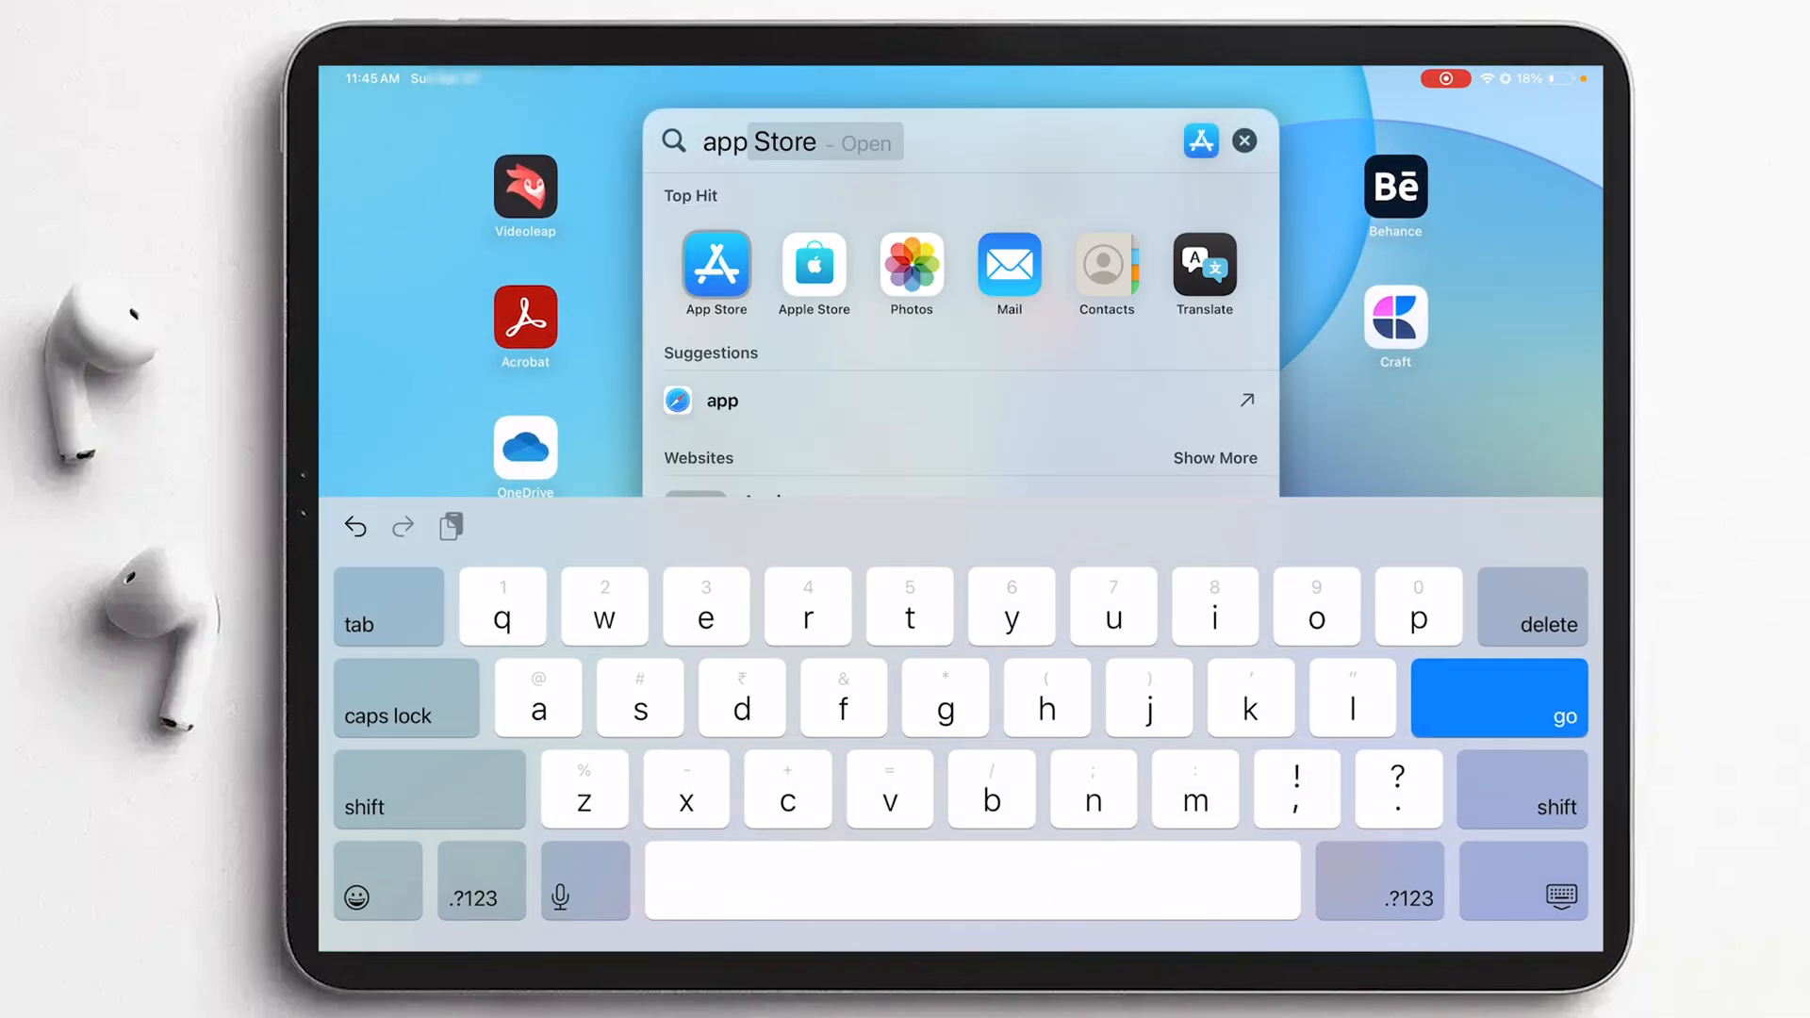
- Search the App Store for 'Eleven' and choose the 'elevenreader - text to audio' suggestion
left_click(714, 272)
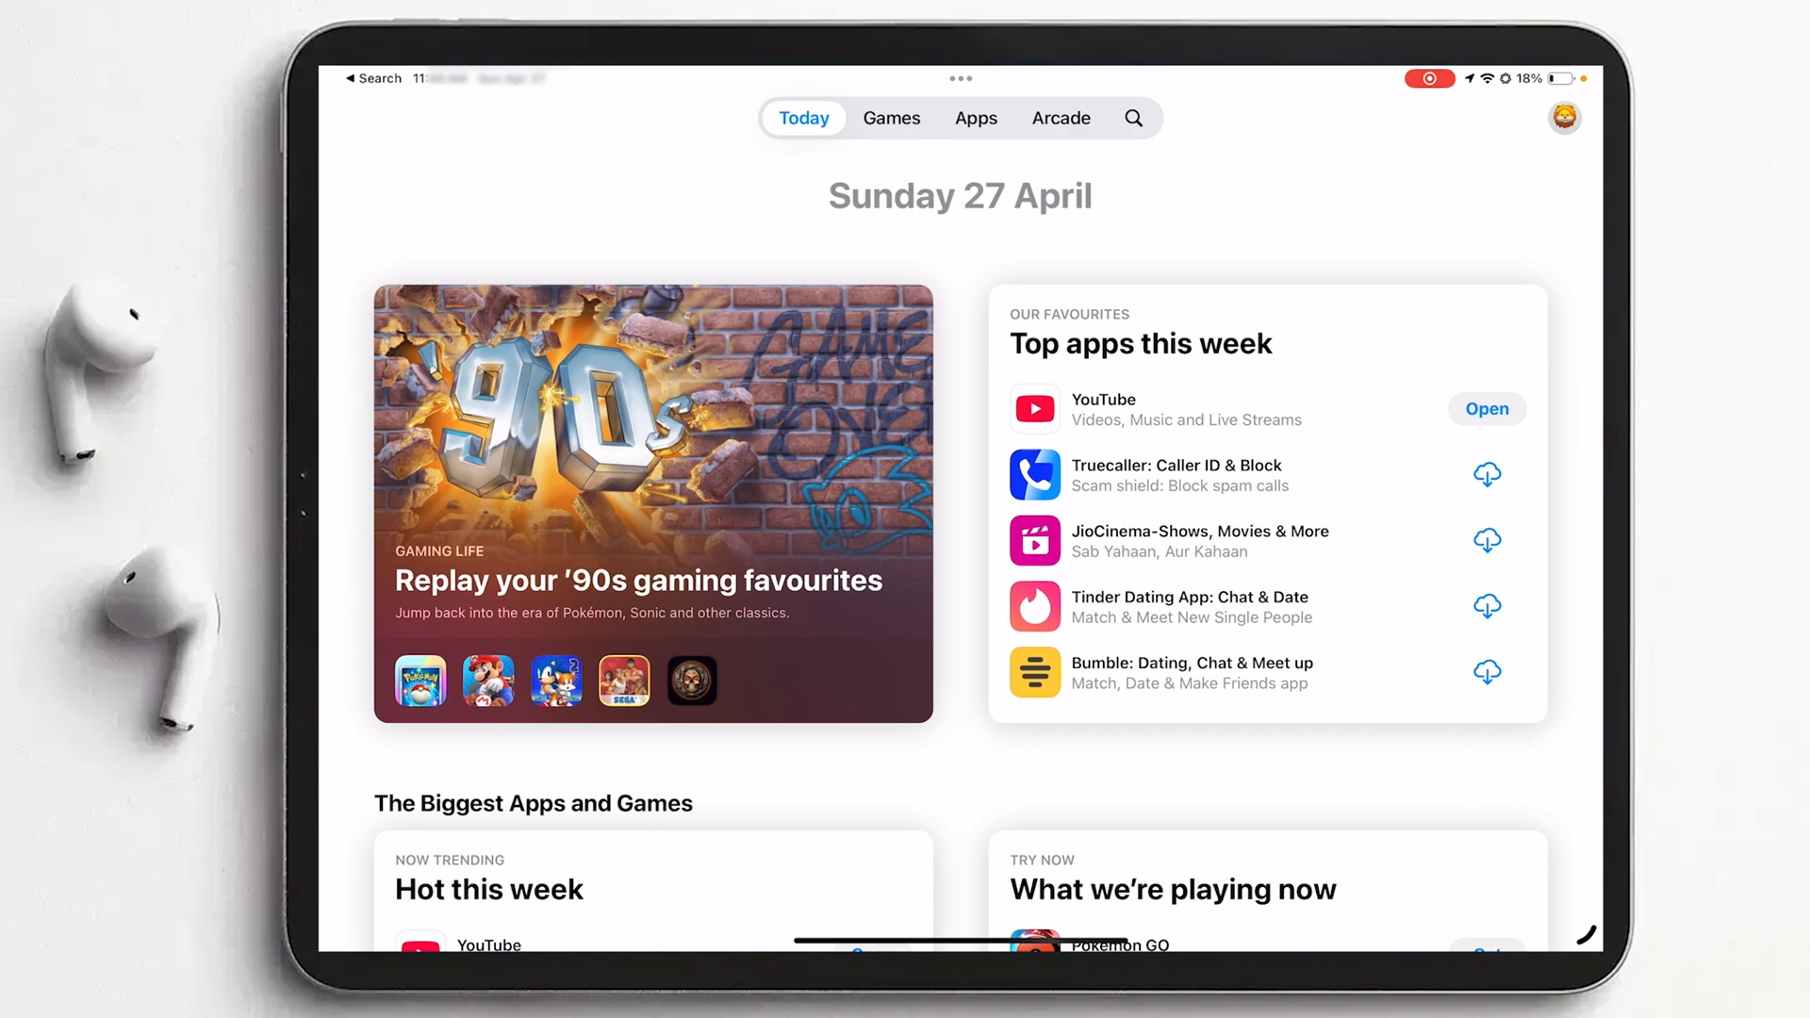
left_click(1133, 117)
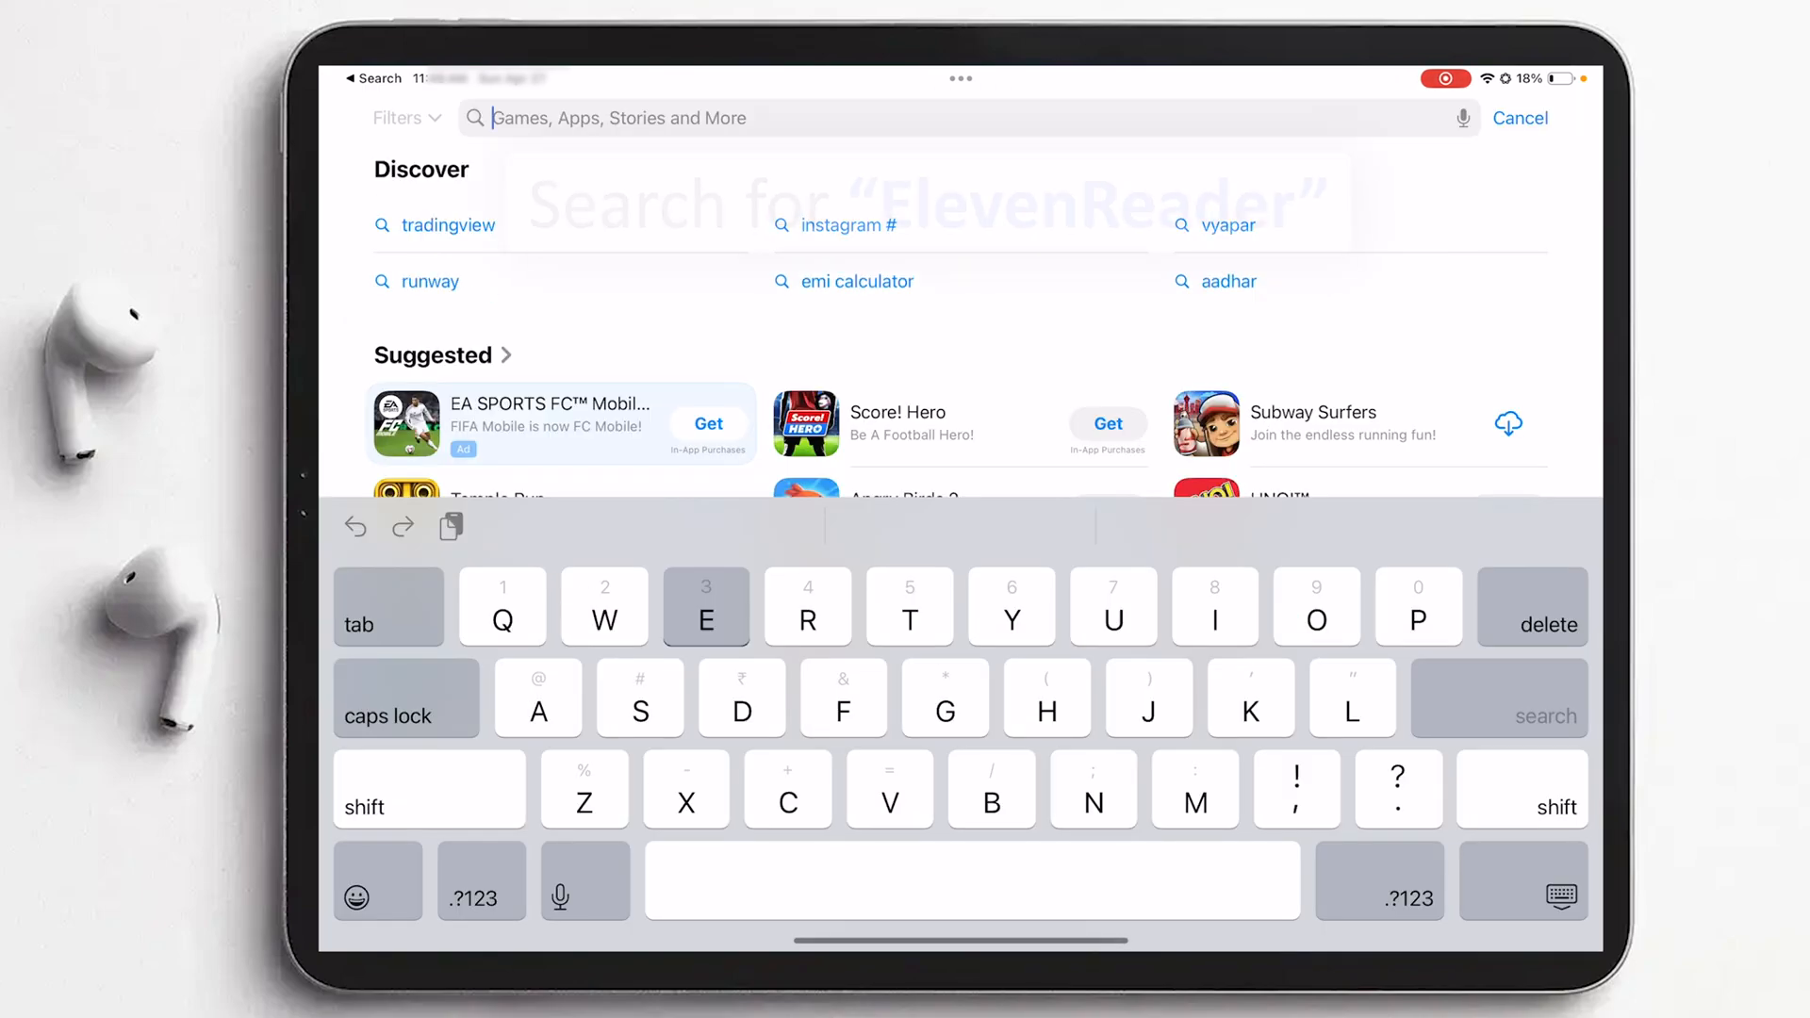
type("Eleven")
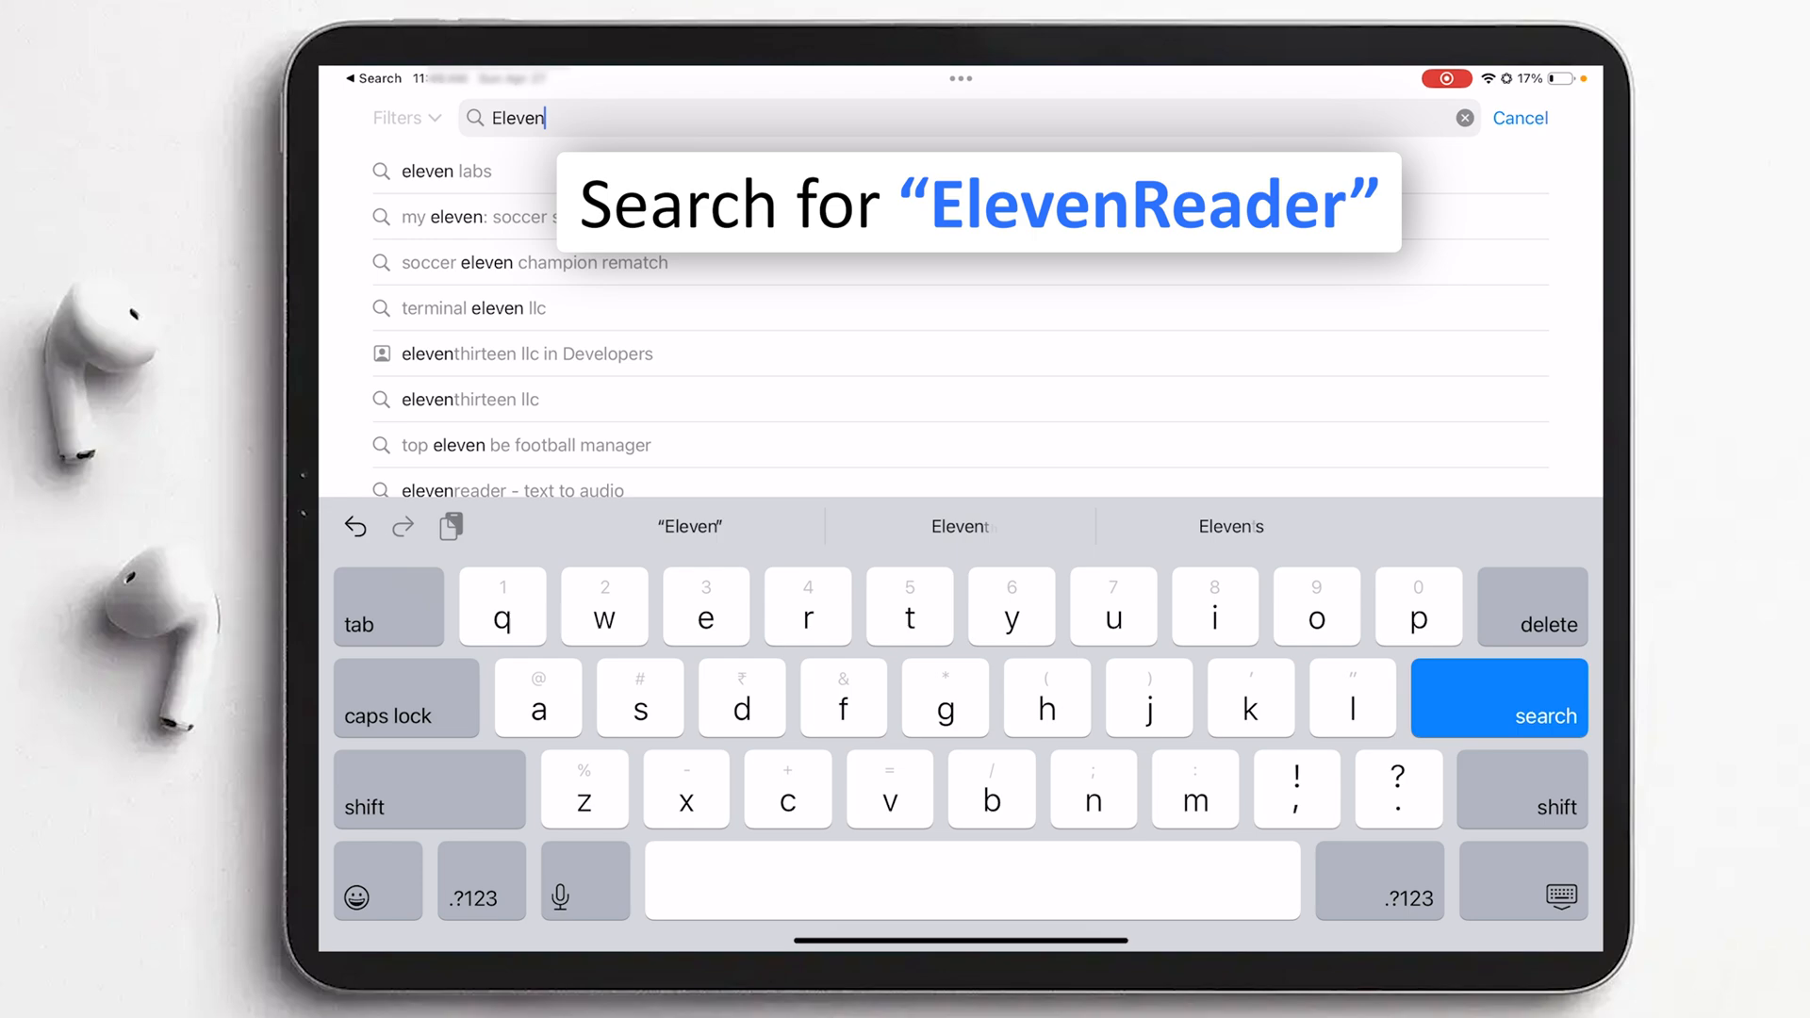
left_click(513, 490)
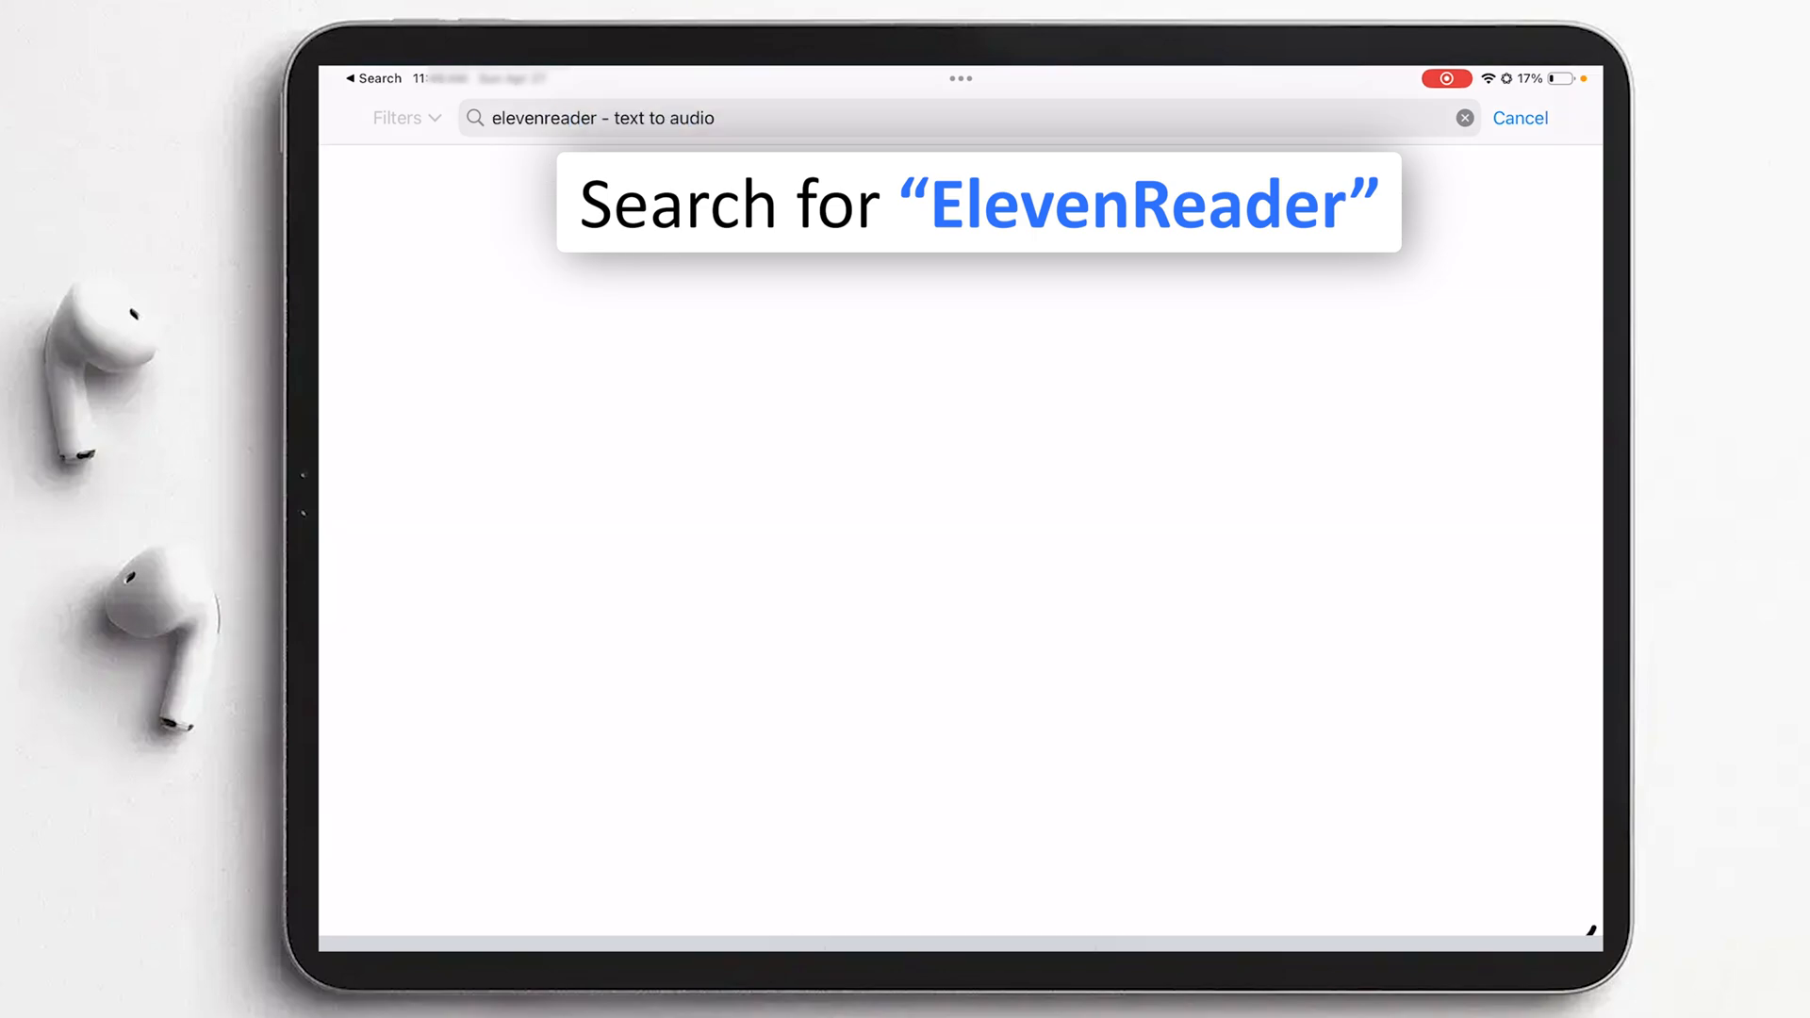
key("Enter")
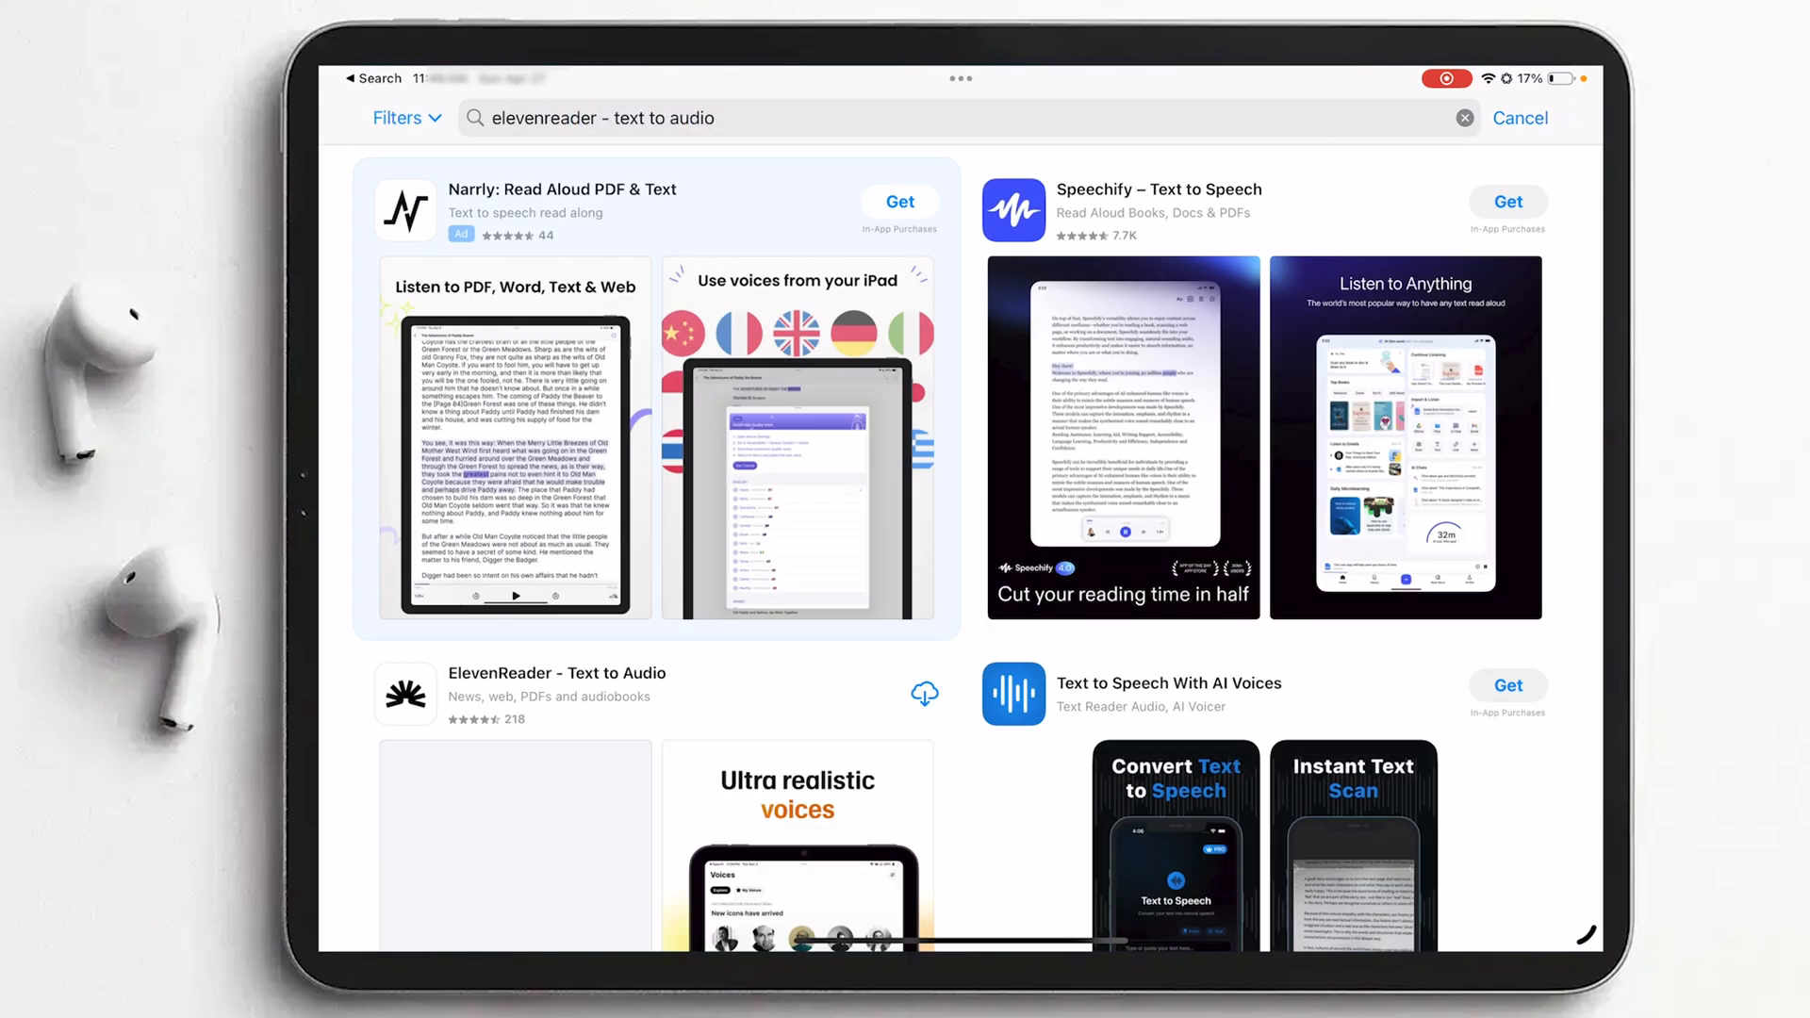
scroll("down", 3)
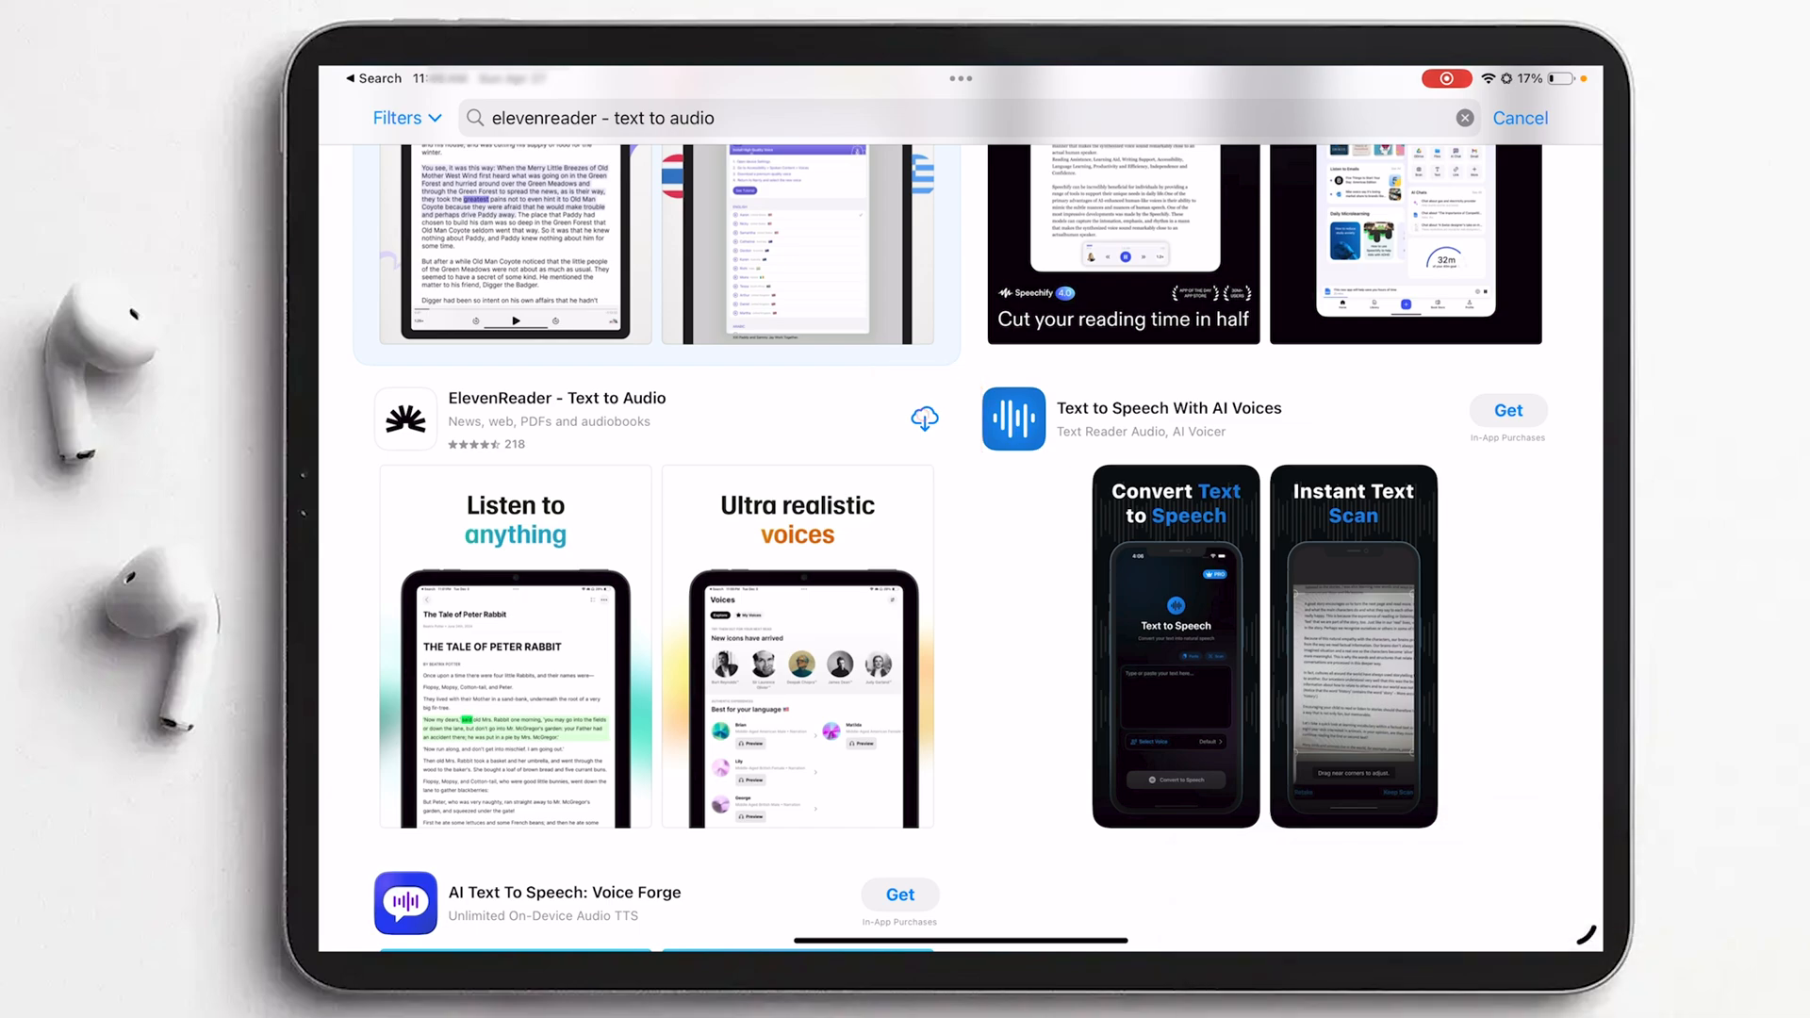
- Download ElevenReader - Text to Audio and launch it to the date-of-birth screen
left_click(923, 419)
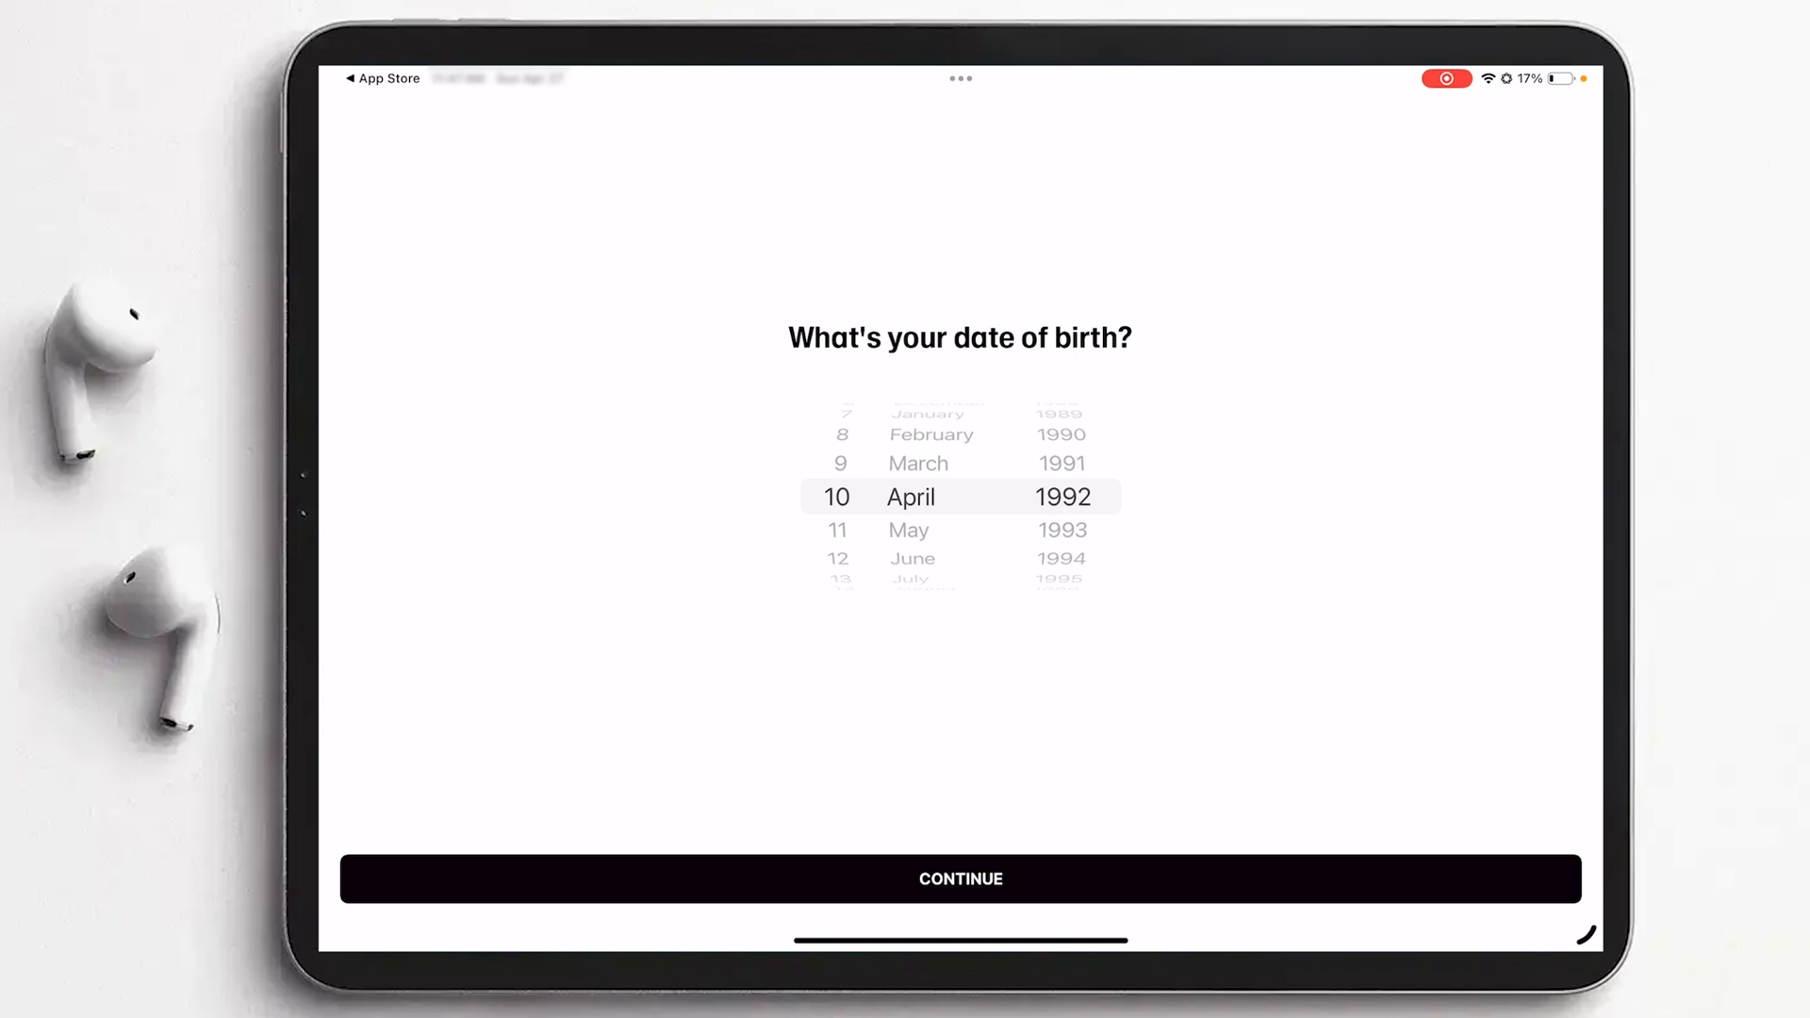
- Confirm the birth date, then choose Burt Reynolds as the starting voice and continue
left_click(959, 877)
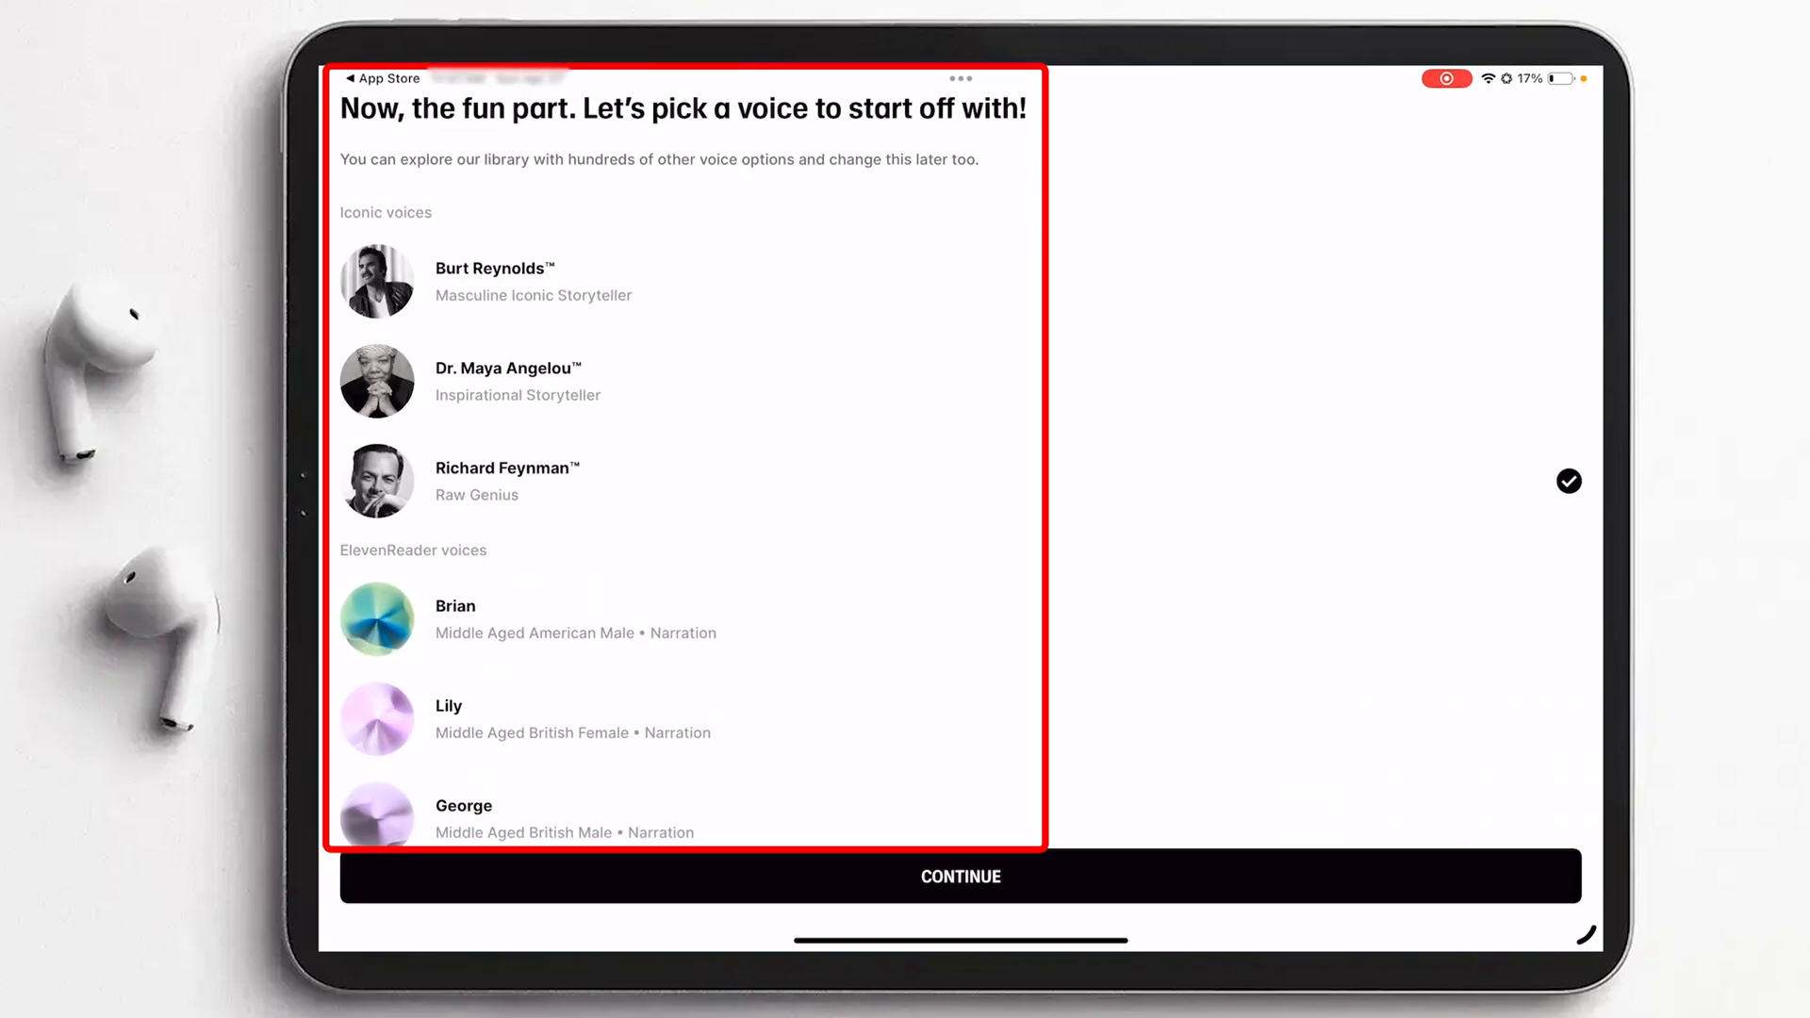
scroll("down", 3)
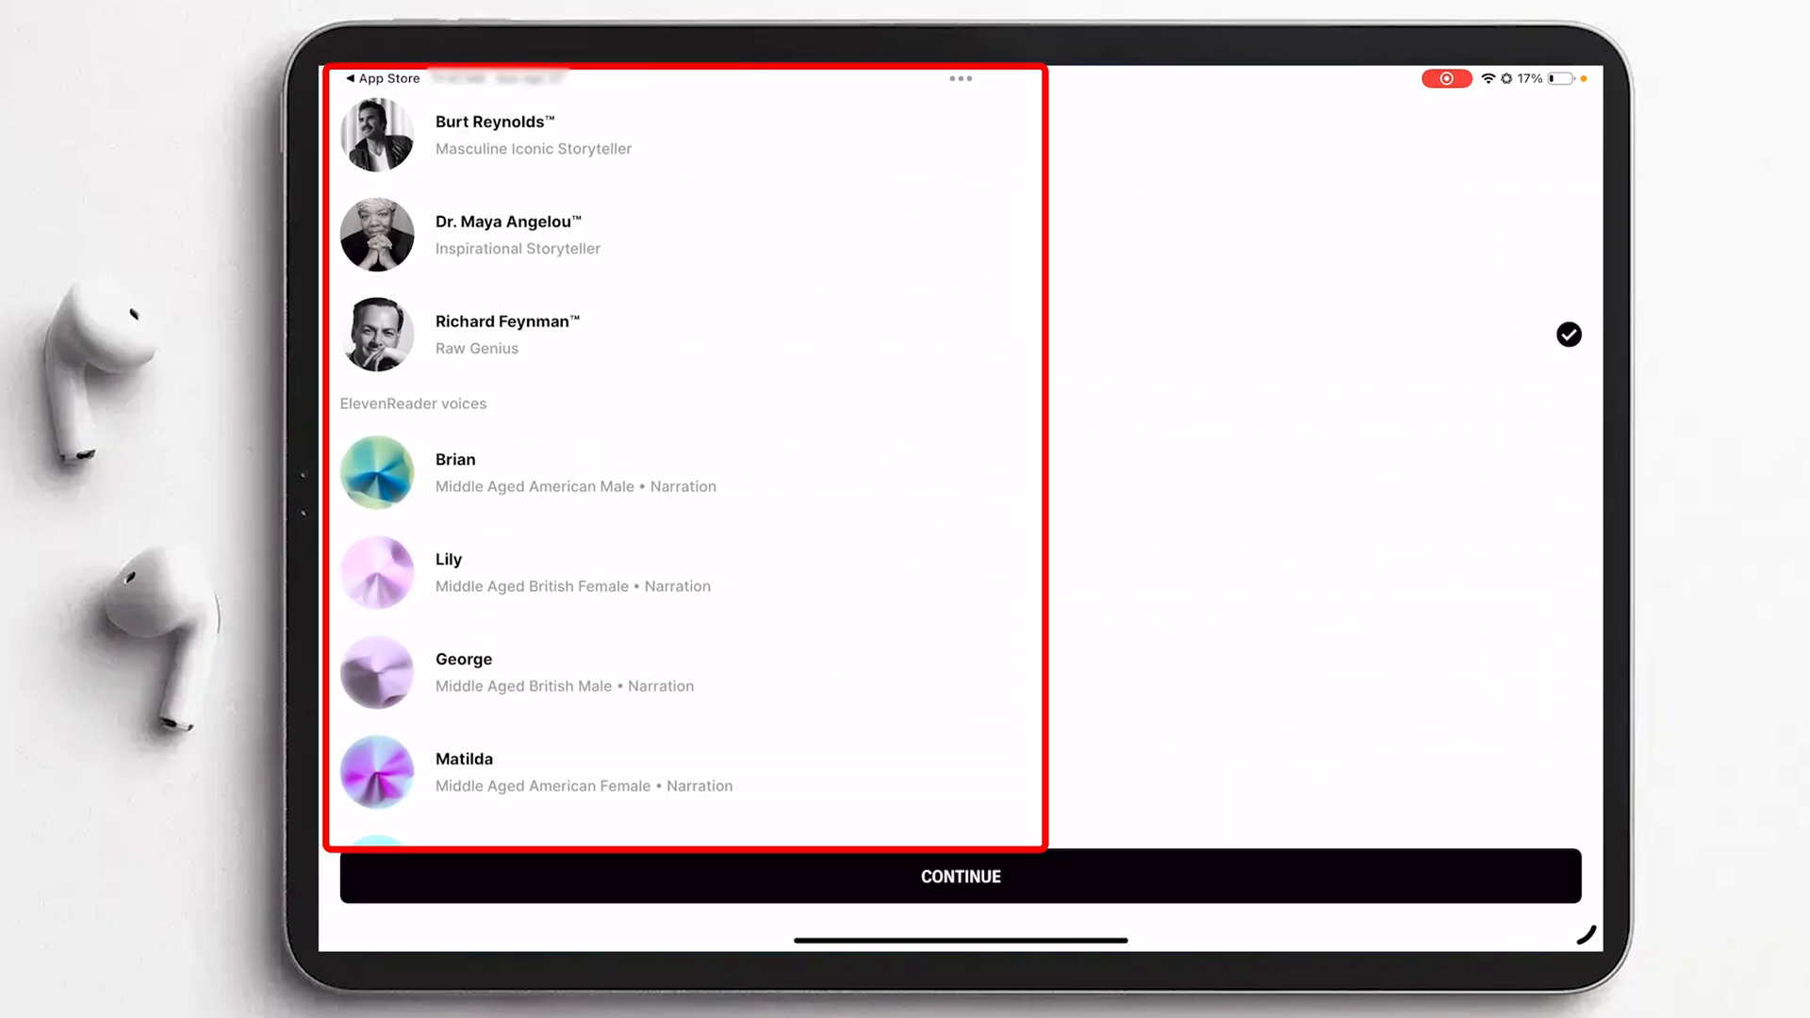
scroll("down", 3)
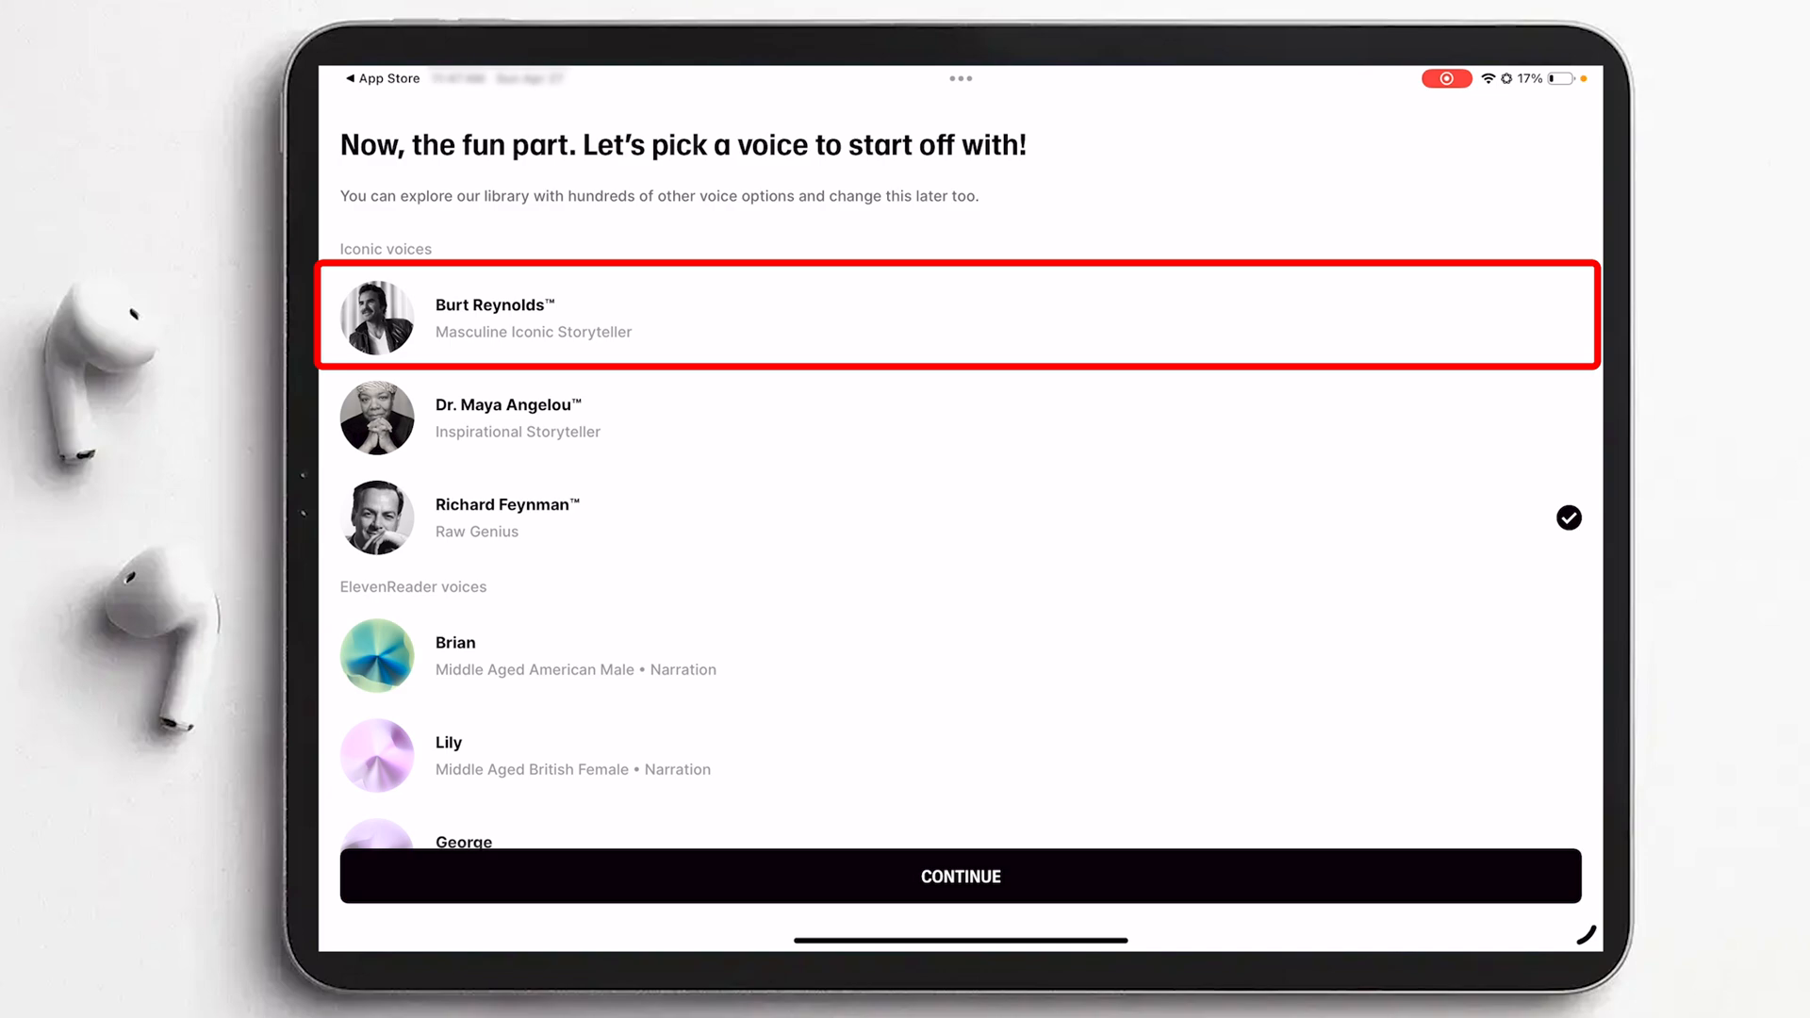
left_click(958, 317)
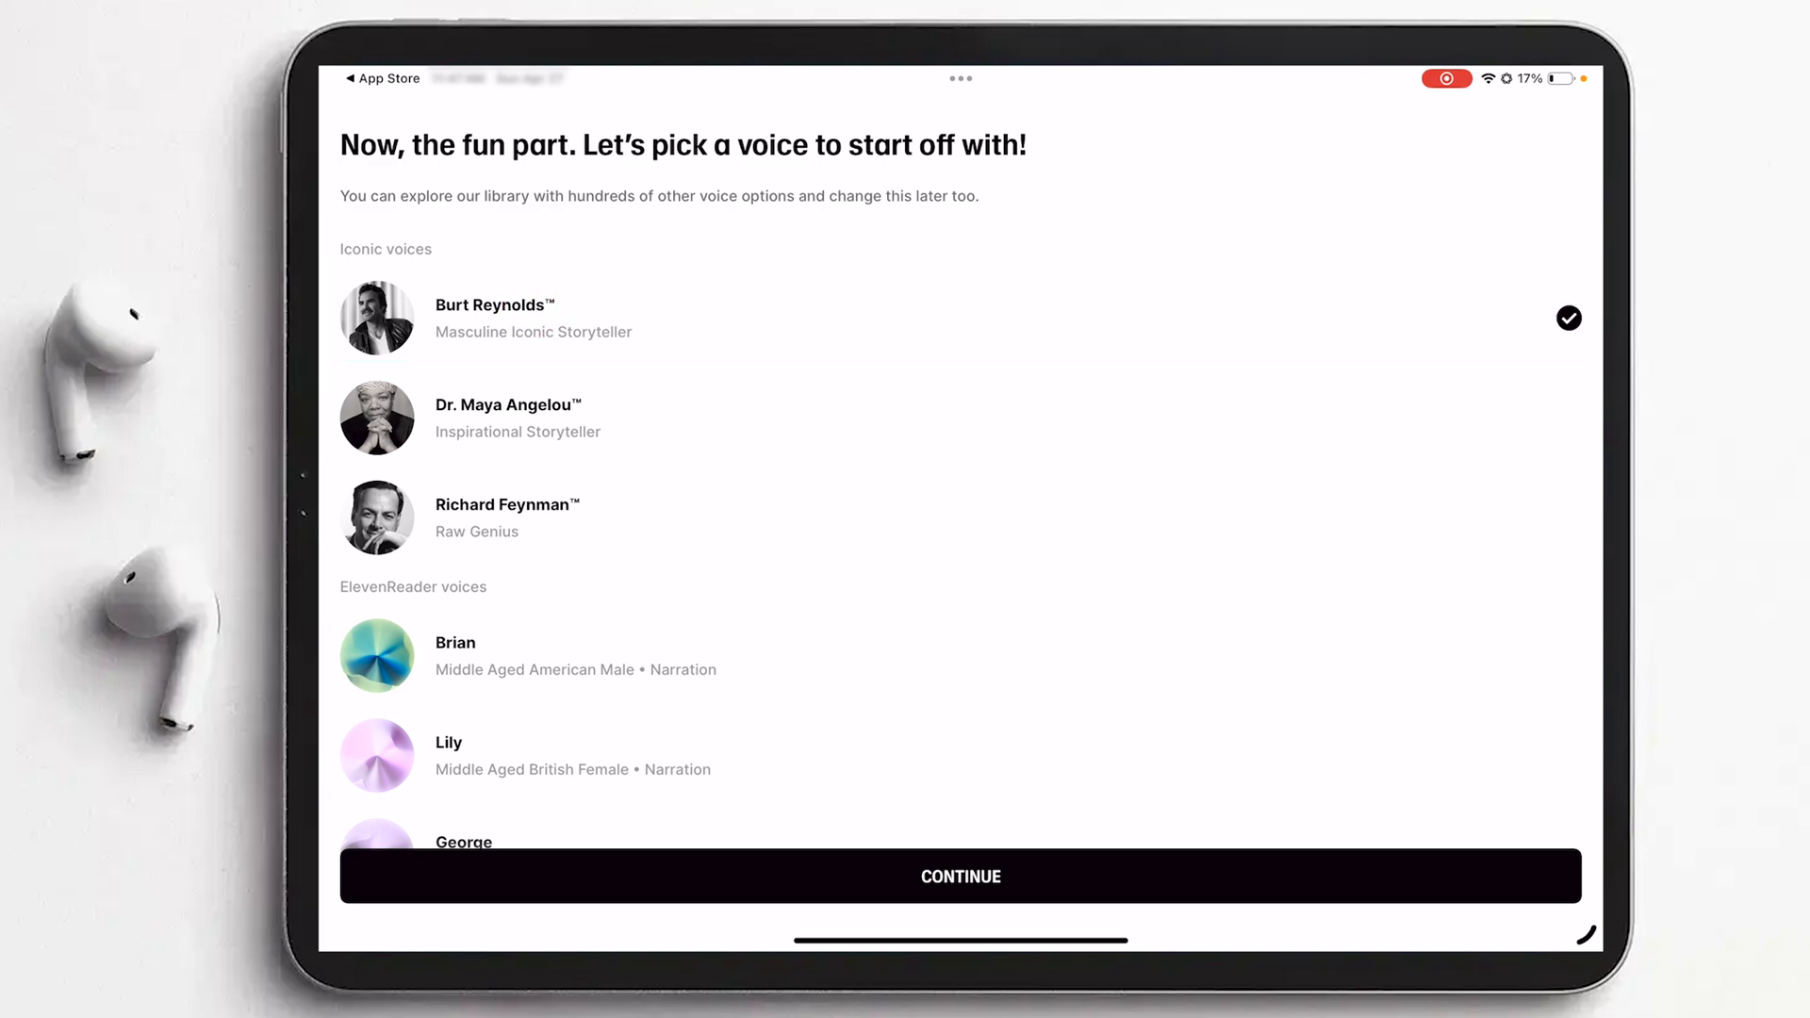
left_click(959, 875)
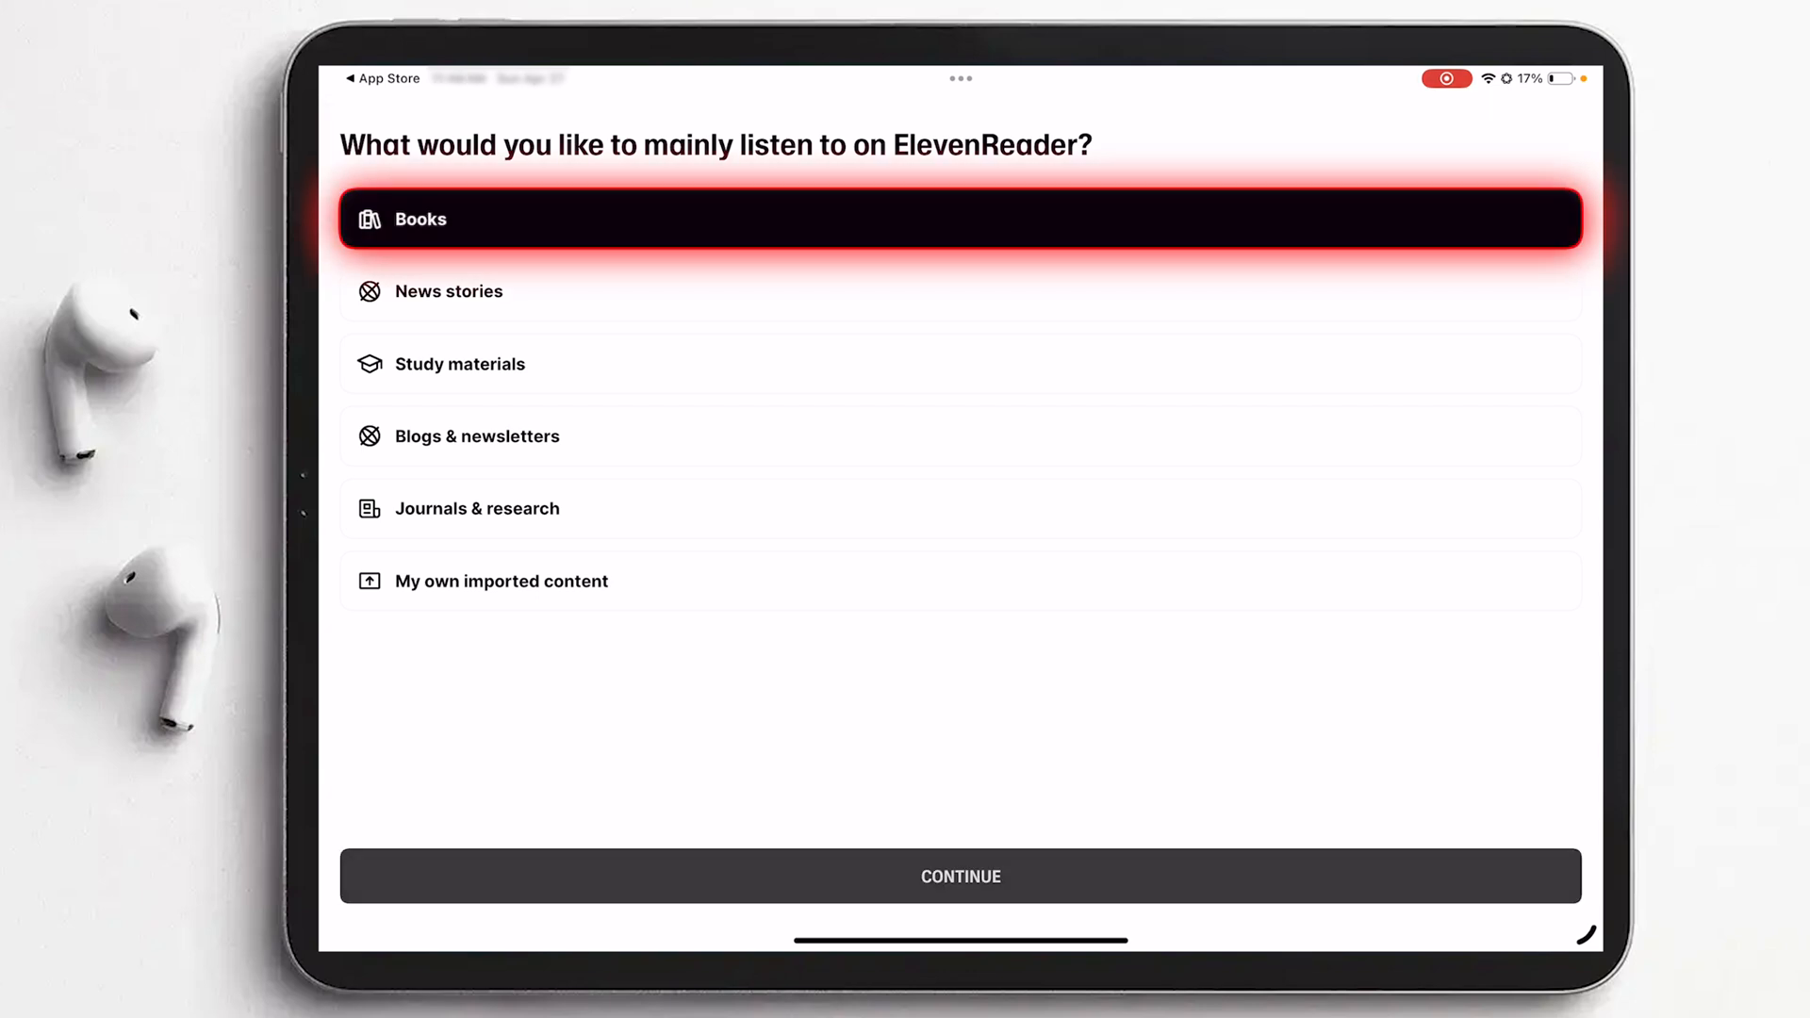
- Add Study materials and My own imported content to the listening choices, then skip the interests picker
left_click(960, 364)
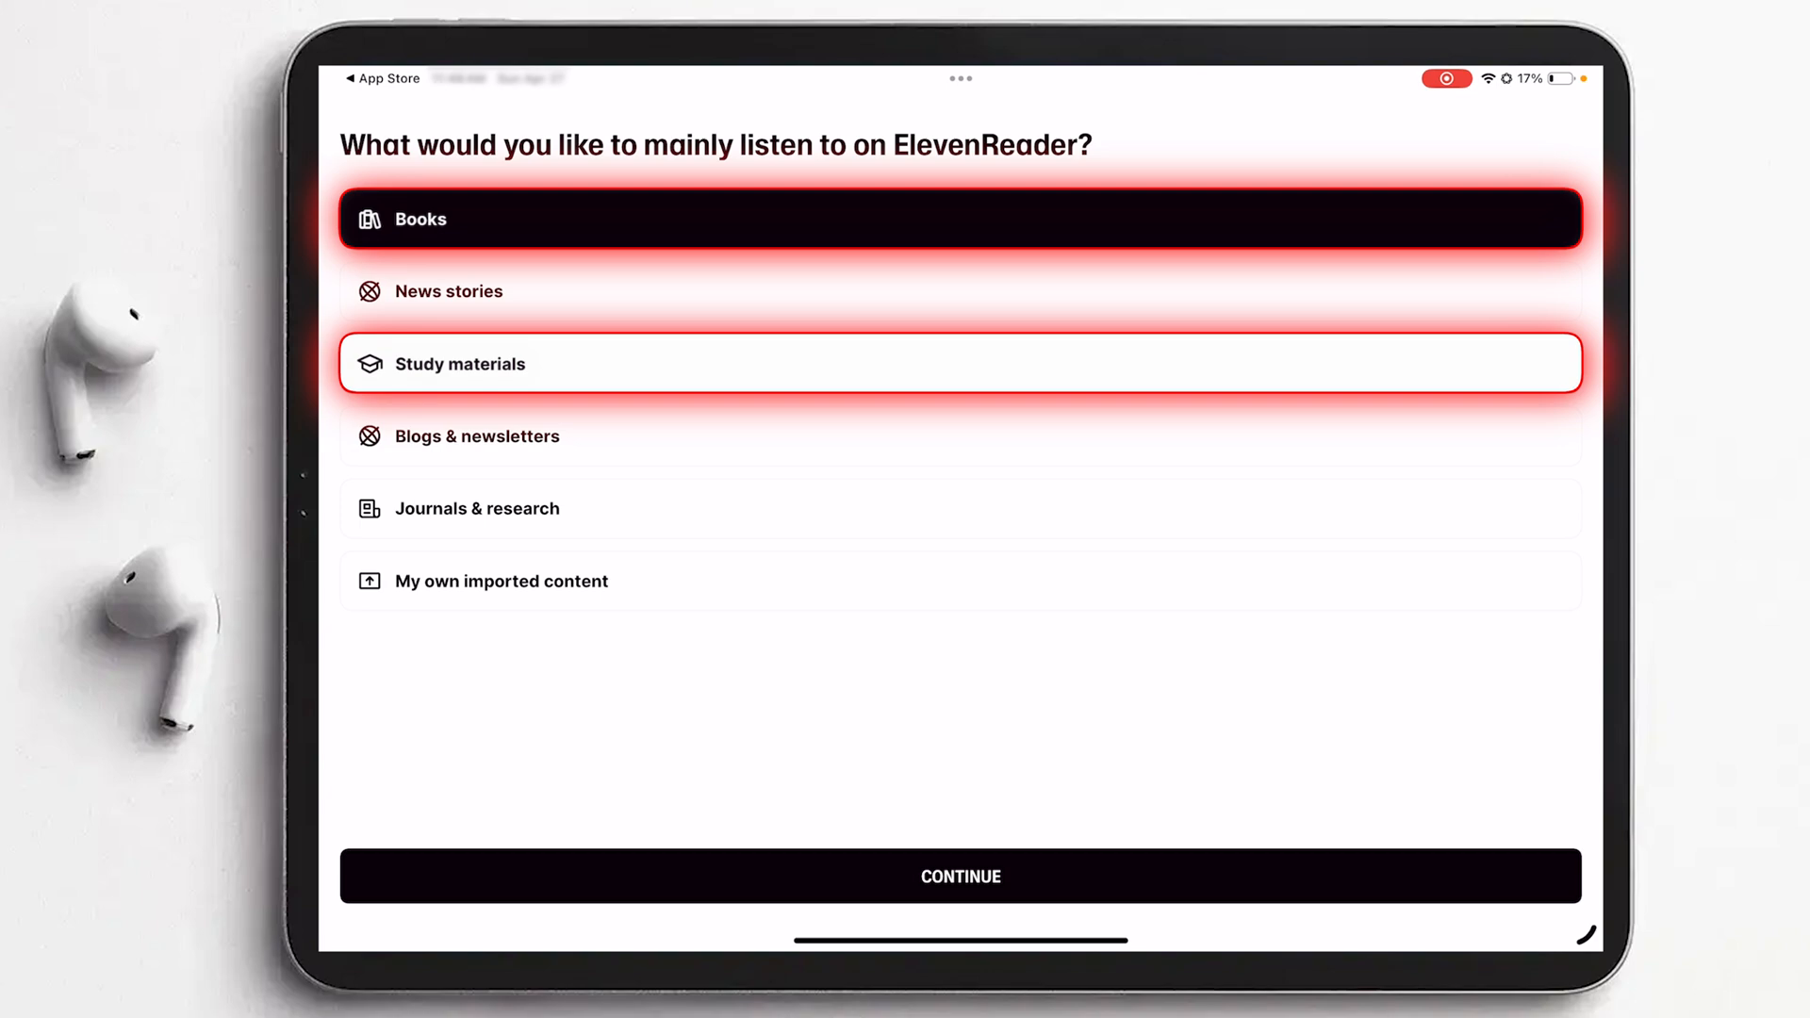
left_click(960, 581)
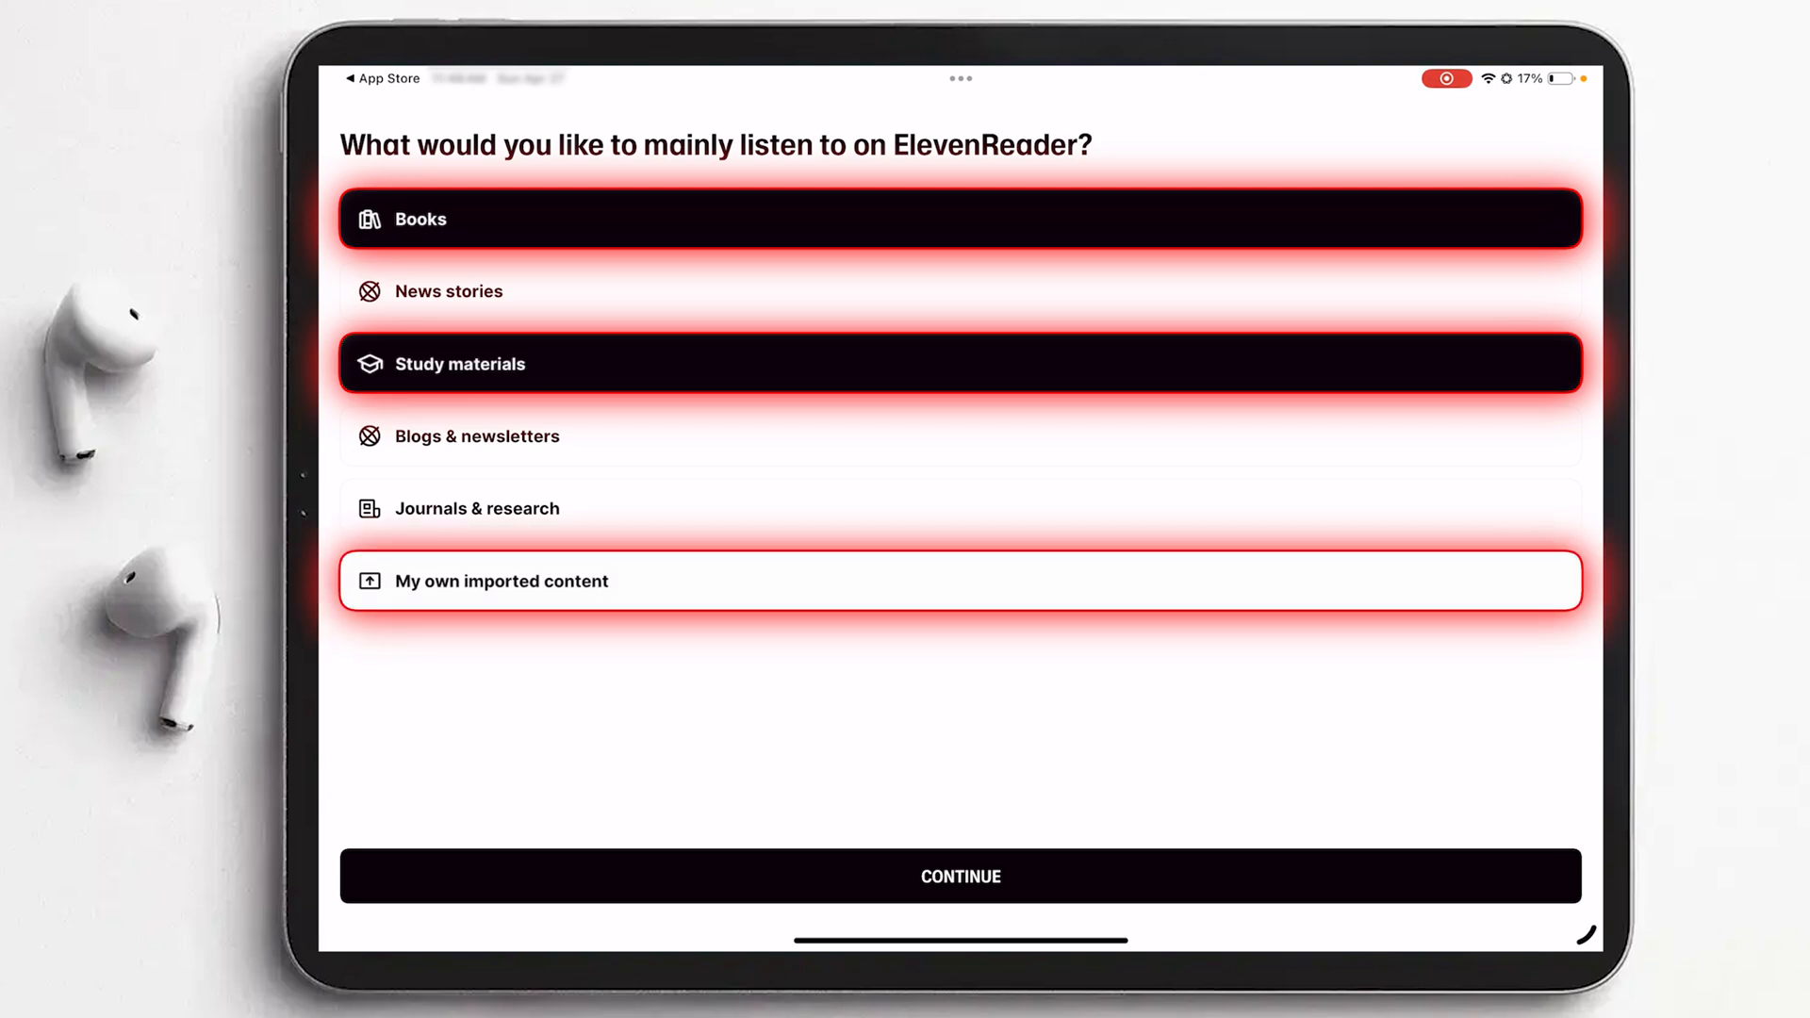
left_click(960, 875)
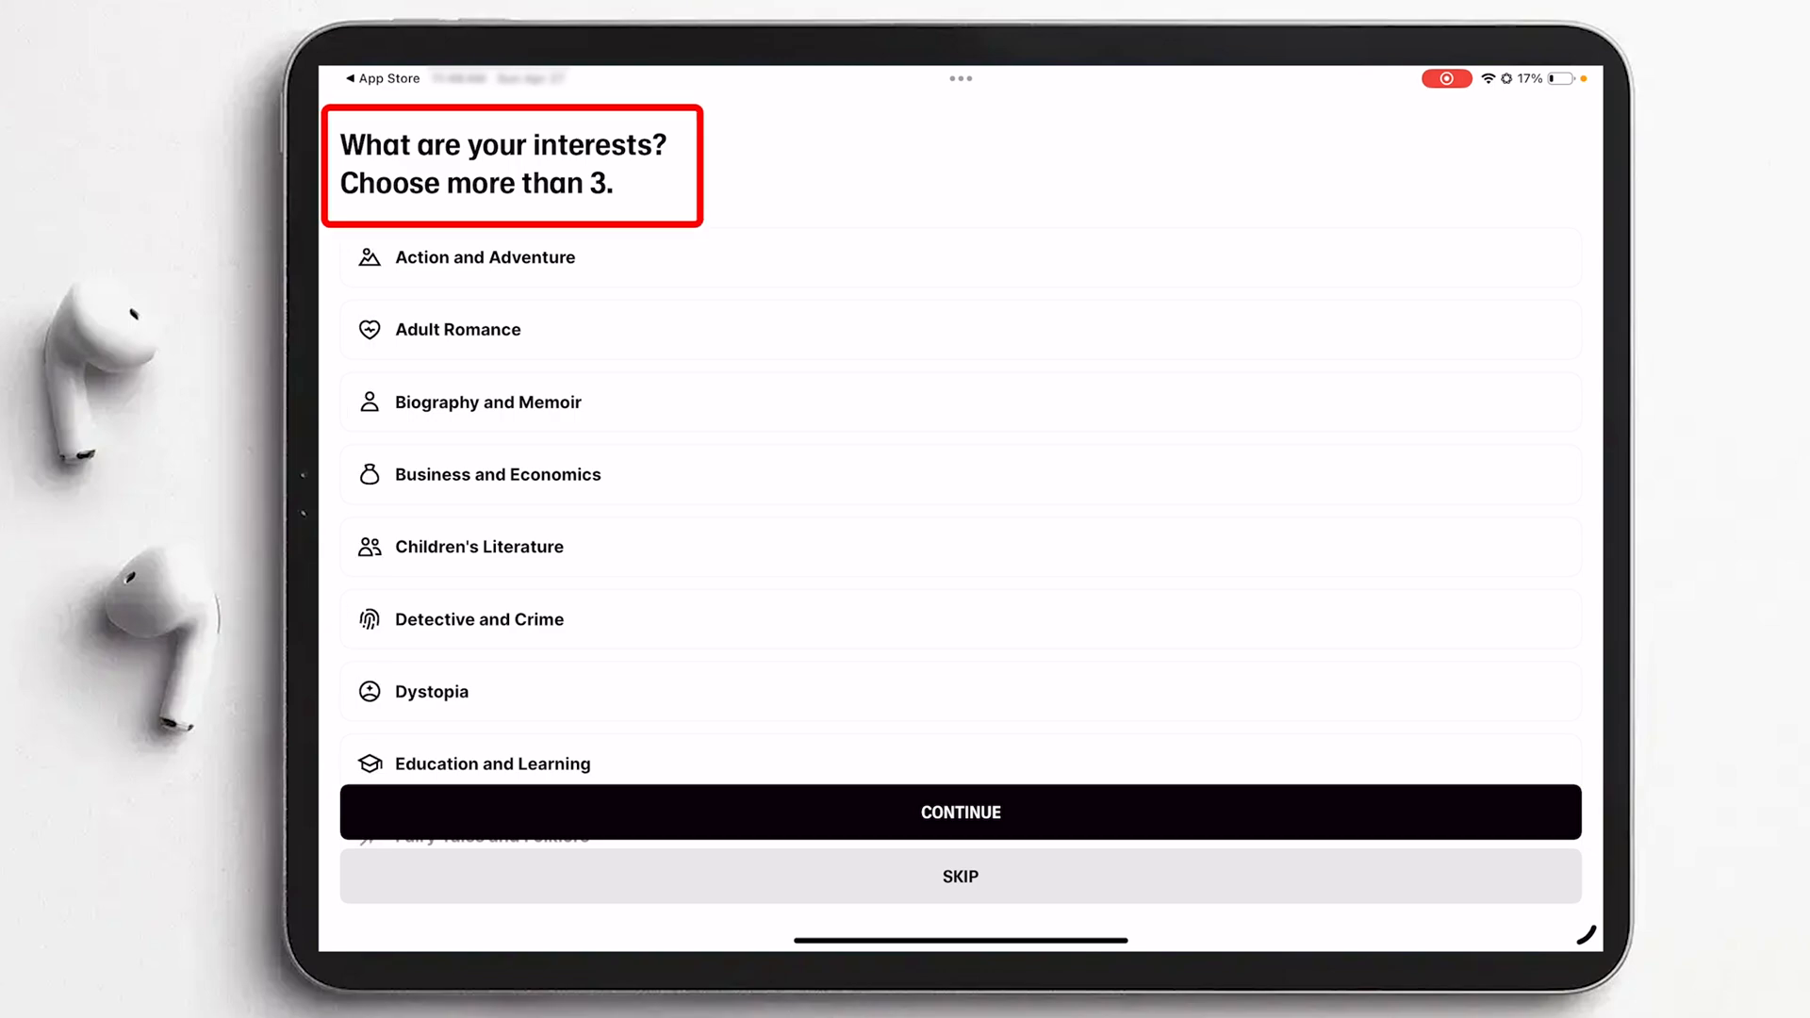
scroll("down", 3)
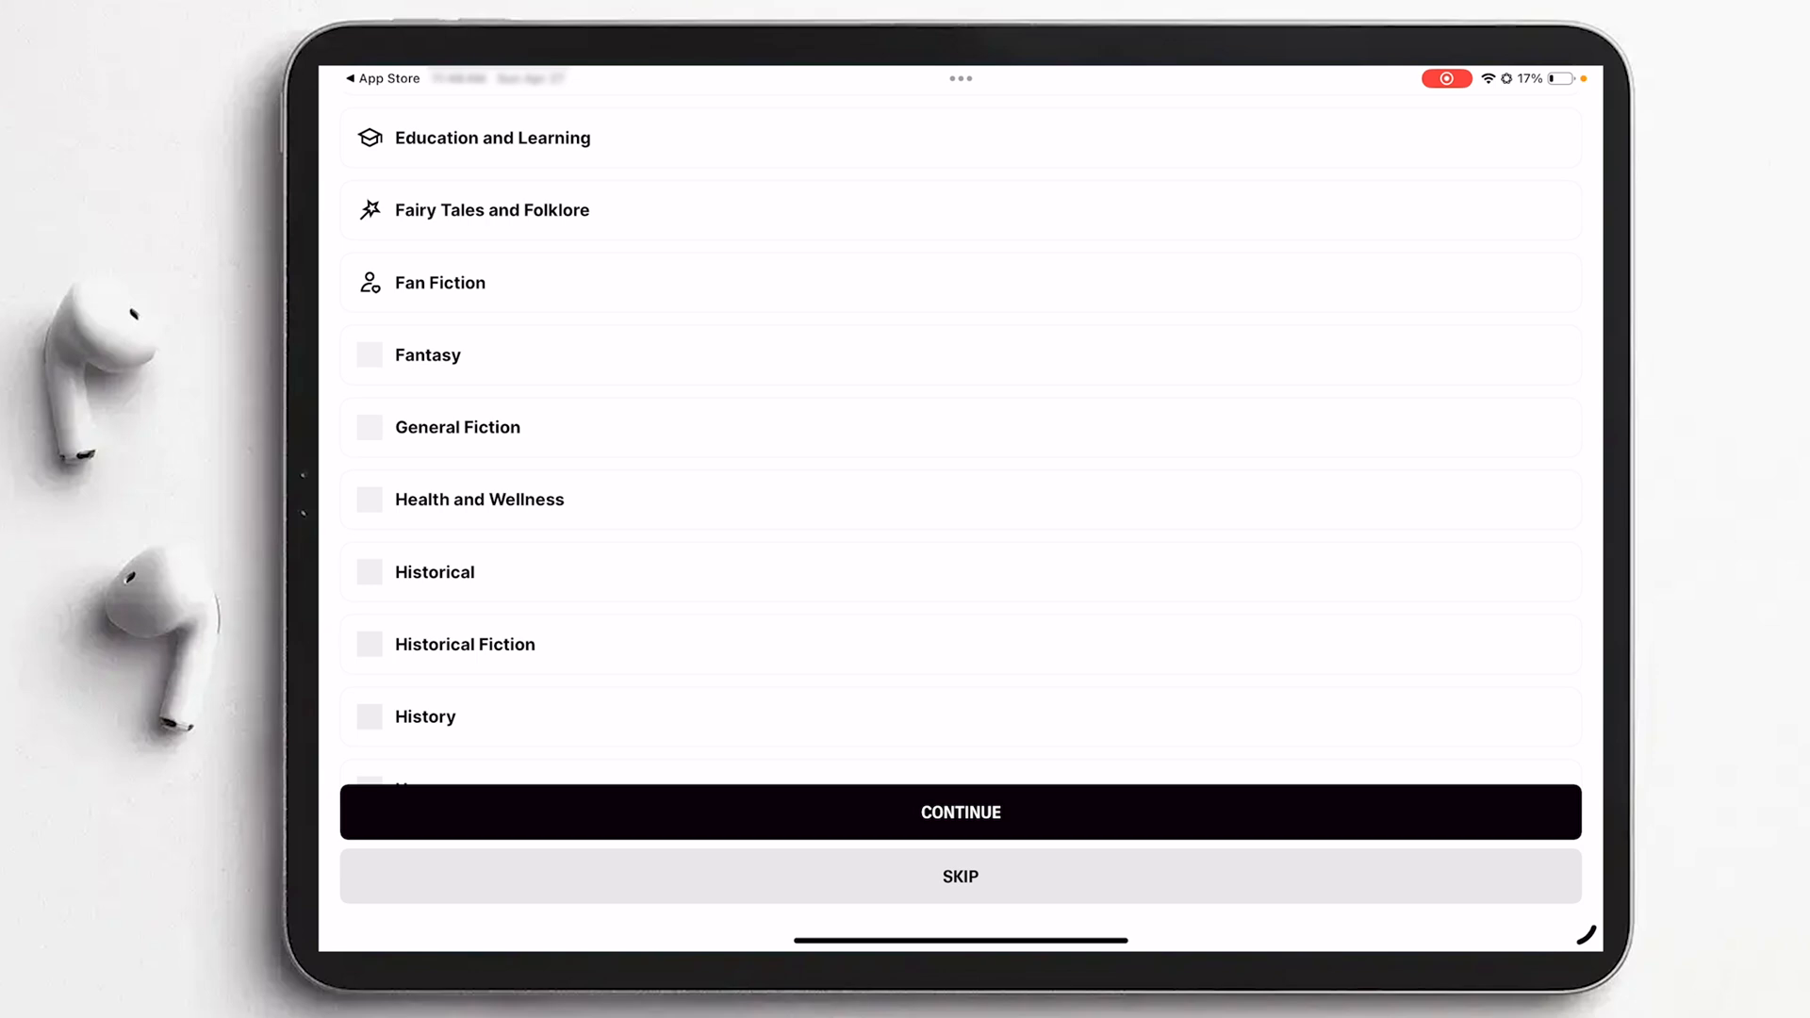
left_click(960, 877)
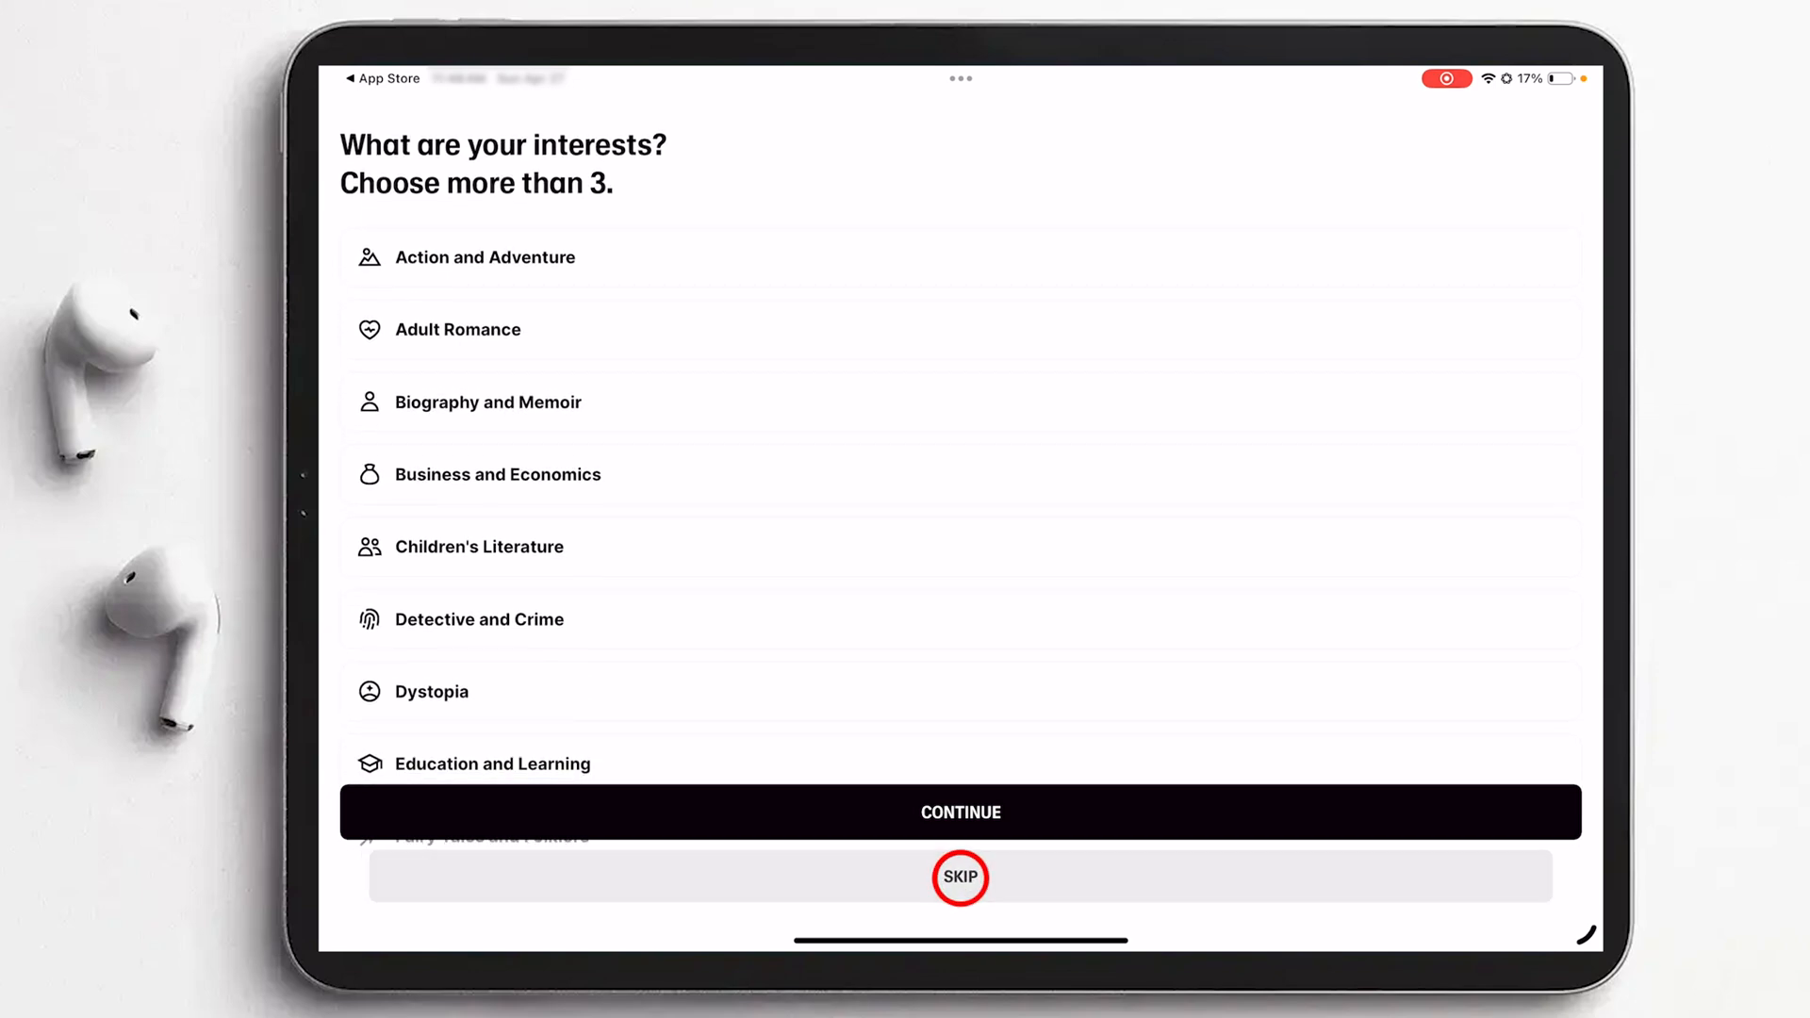
left_click(960, 877)
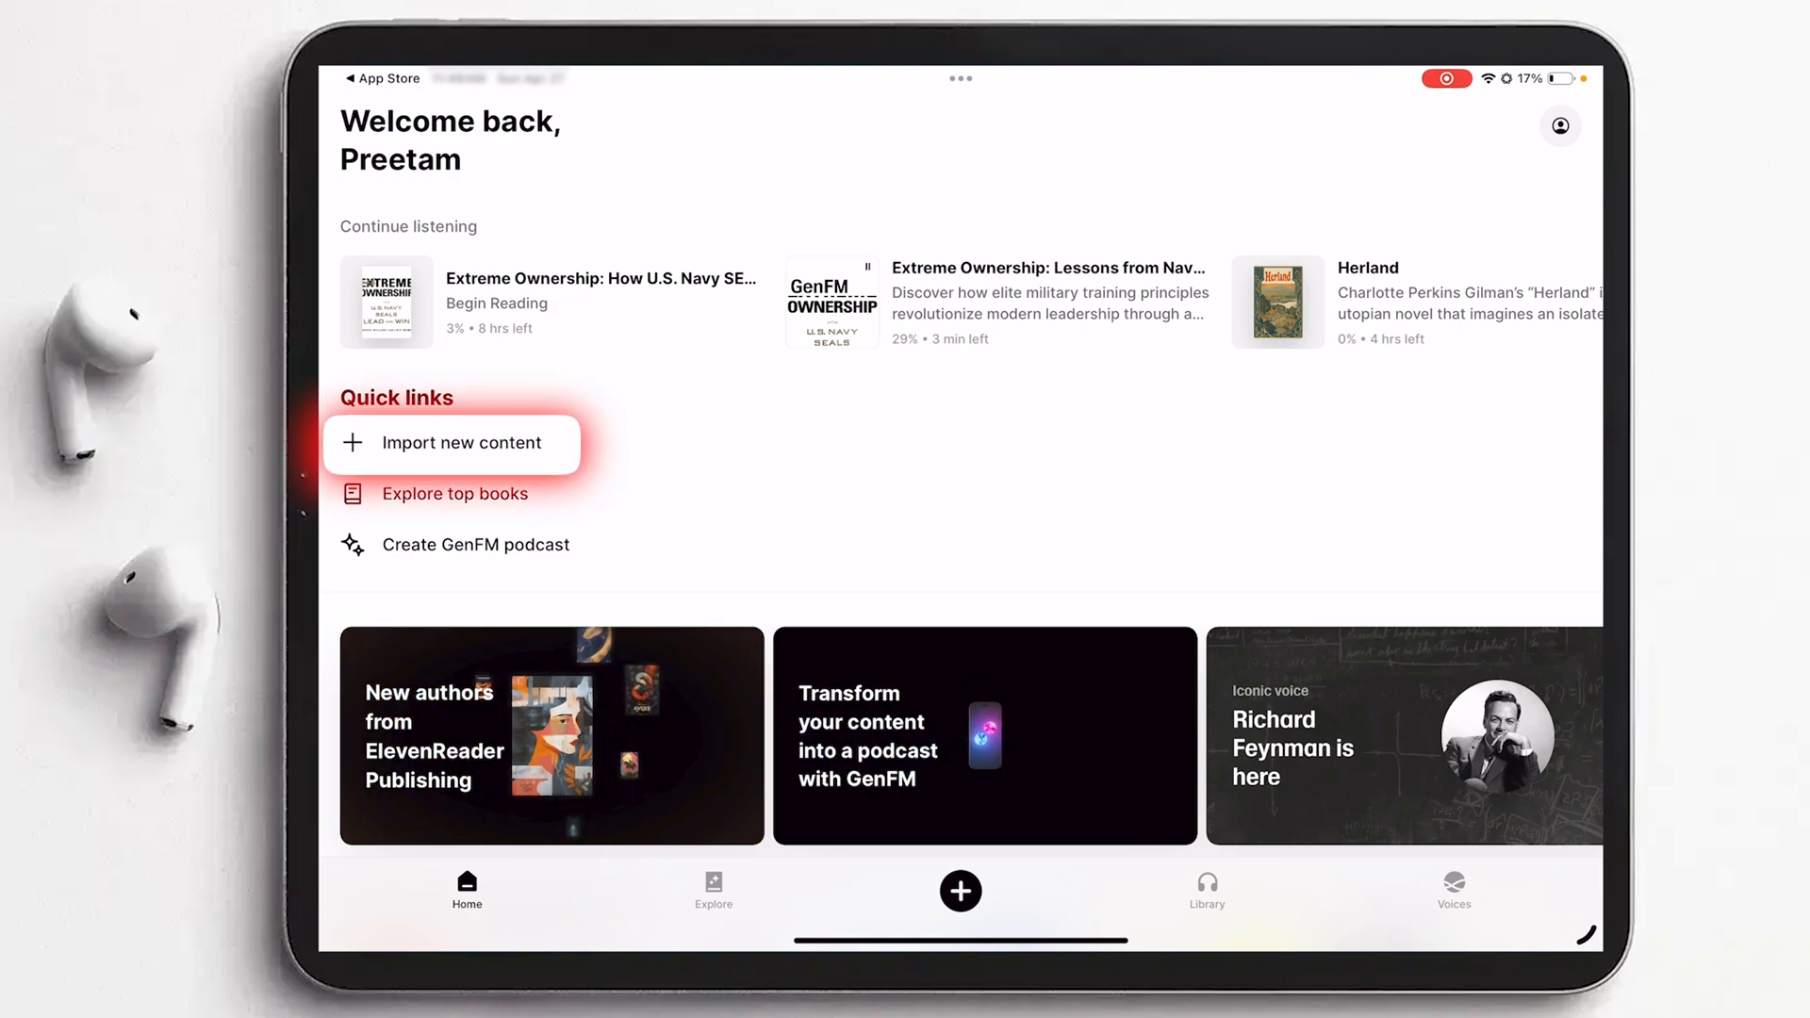
- Import The Quick Wins Paradox from a file and start its narration in Burt Reynolds' voice
left_click(450, 441)
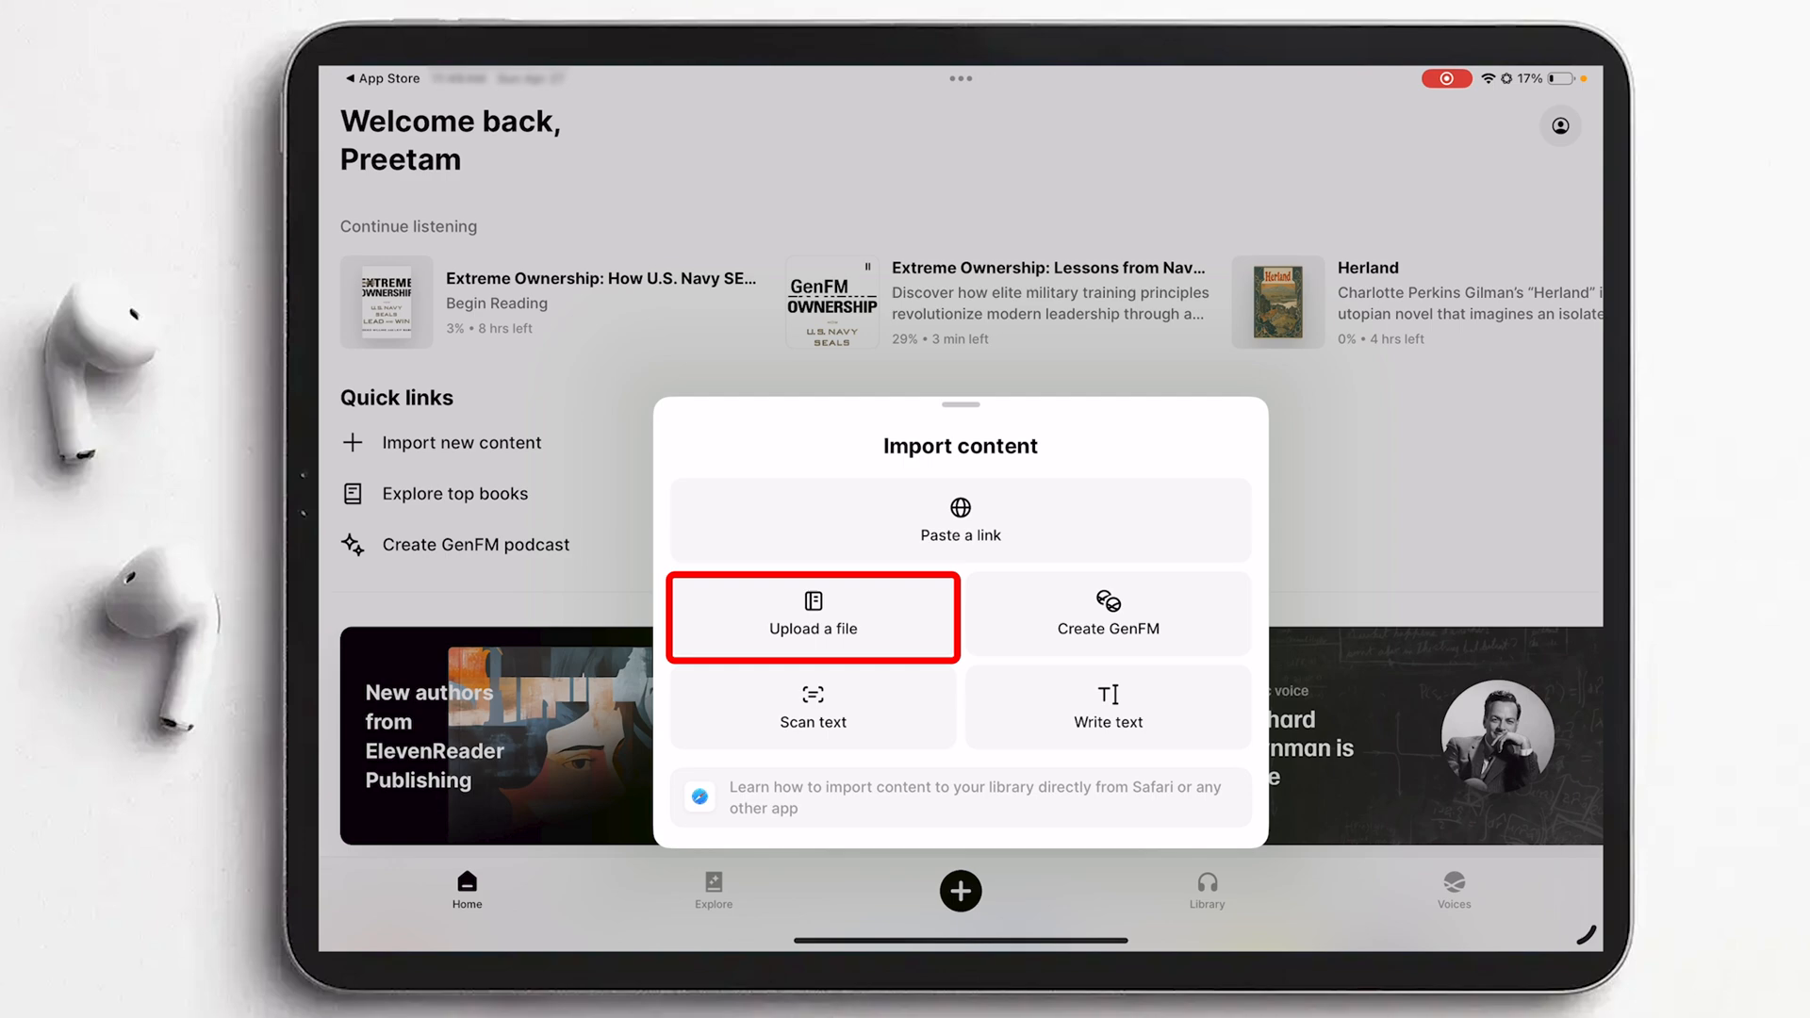
left_click(813, 617)
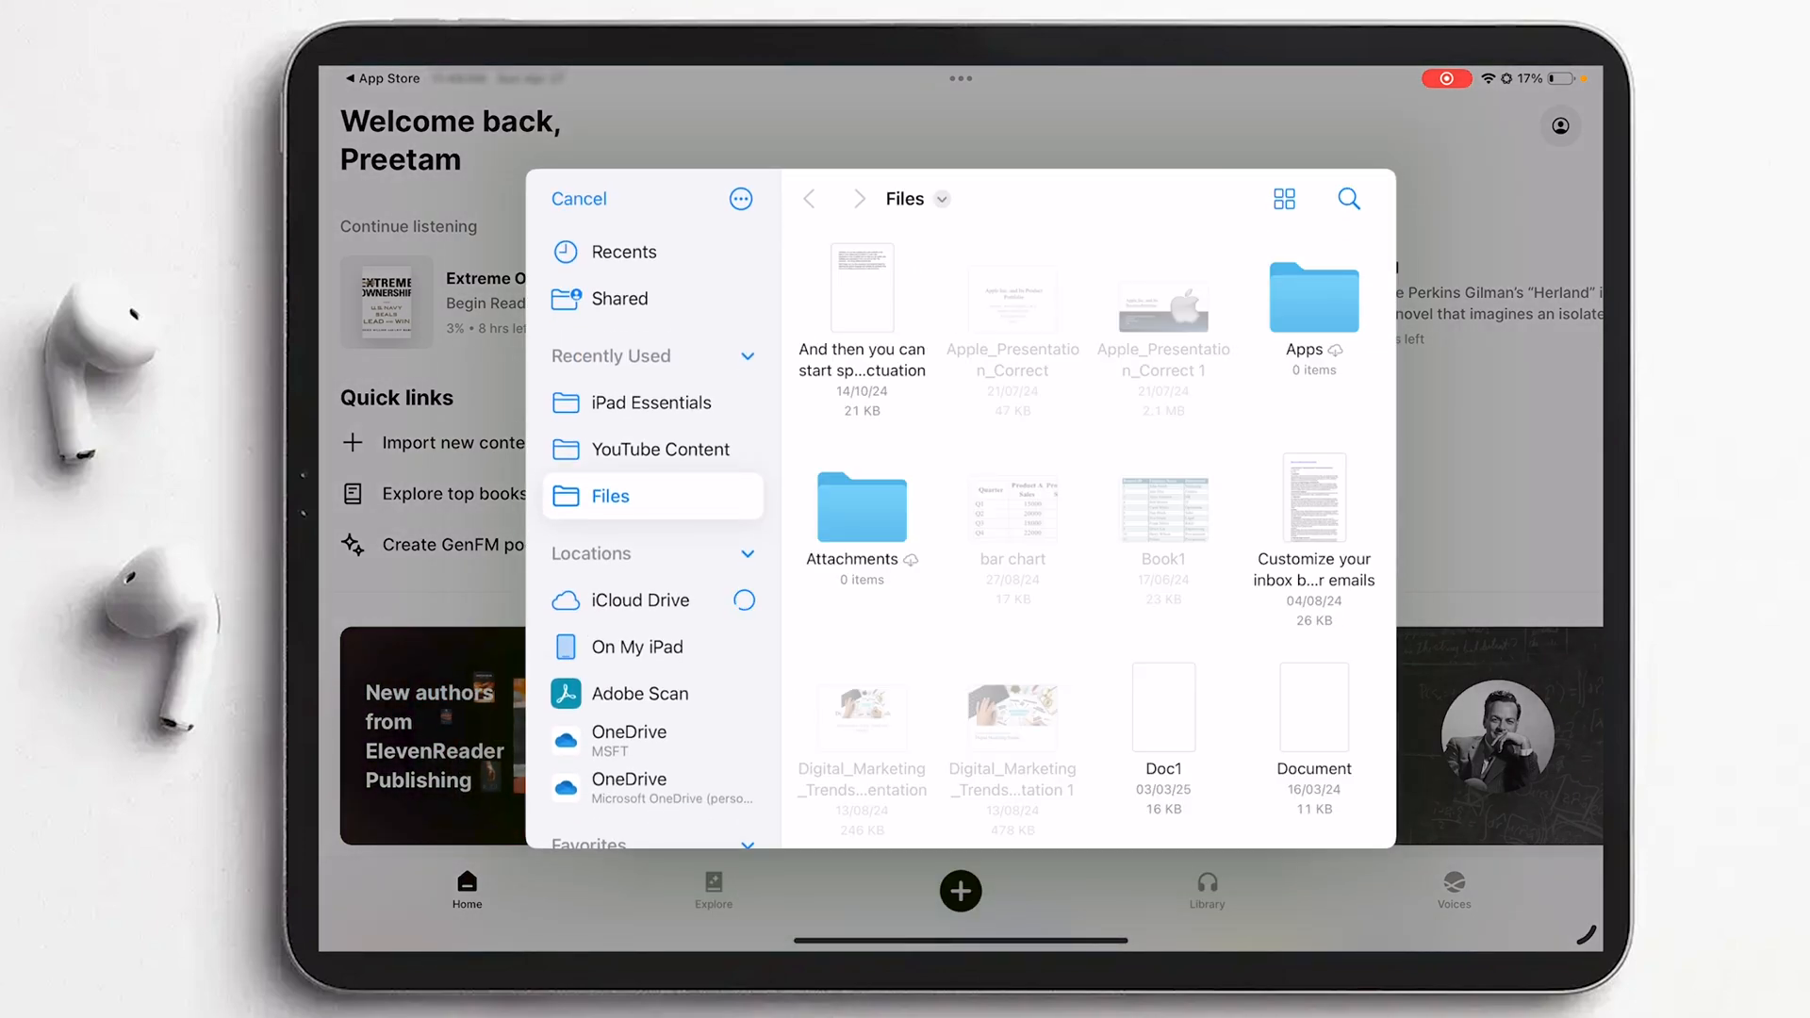
scroll("down", 3)
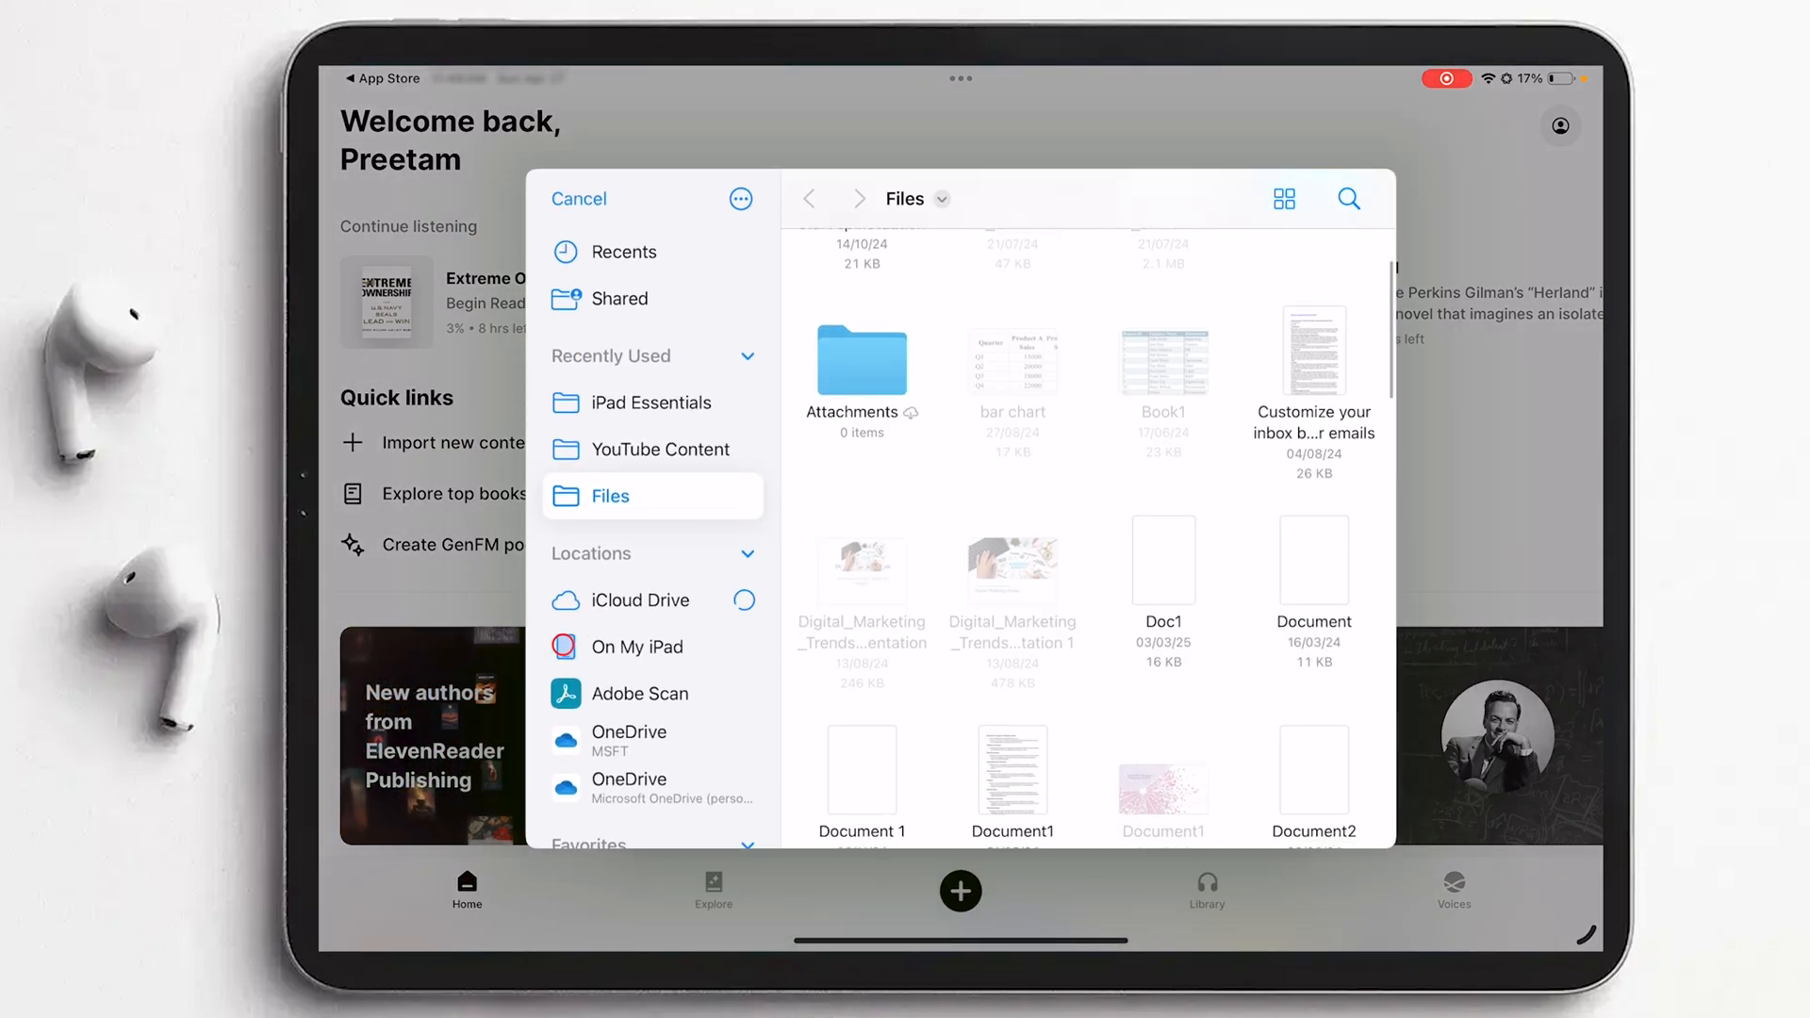
left_click(635, 644)
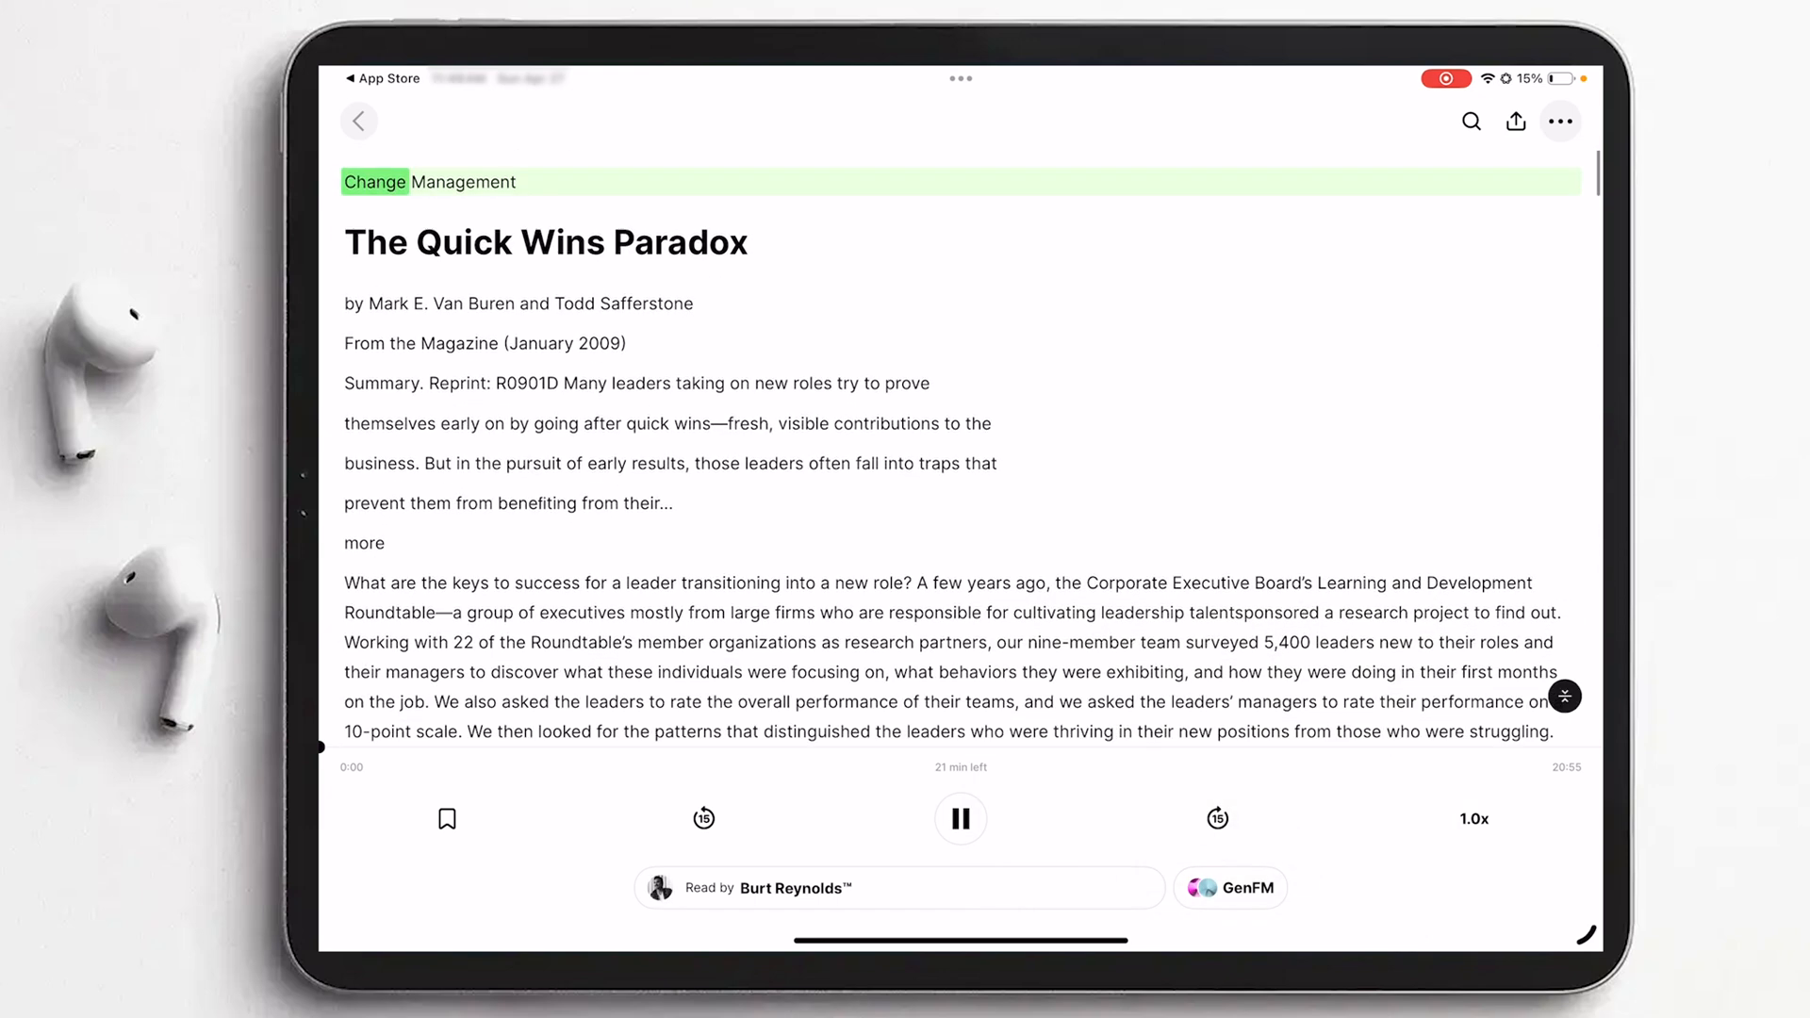
- Create a GenFM episode, 'The Quick Wins Paradox: Success or Sabotage?', from the article
scroll("down", 3)
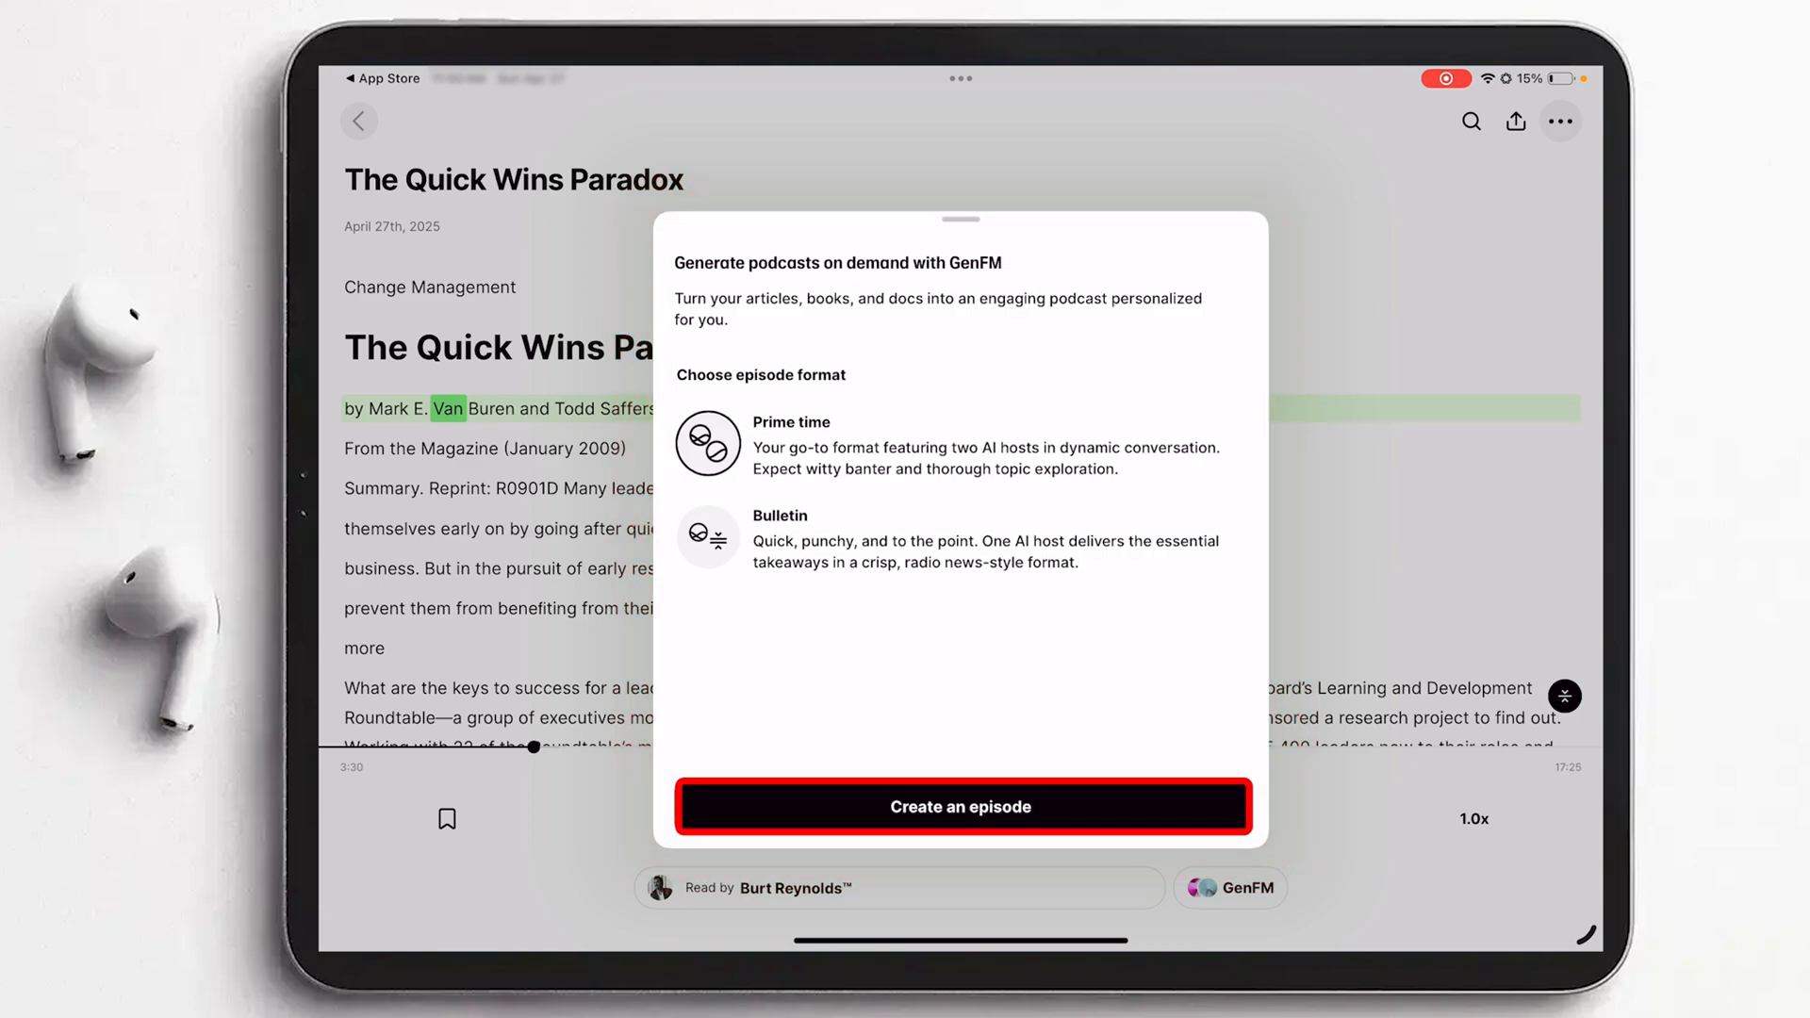
left_click(960, 805)
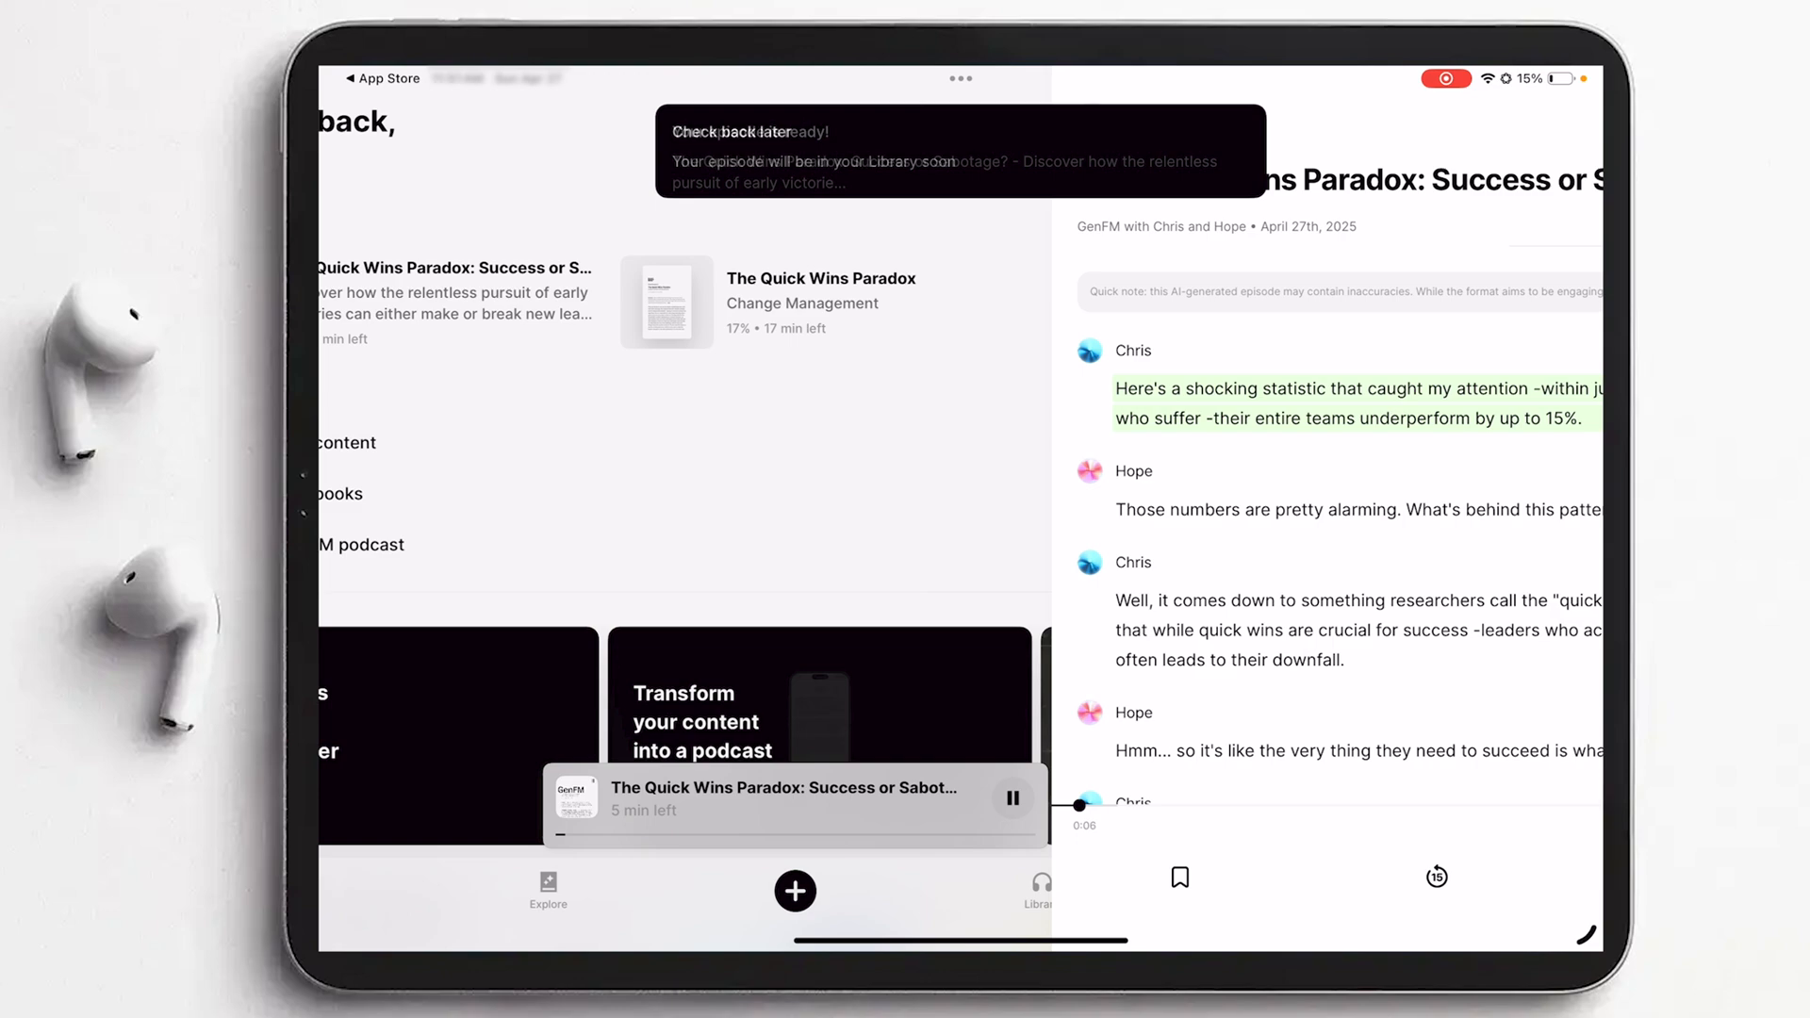
- Play the new episode's opening, pausing and resuming, then leave it paused and return Home
left_click(793, 805)
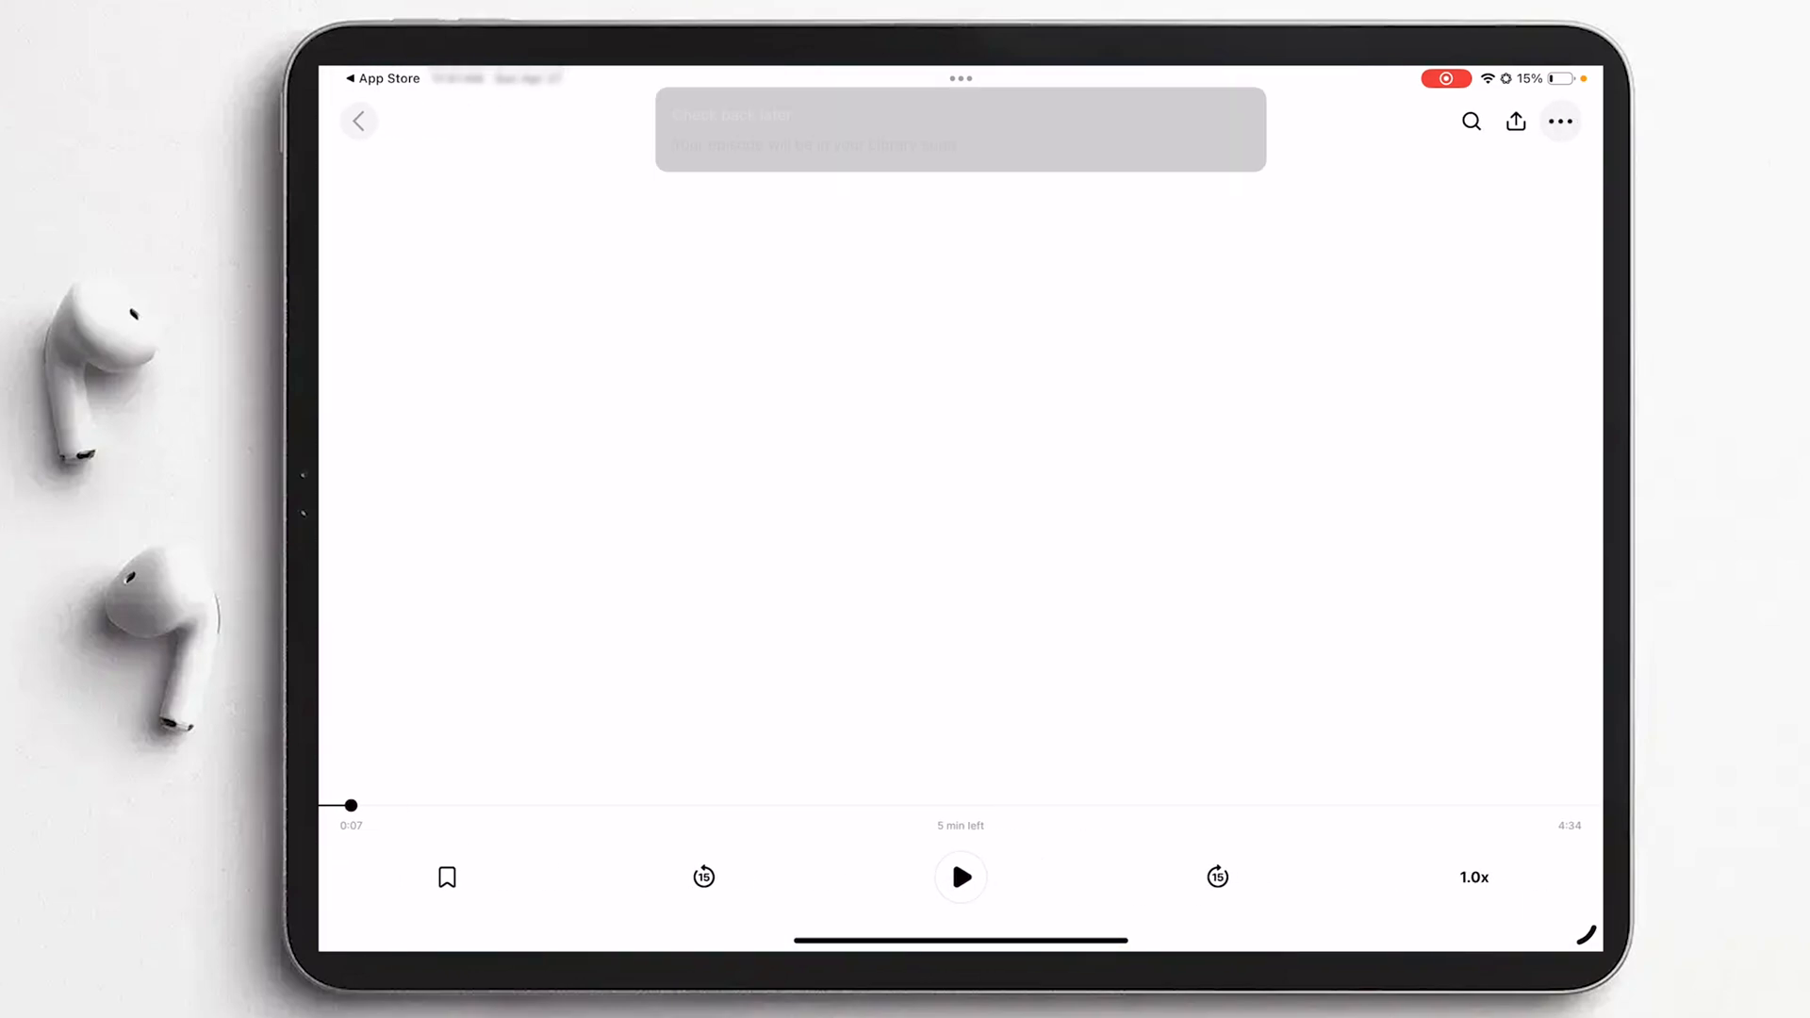
left_click(960, 876)
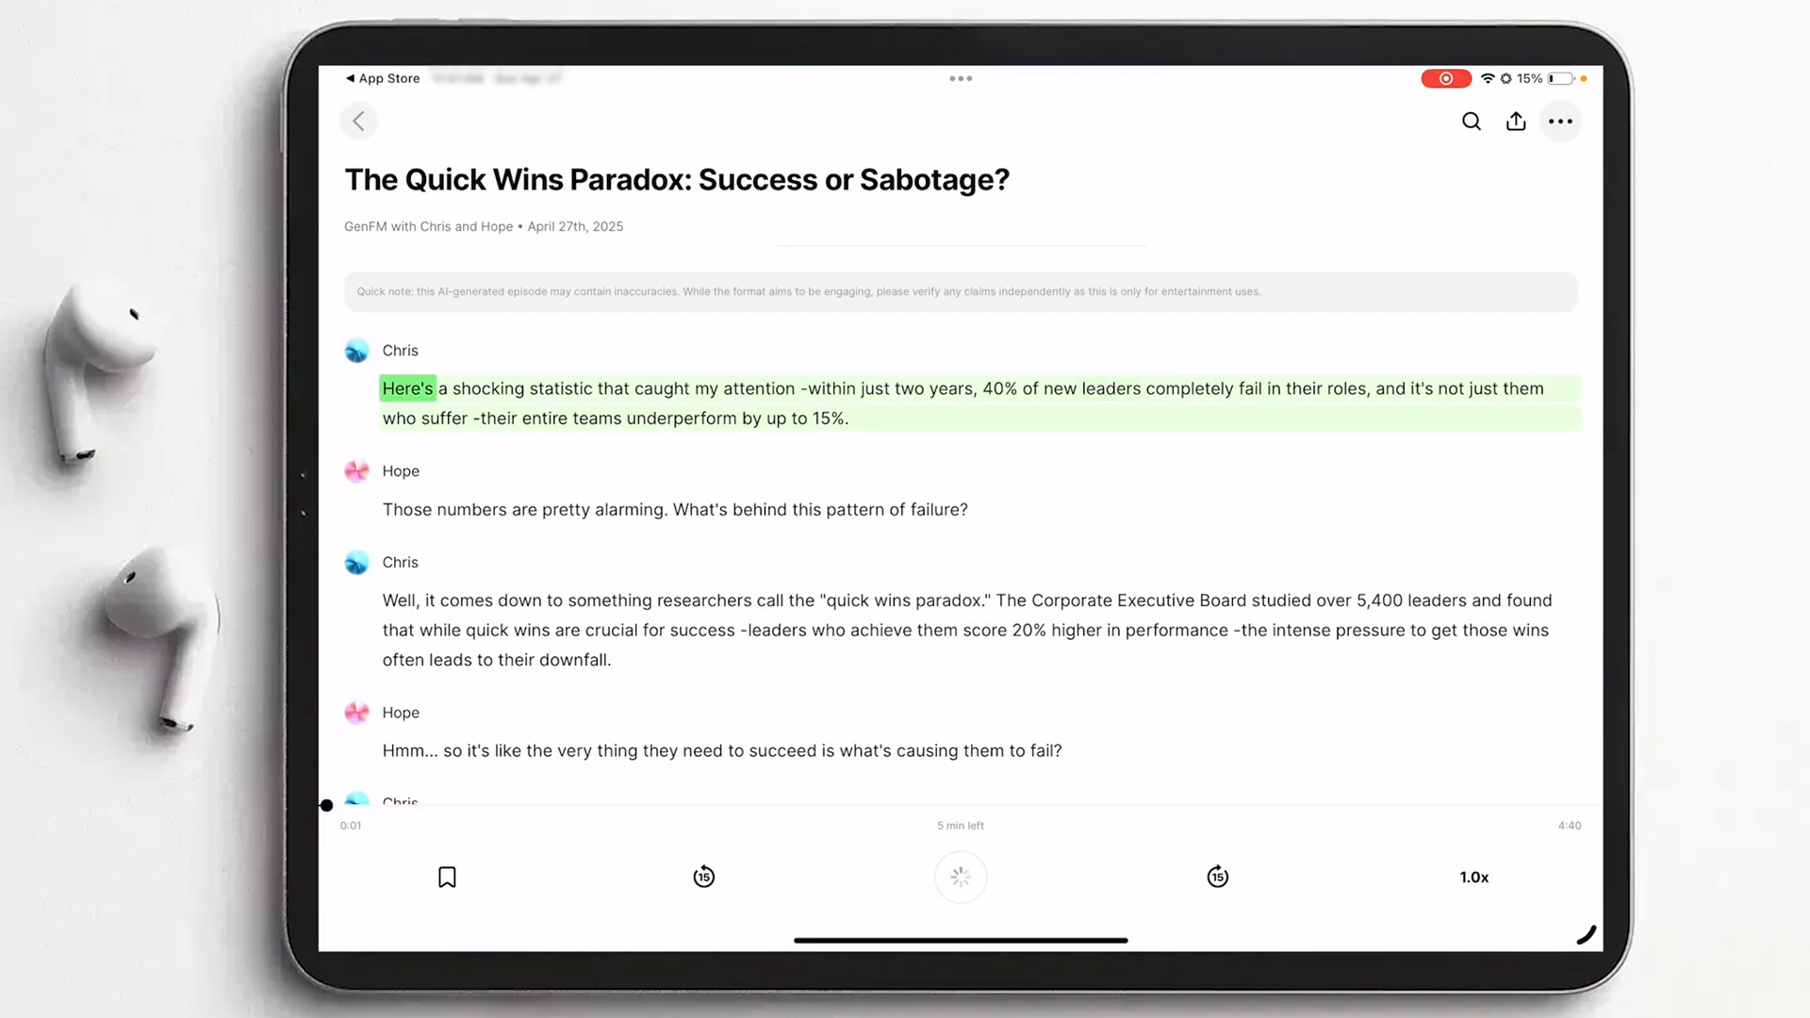
left_click(959, 876)
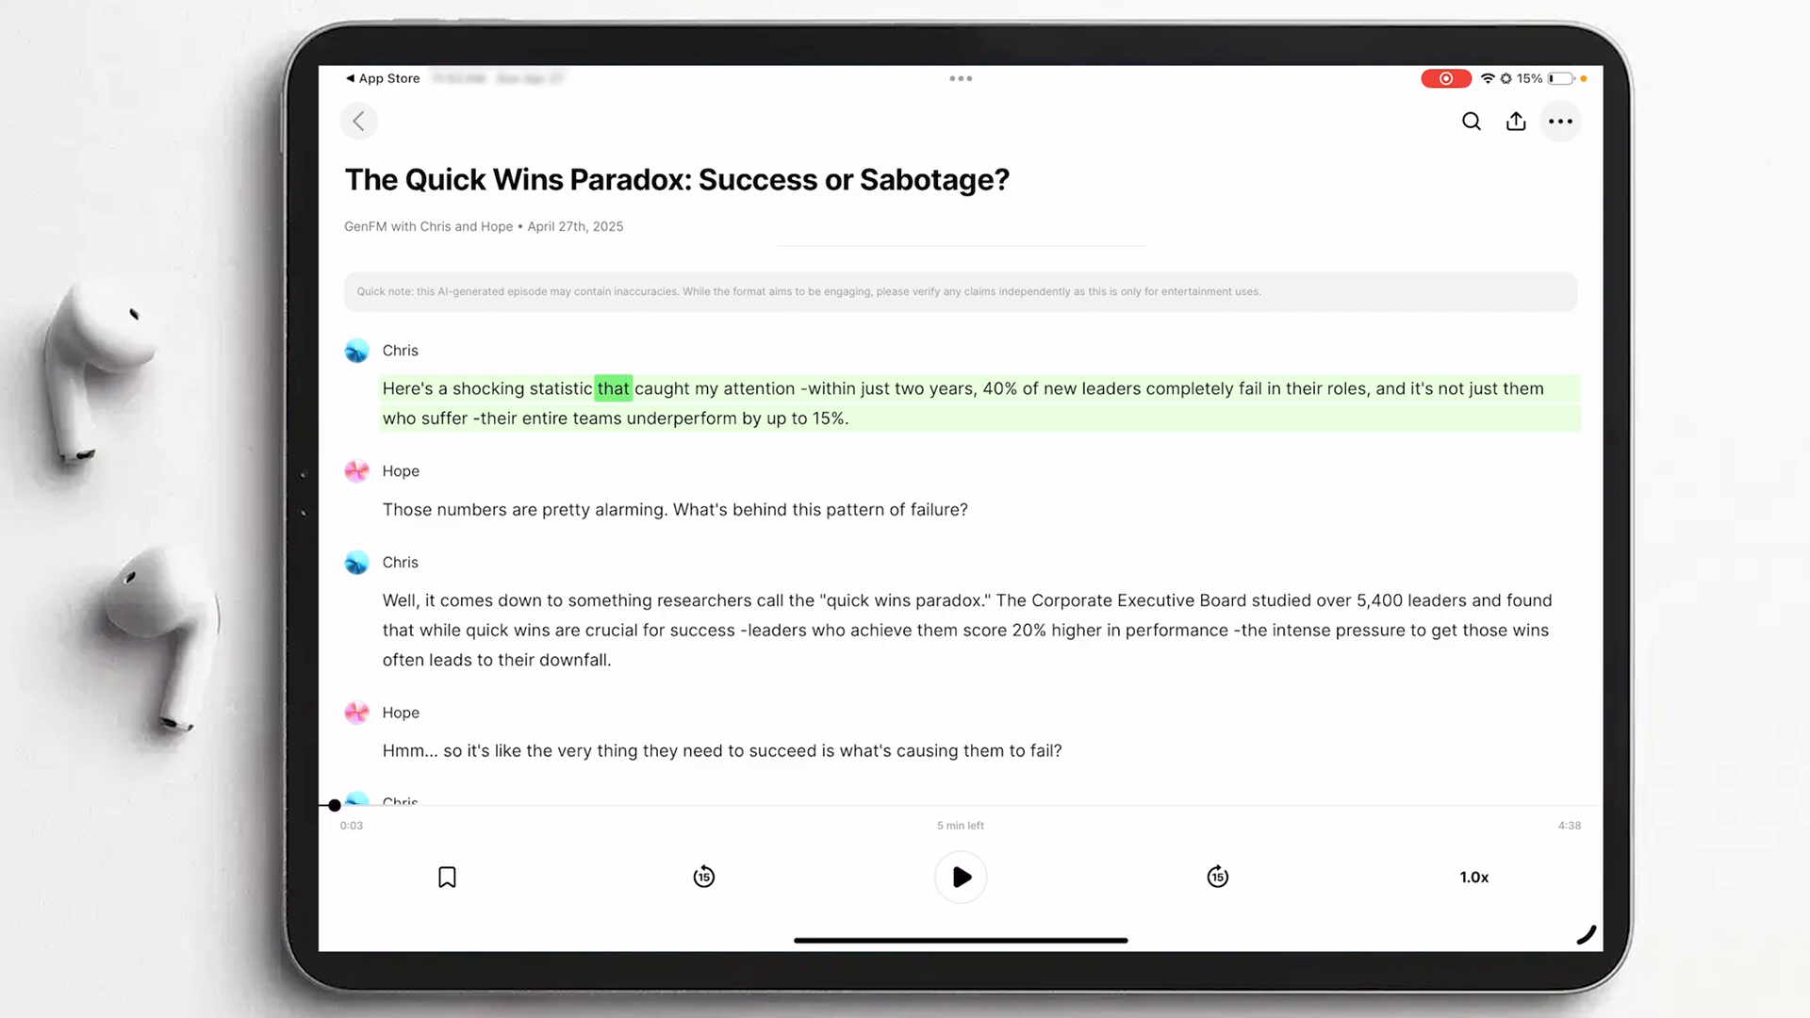
left_click(960, 877)
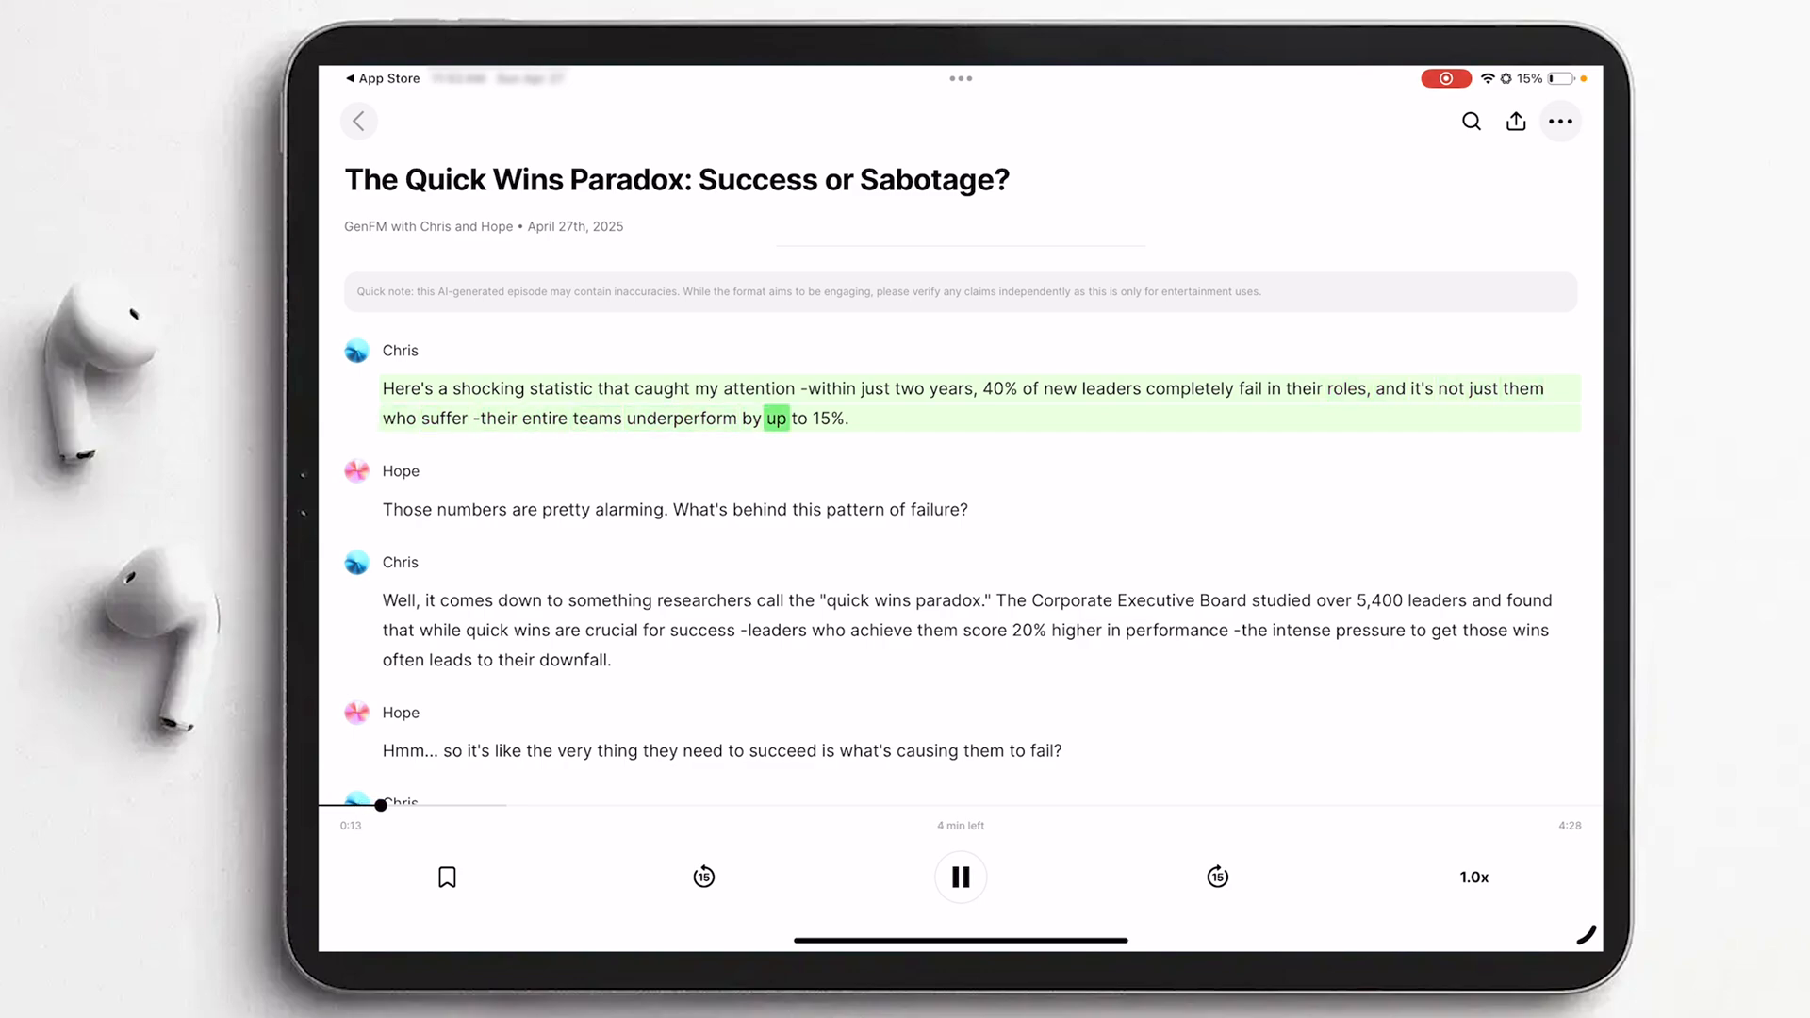
left_click(358, 121)
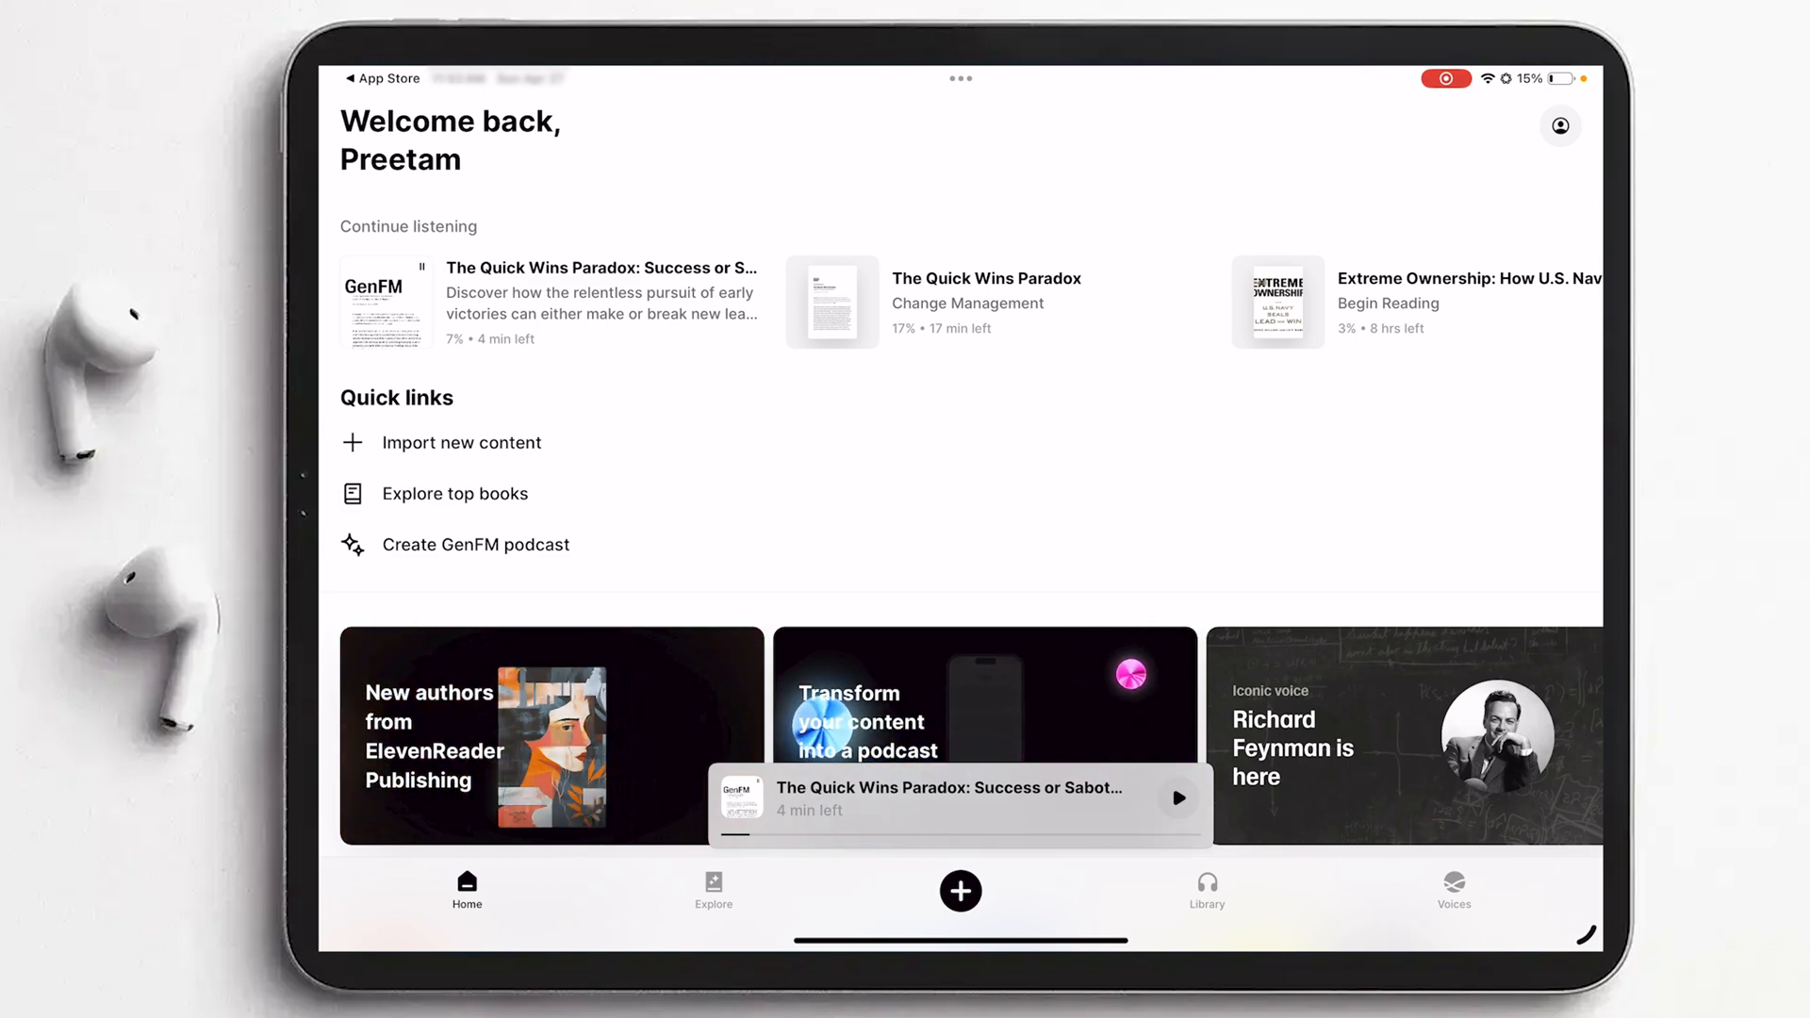
- Reopen the article, play it, and change its Read by voice from Burt Reynolds to Juniper
left_click(956, 805)
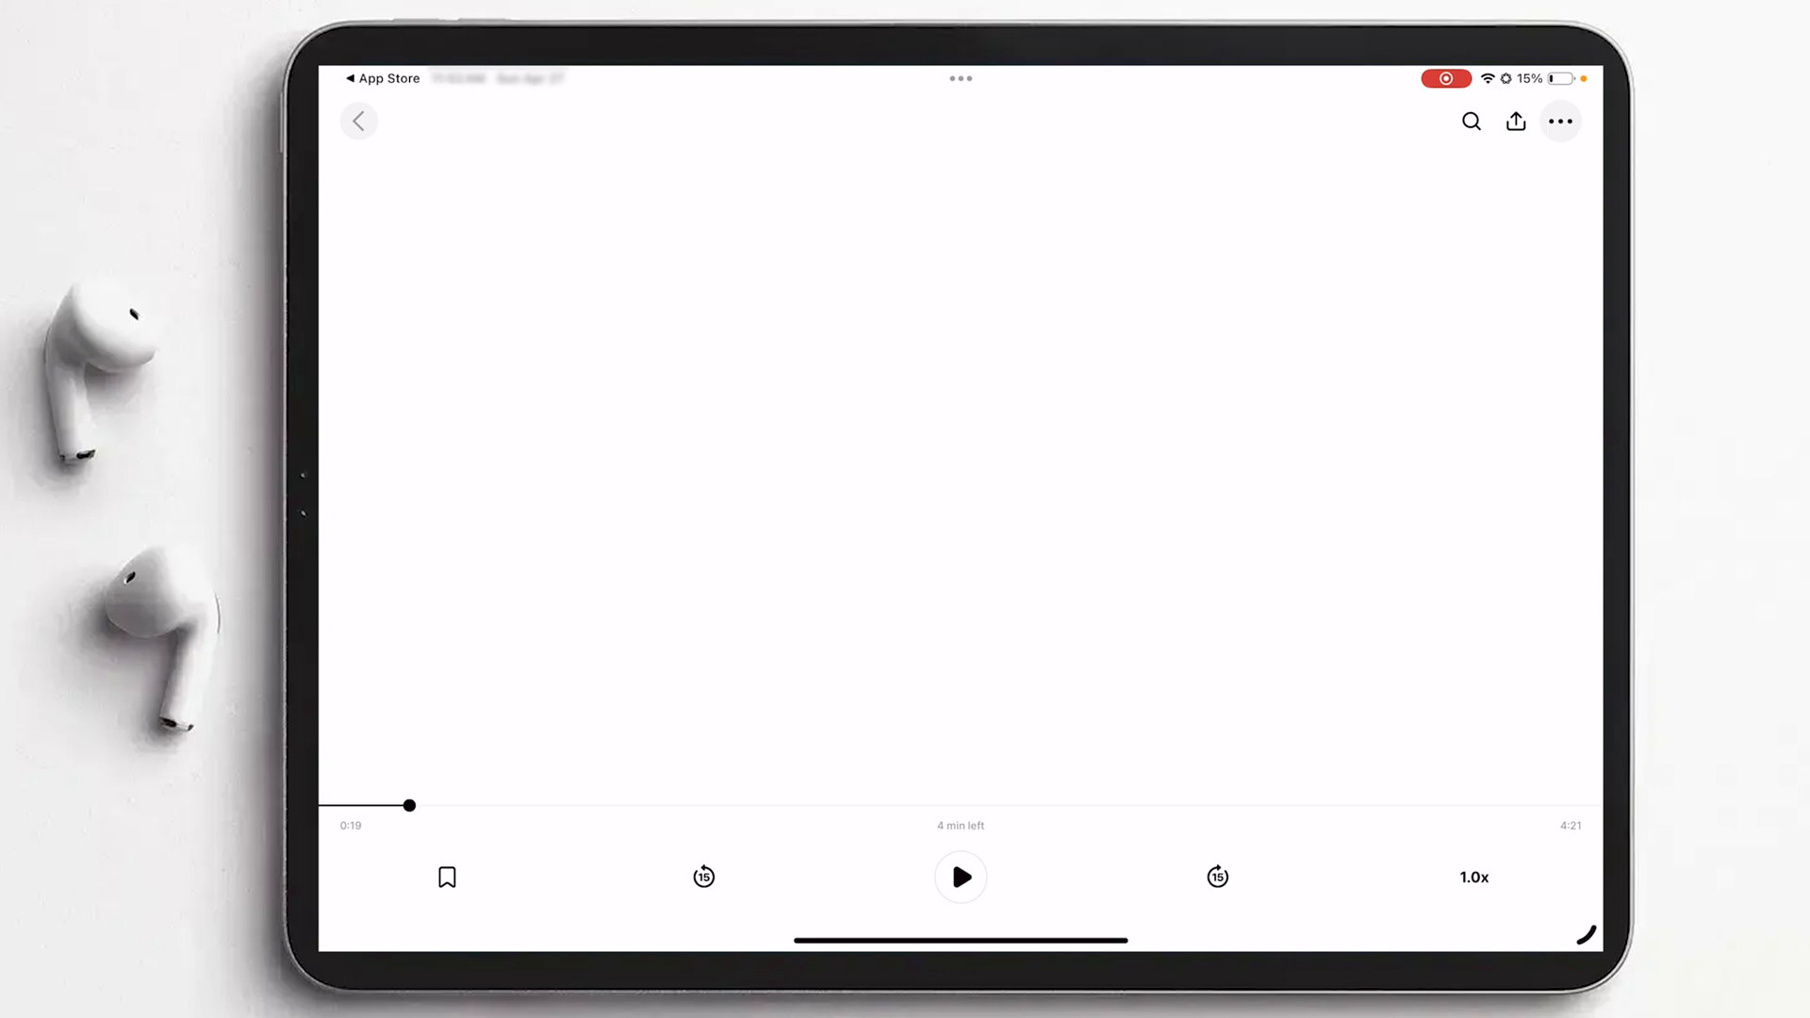
left_click(358, 120)
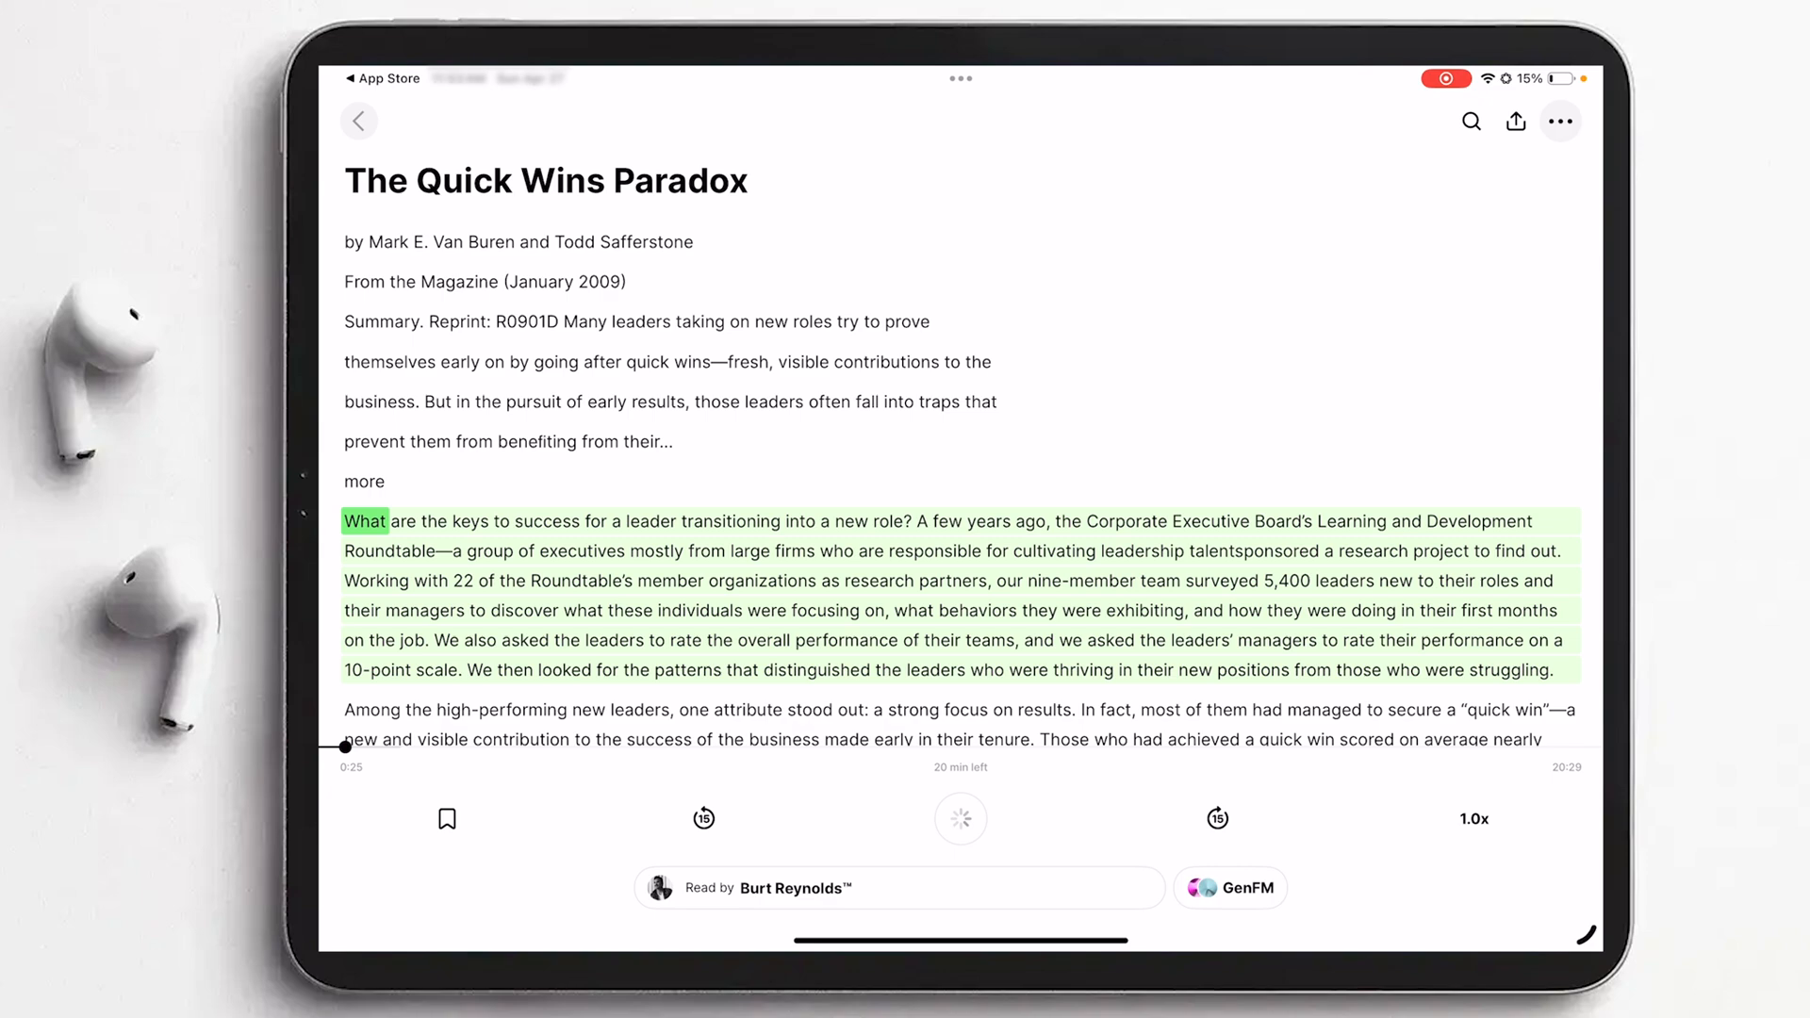
left_click(960, 816)
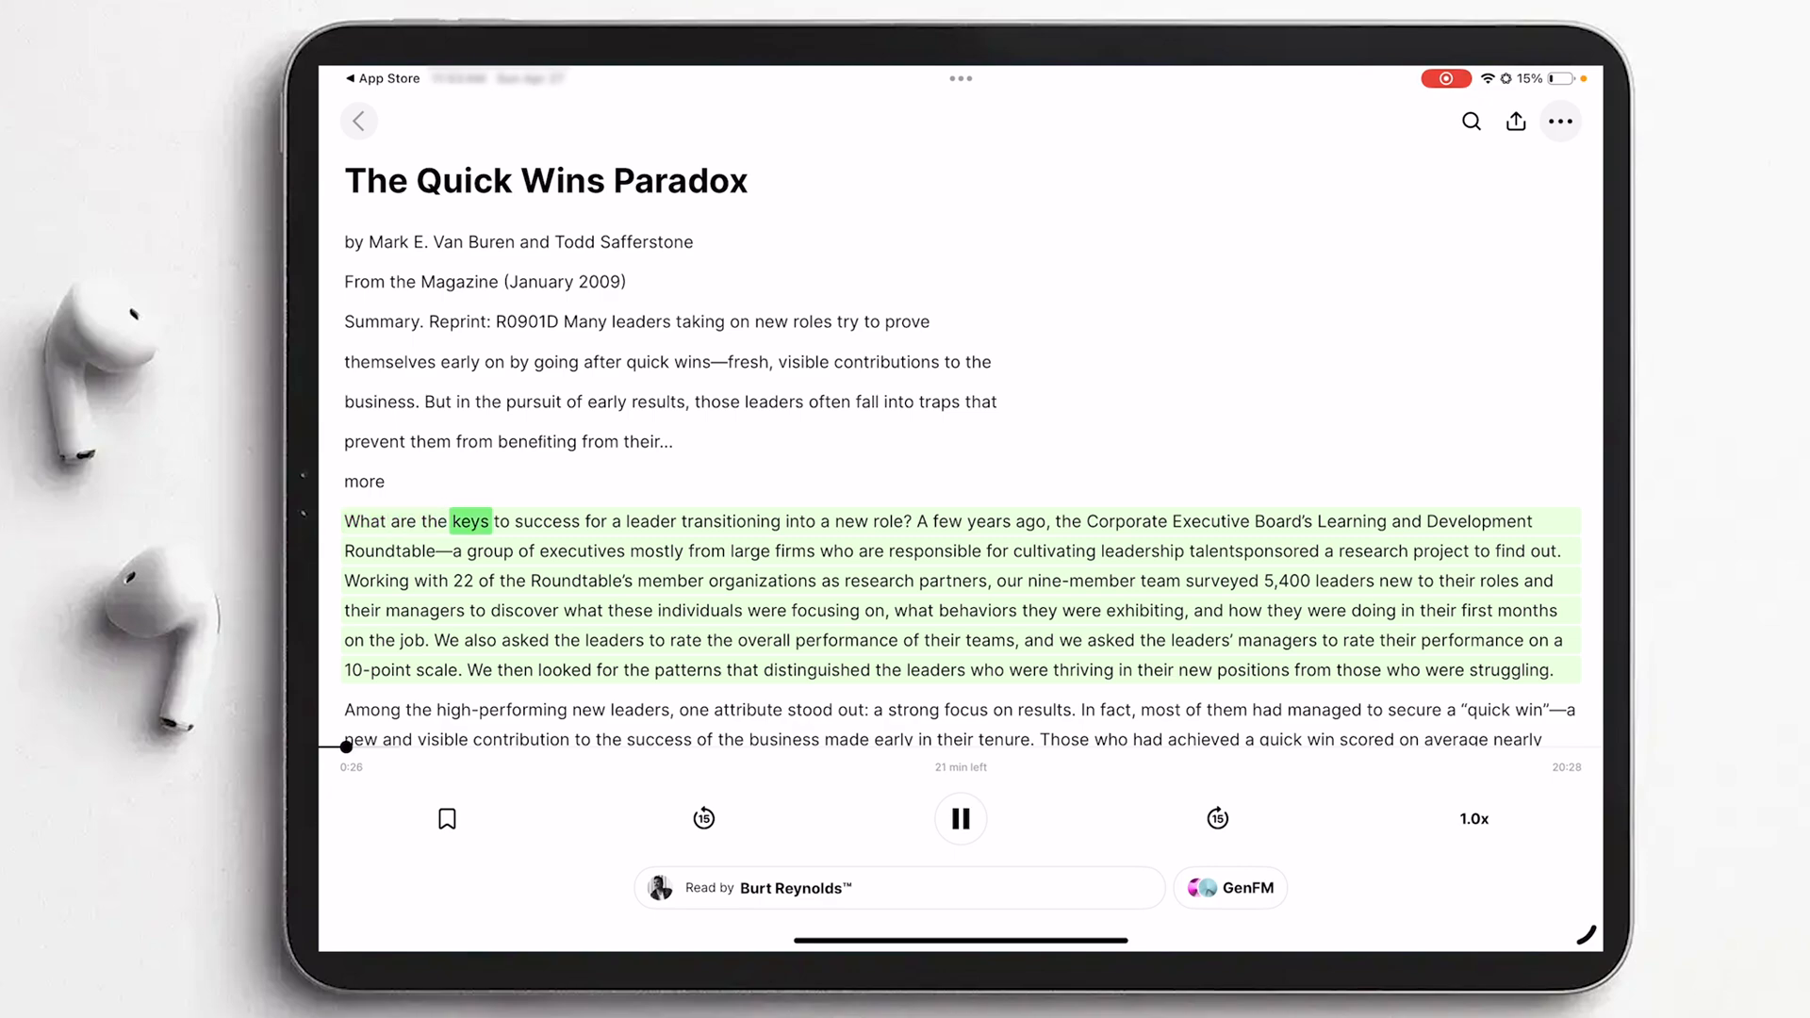
left_click(959, 818)
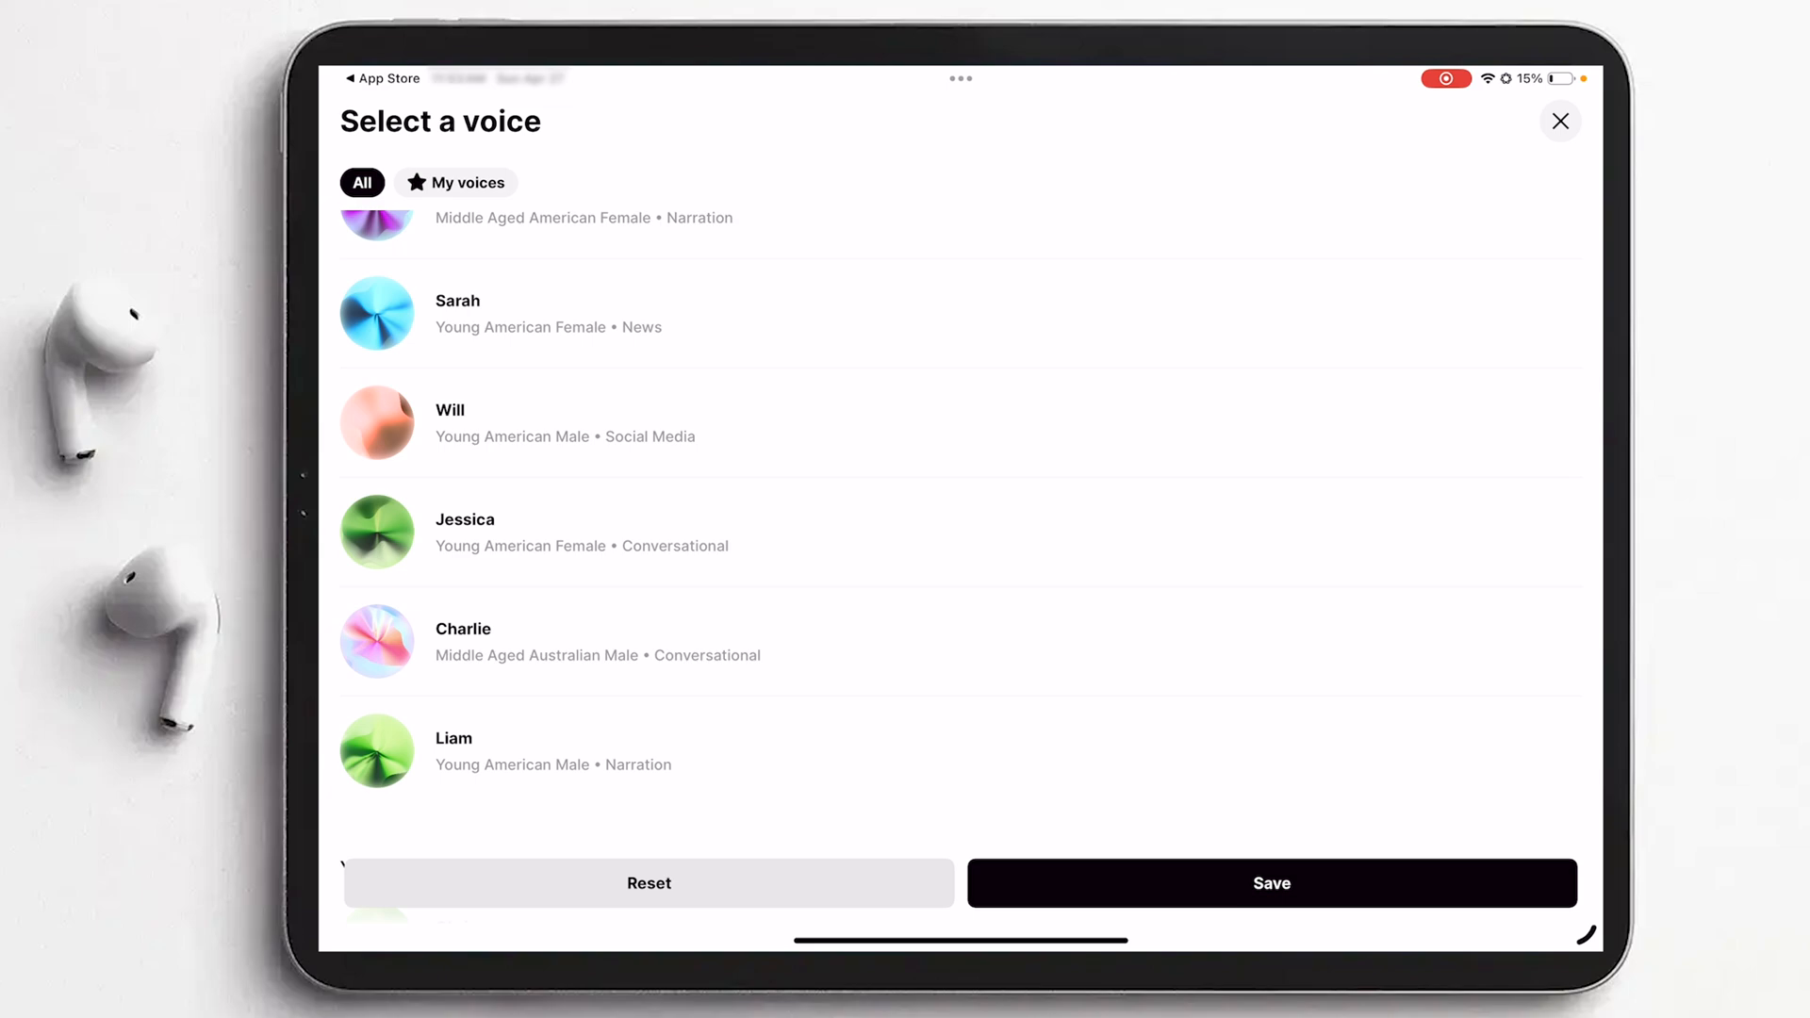
scroll("down", 3)
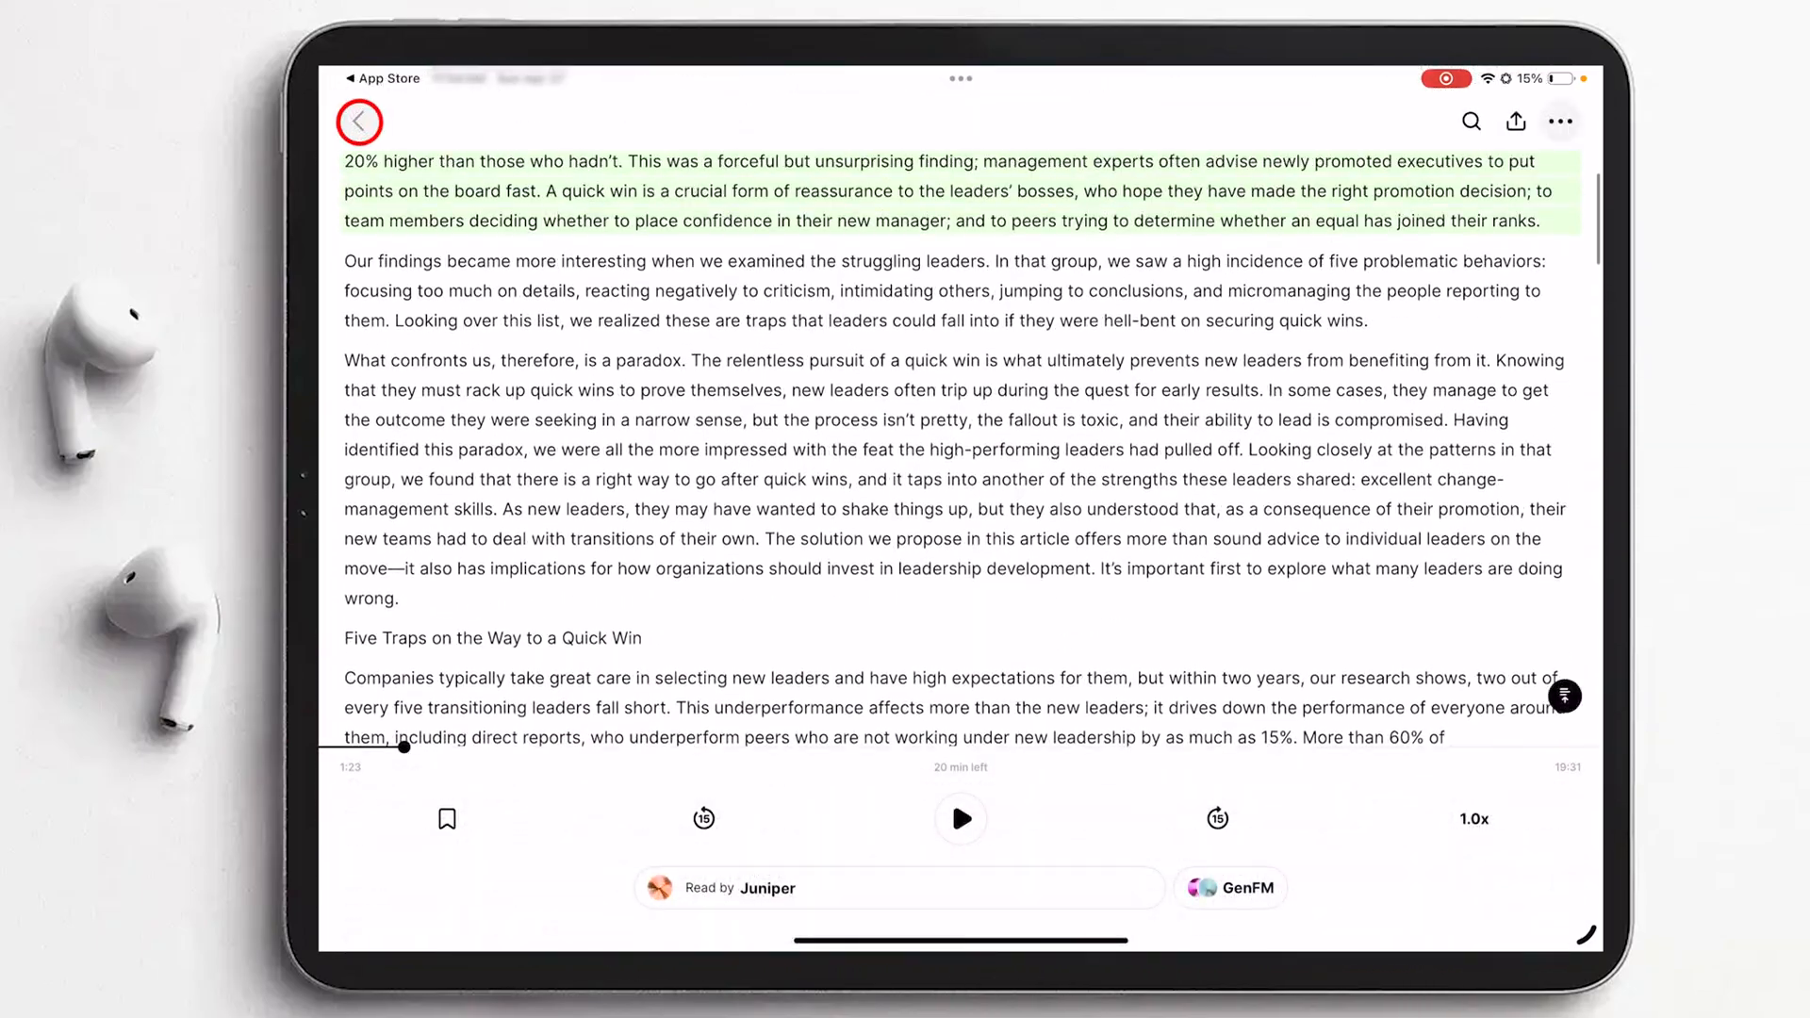
- Play Extreme Ownership narrated by Matilda, trying 1.5x speed before settling on 1.0x
left_click(358, 121)
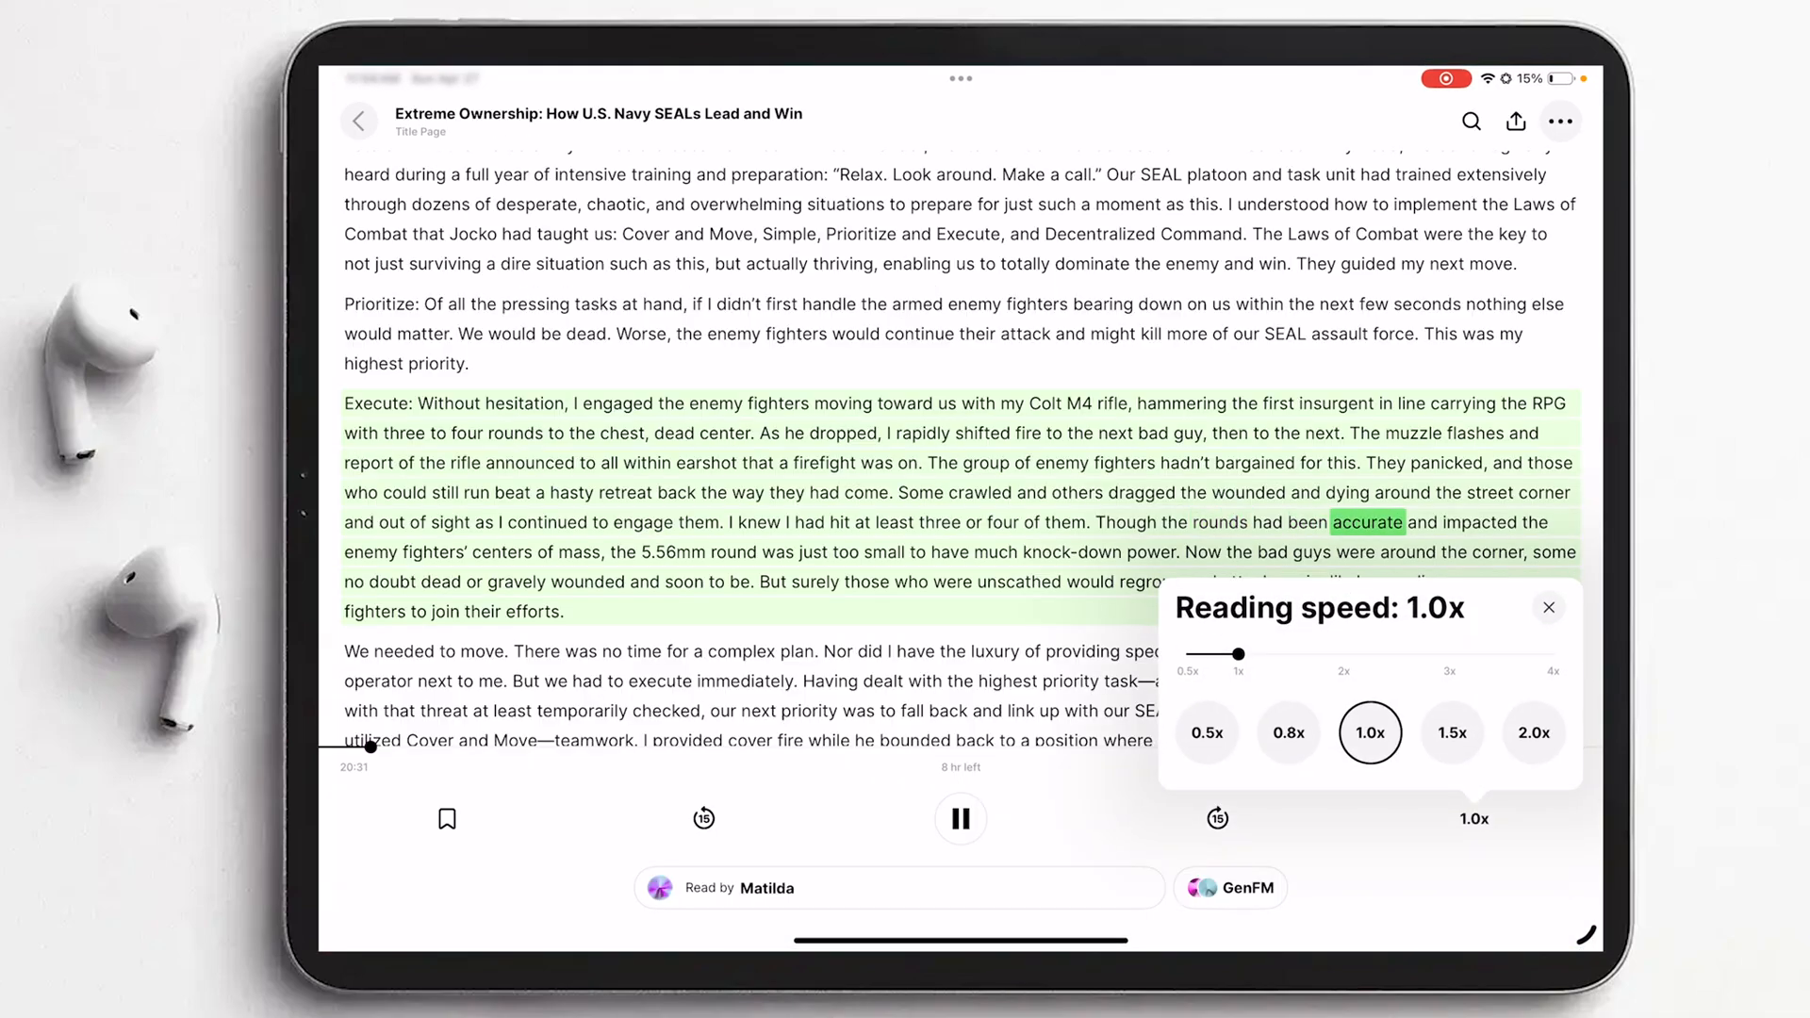
left_click(1452, 732)
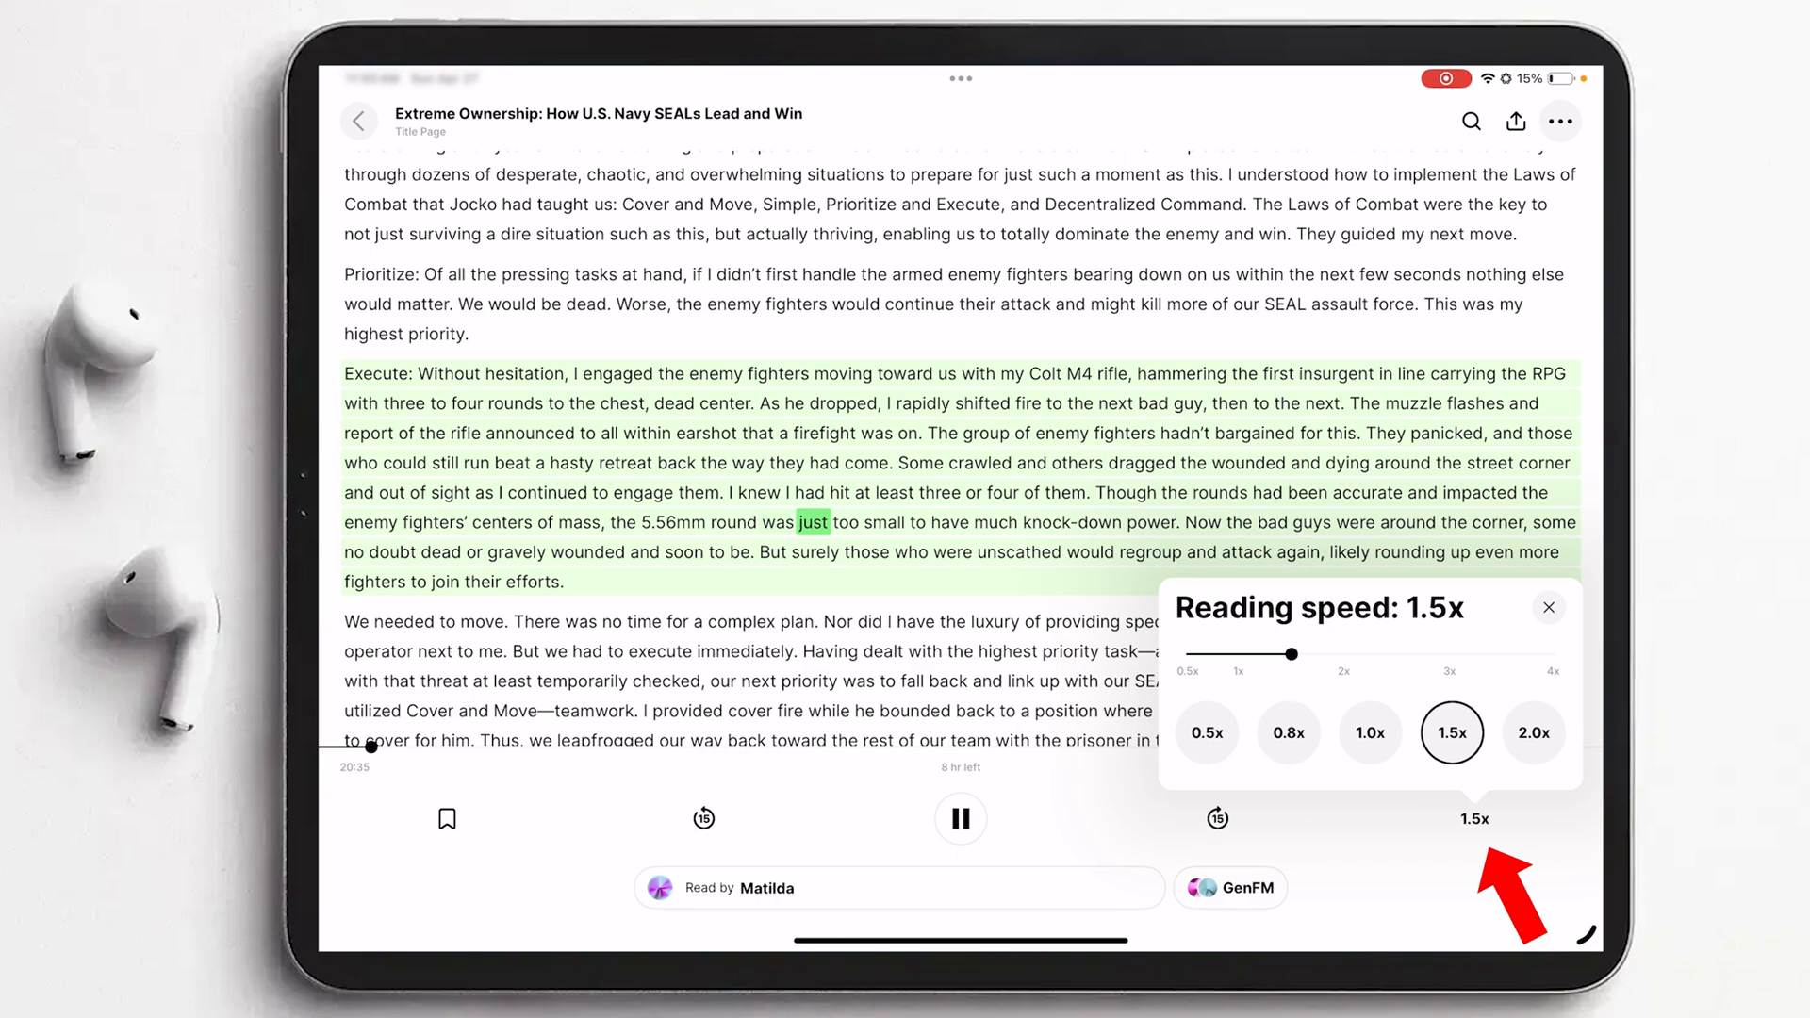
left_click(1371, 732)
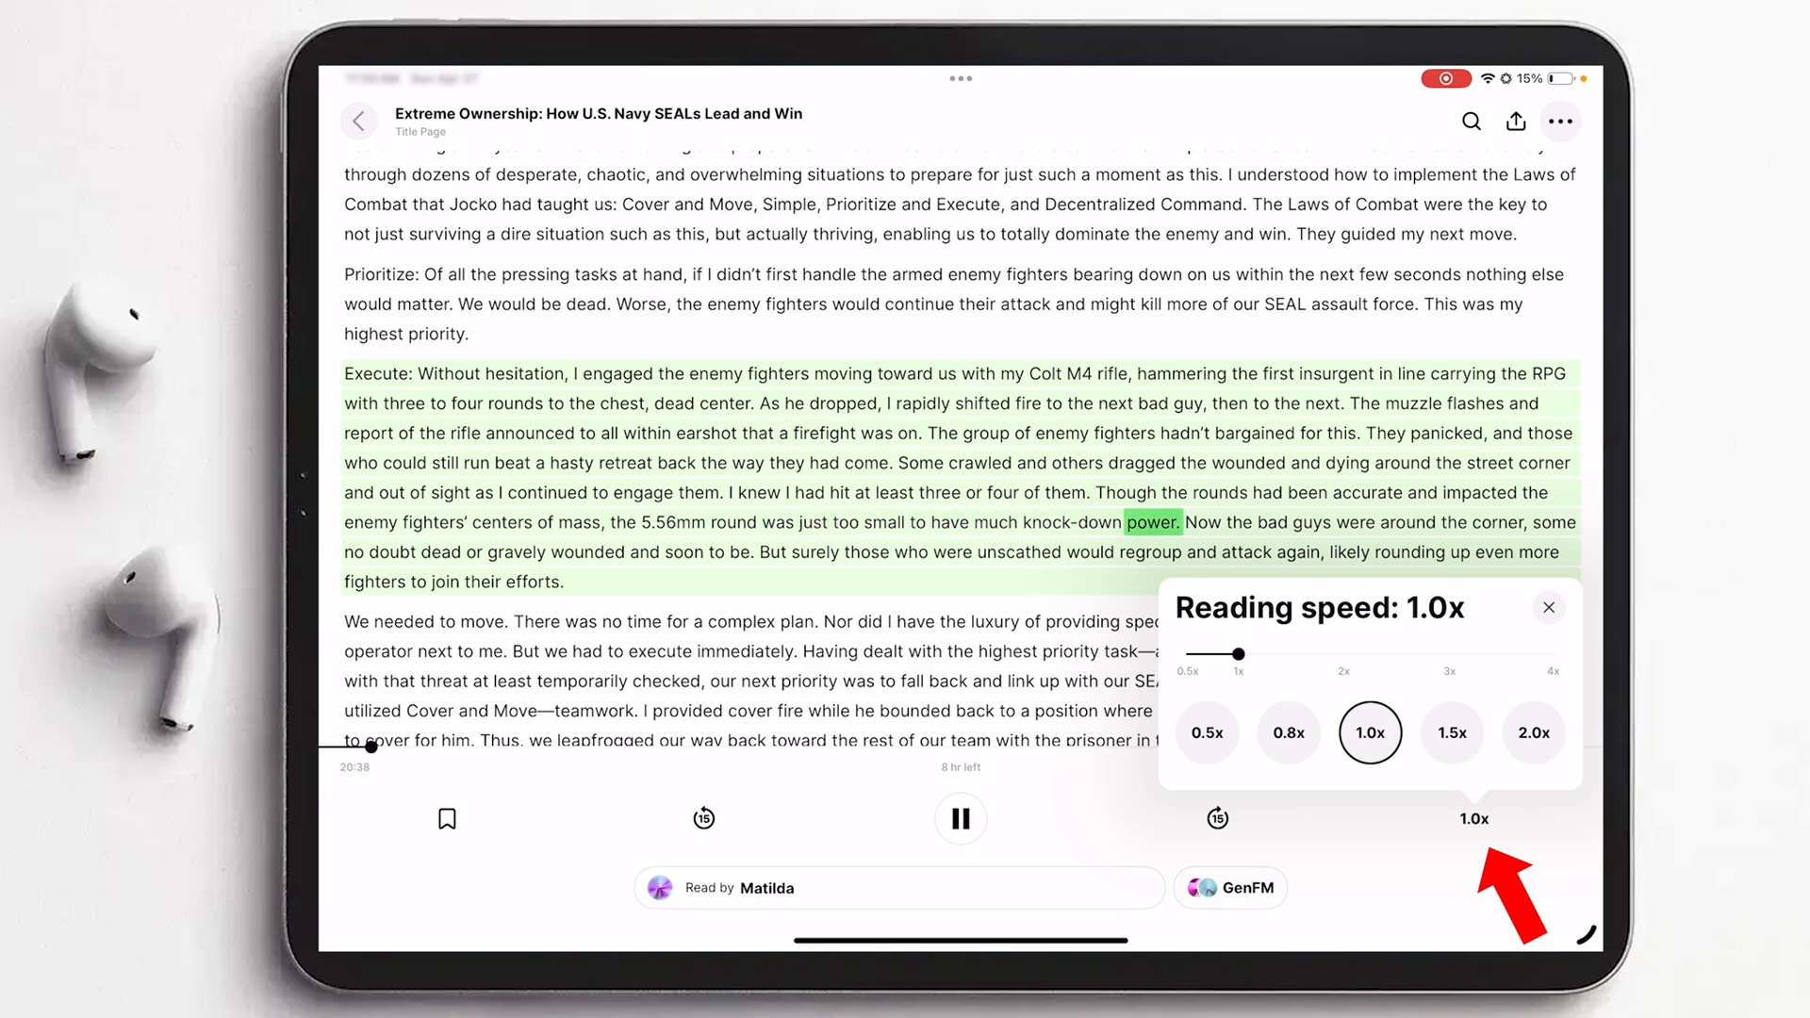
left_click(1550, 607)
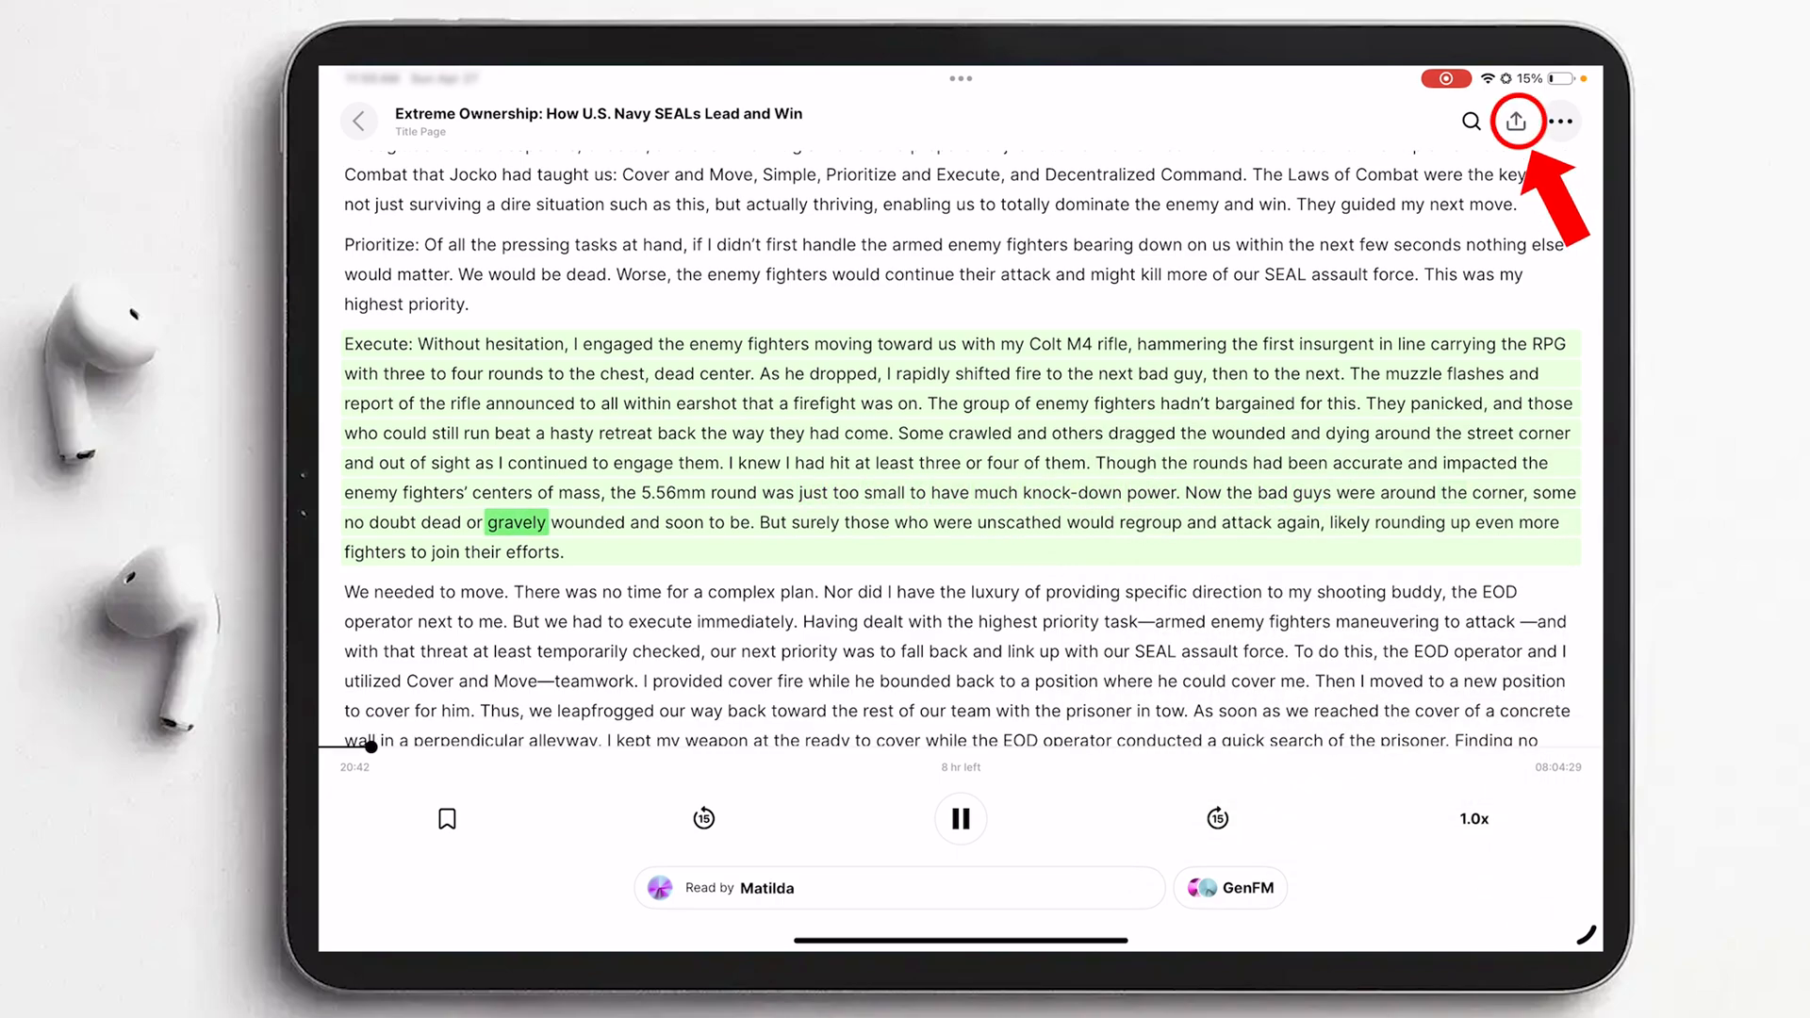
- Share the current Extreme Ownership passage as a Matilda-voiced clip card, then dismiss it
left_click(1516, 120)
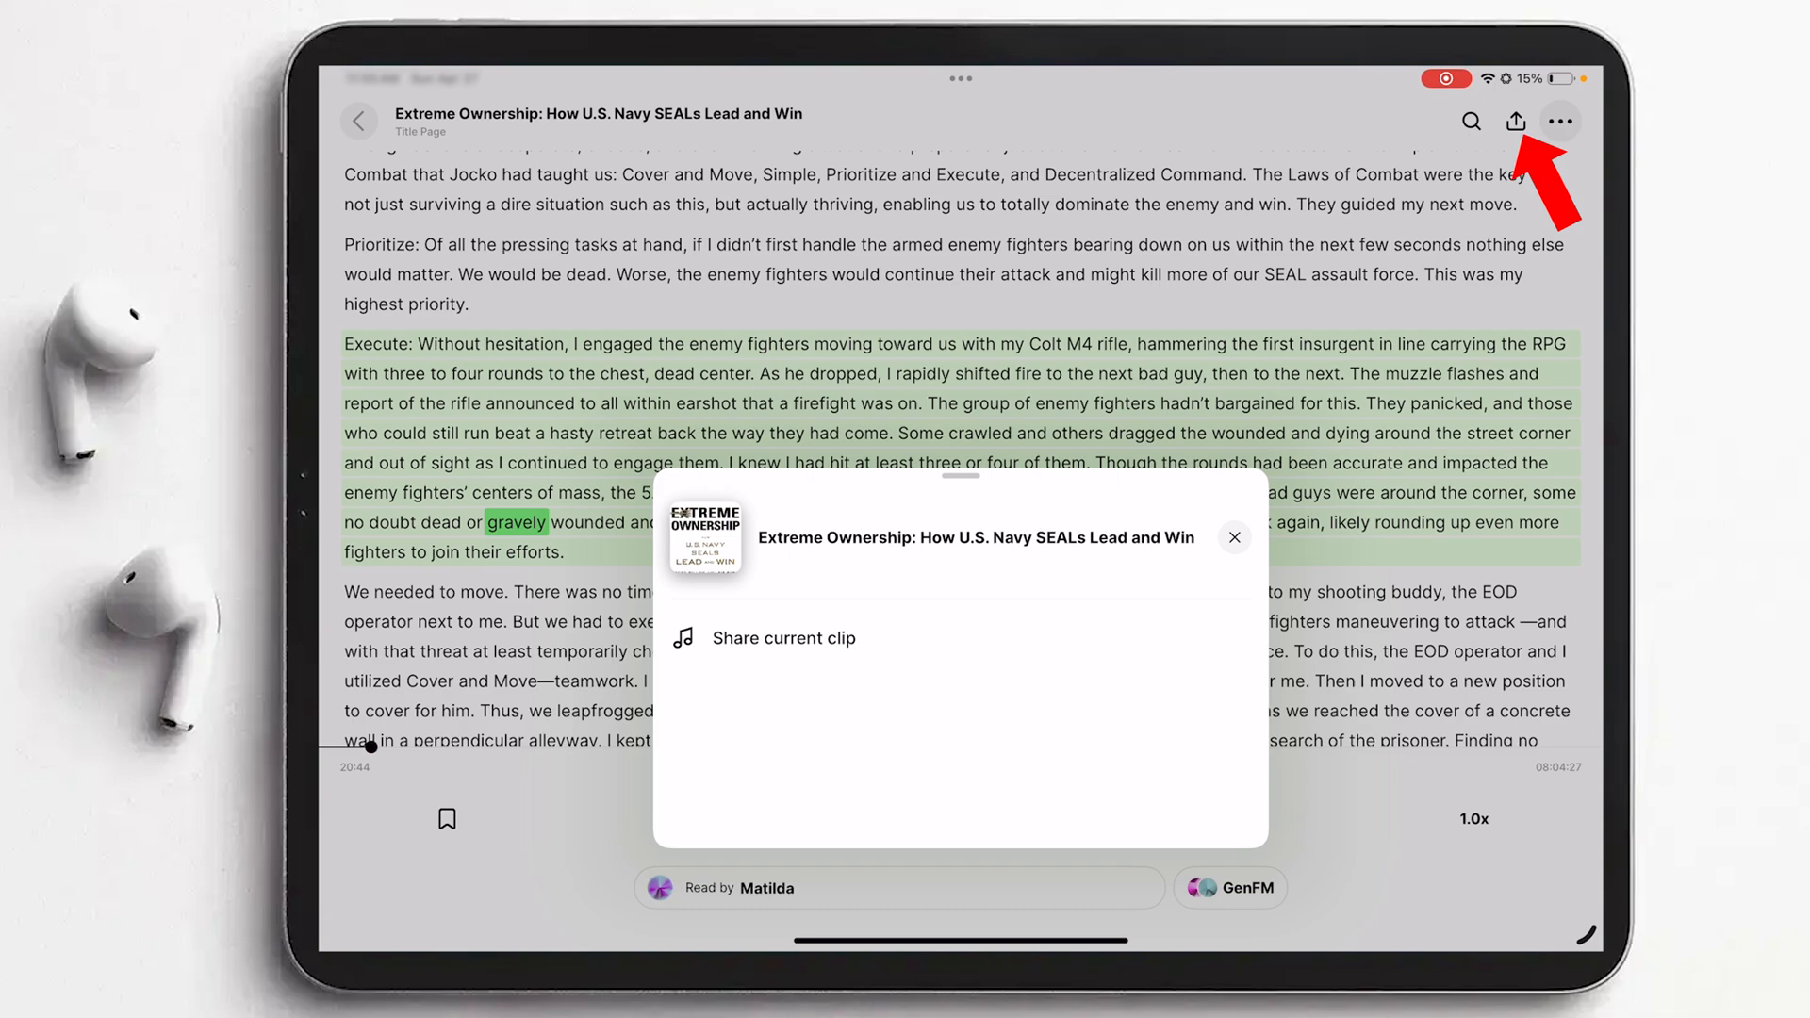
left_click(782, 637)
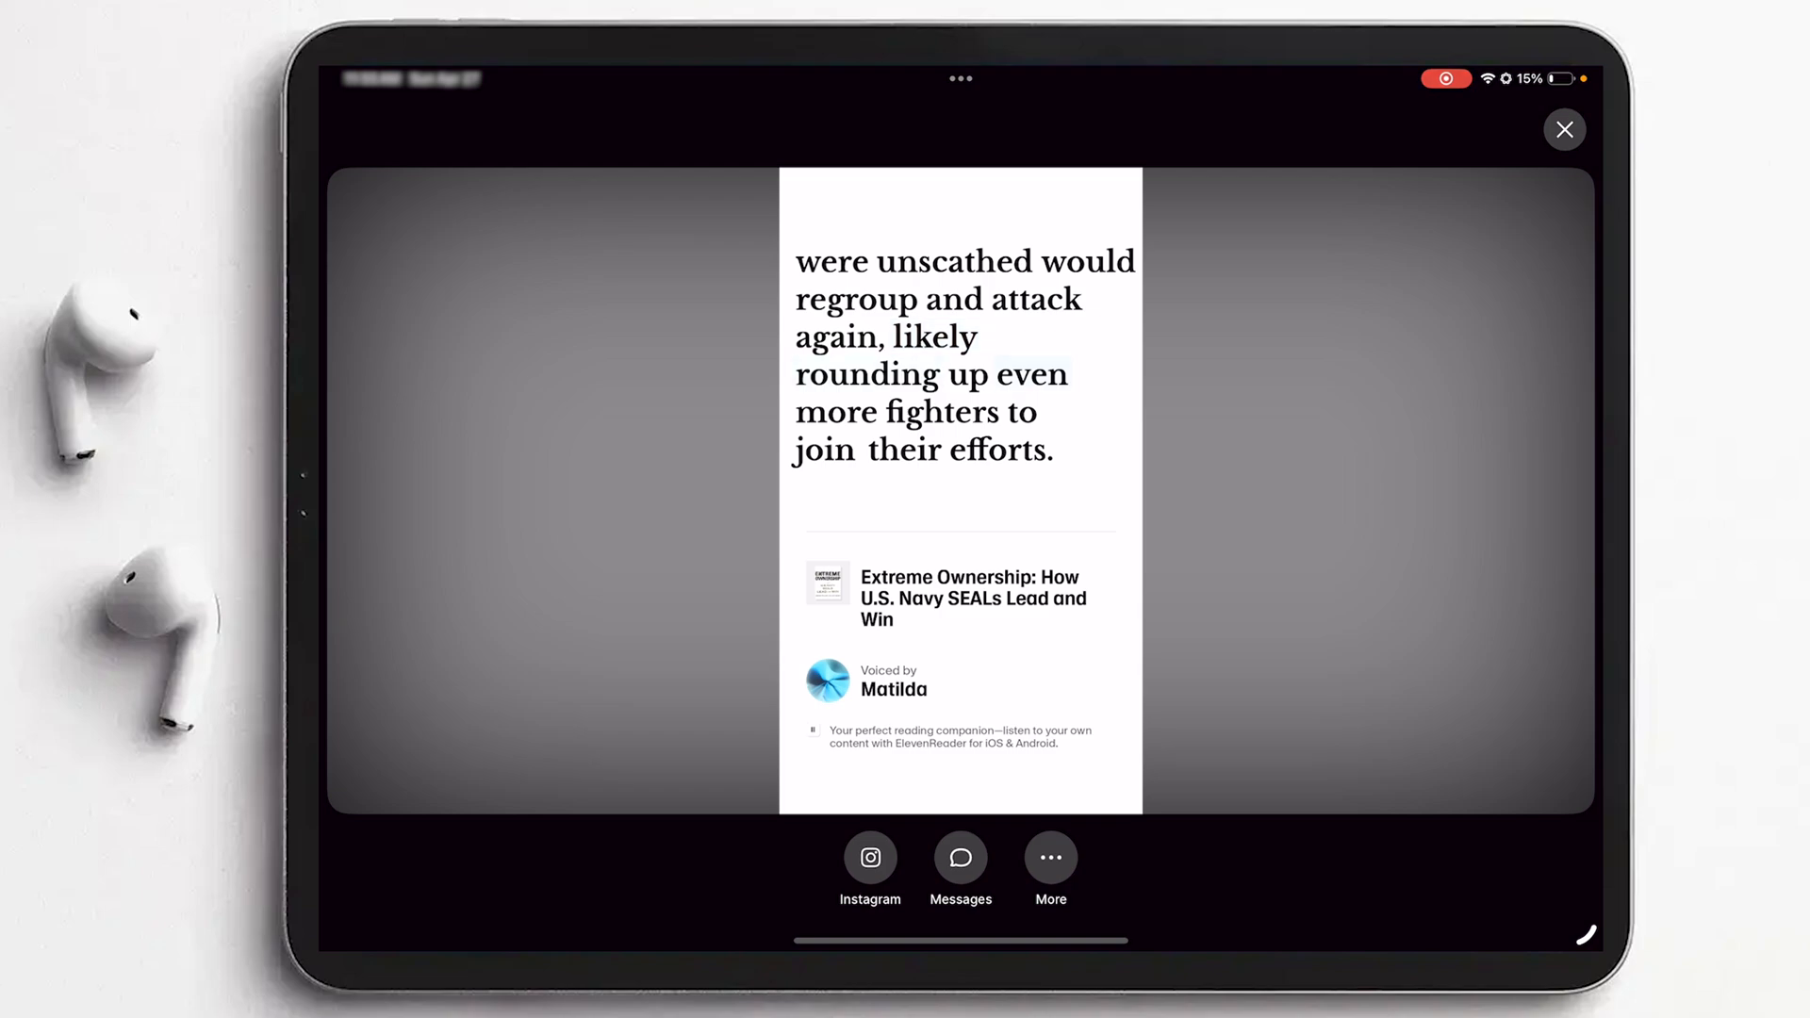
left_click(959, 79)
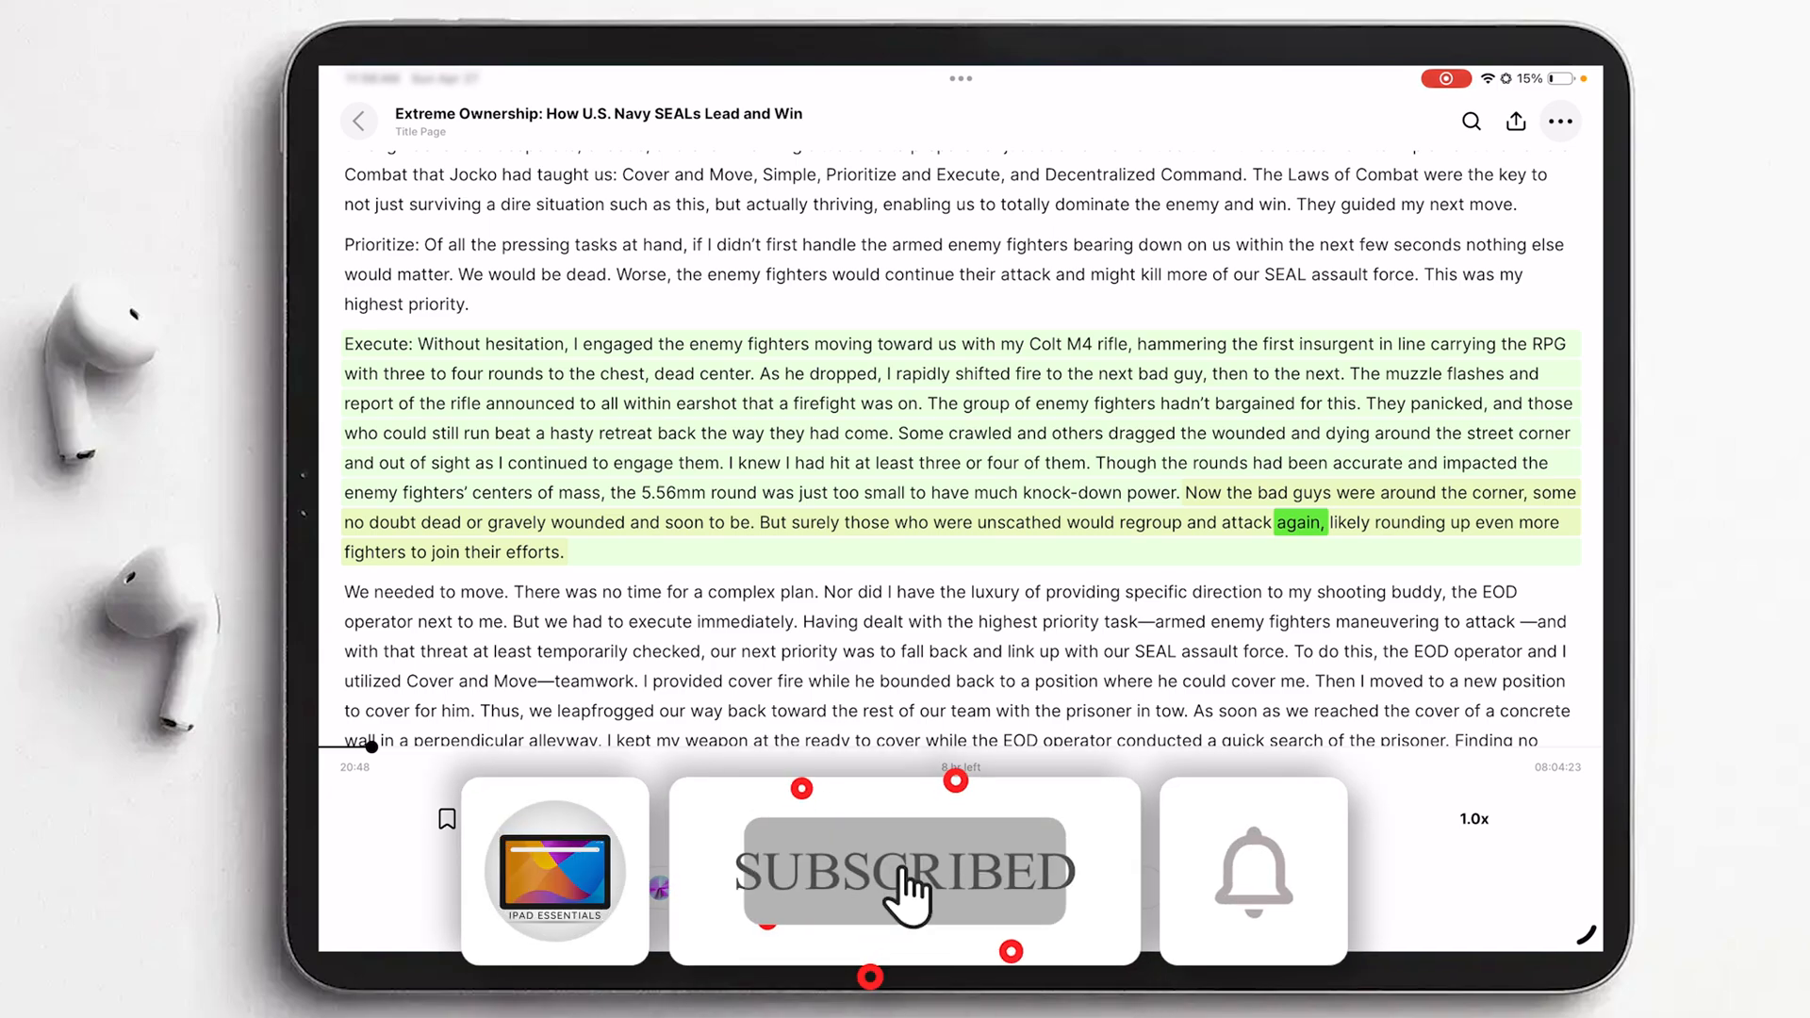
left_click(1252, 867)
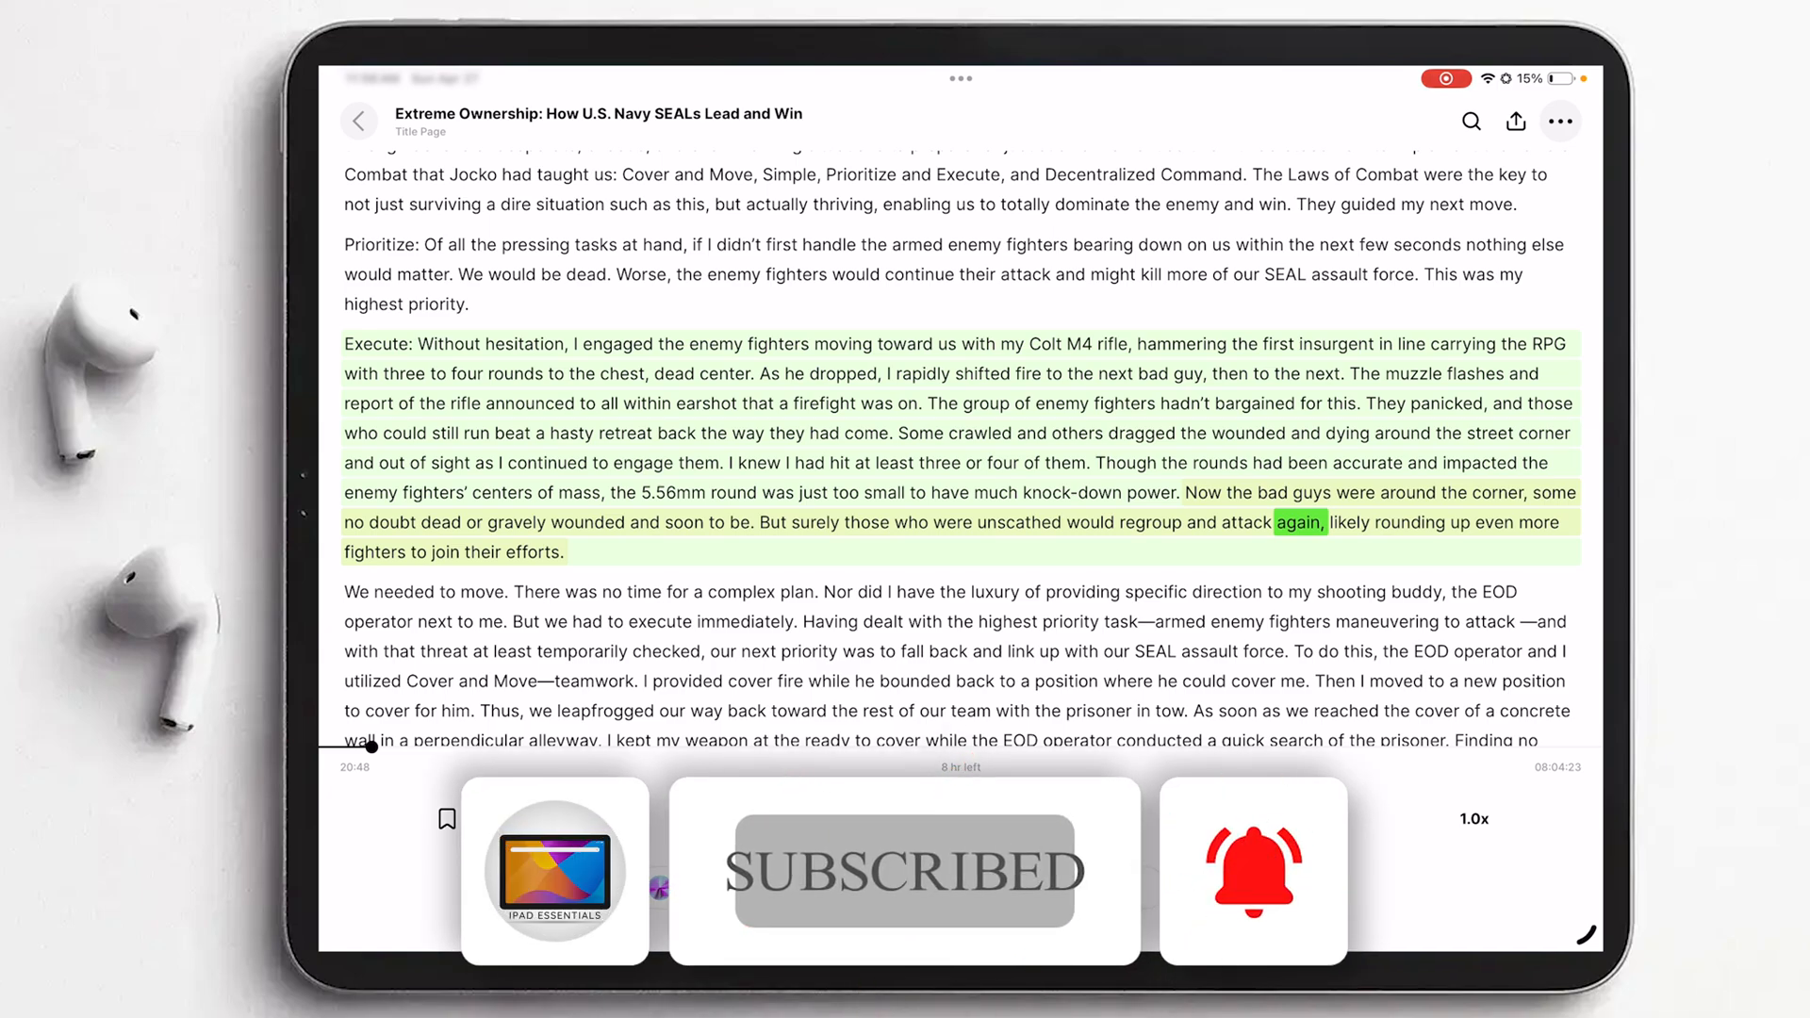